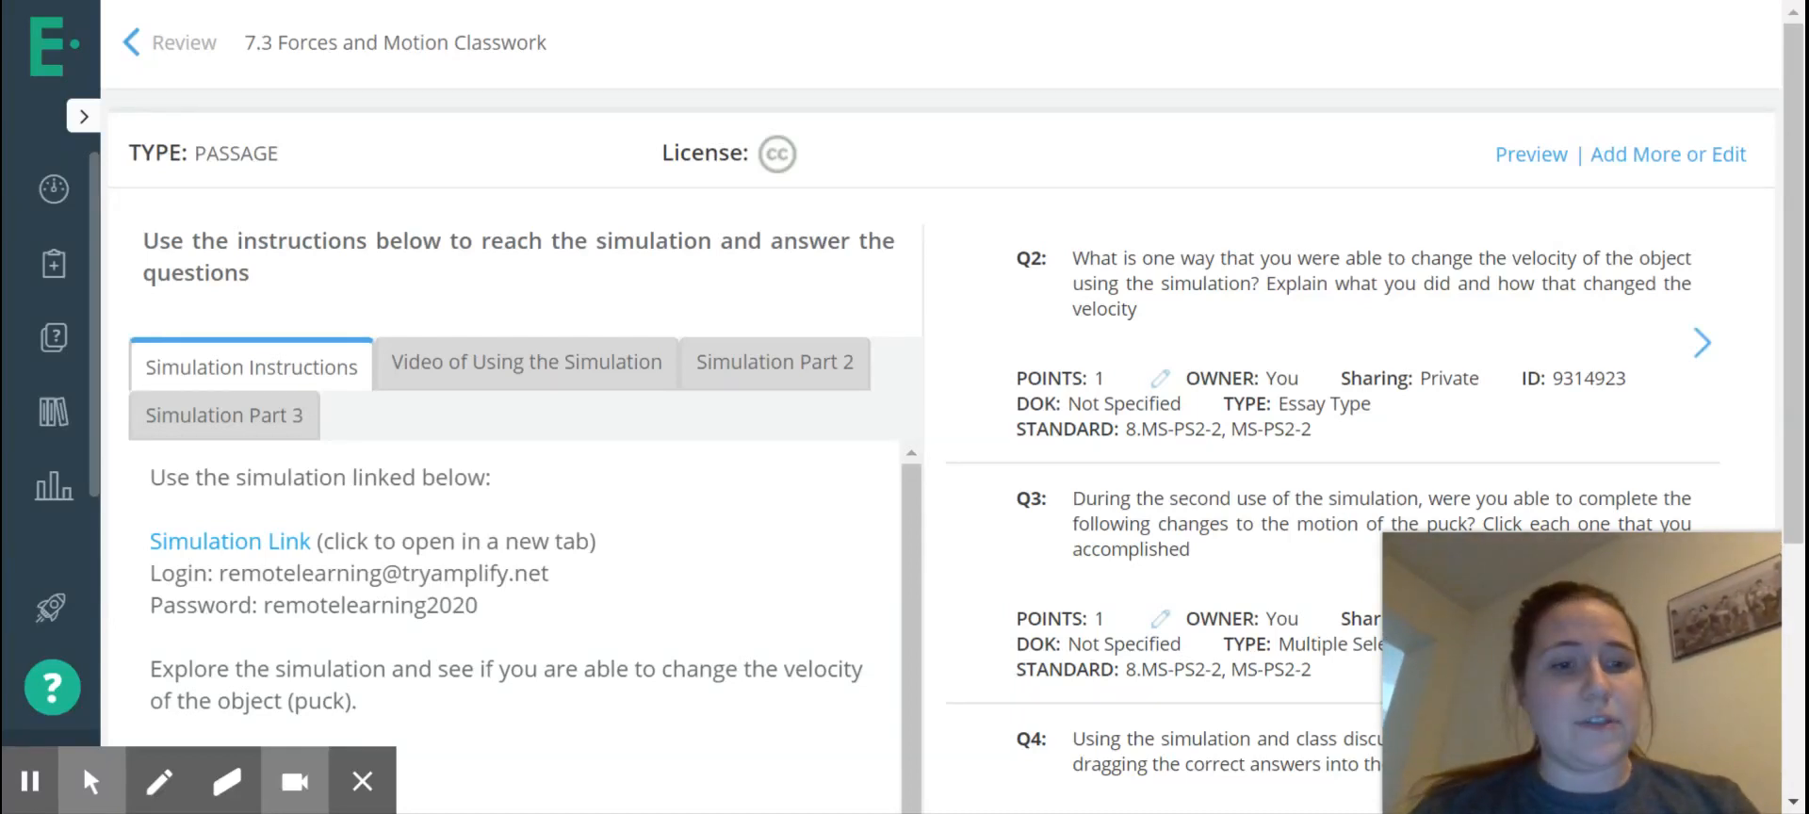
mouse_move(608, 641)
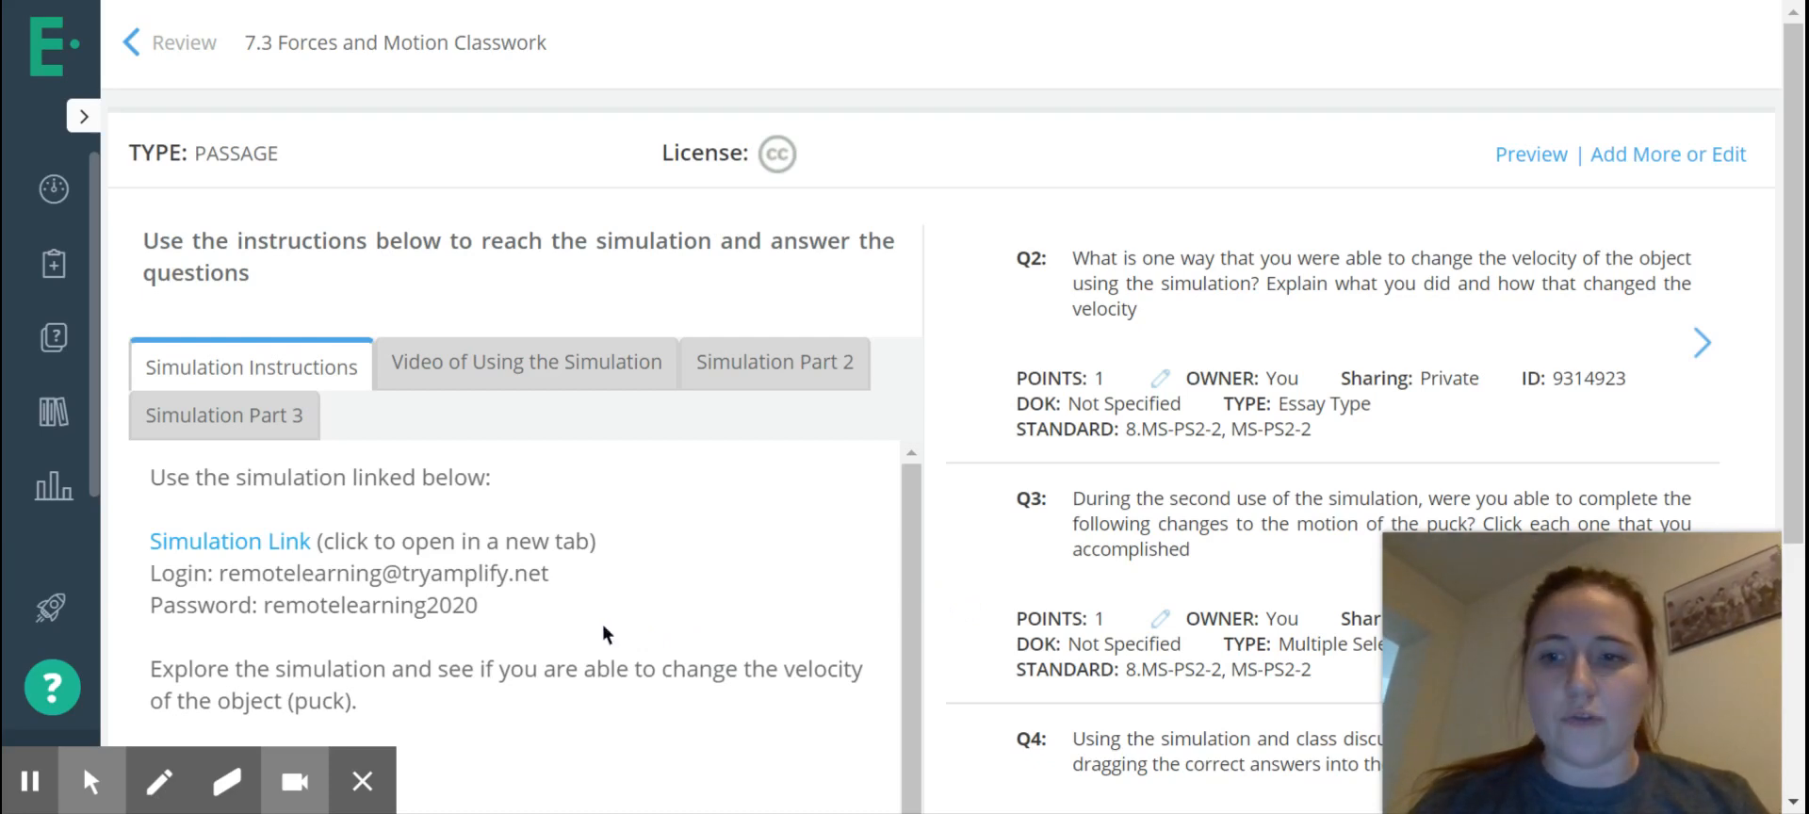
mouse_move(363, 646)
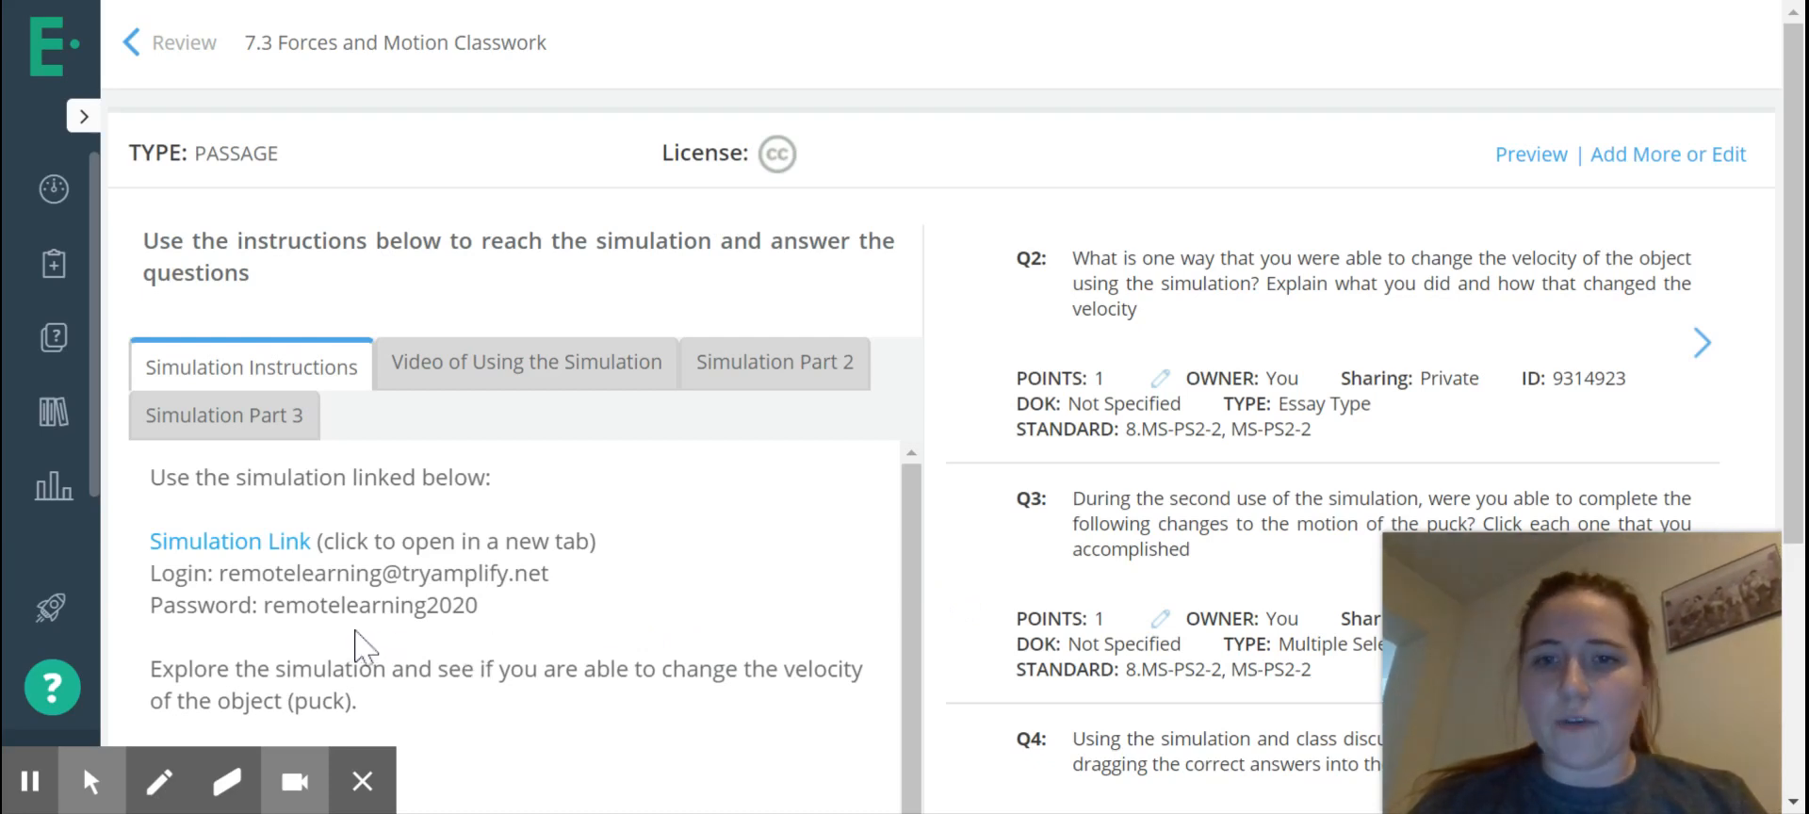
mouse_move(271, 565)
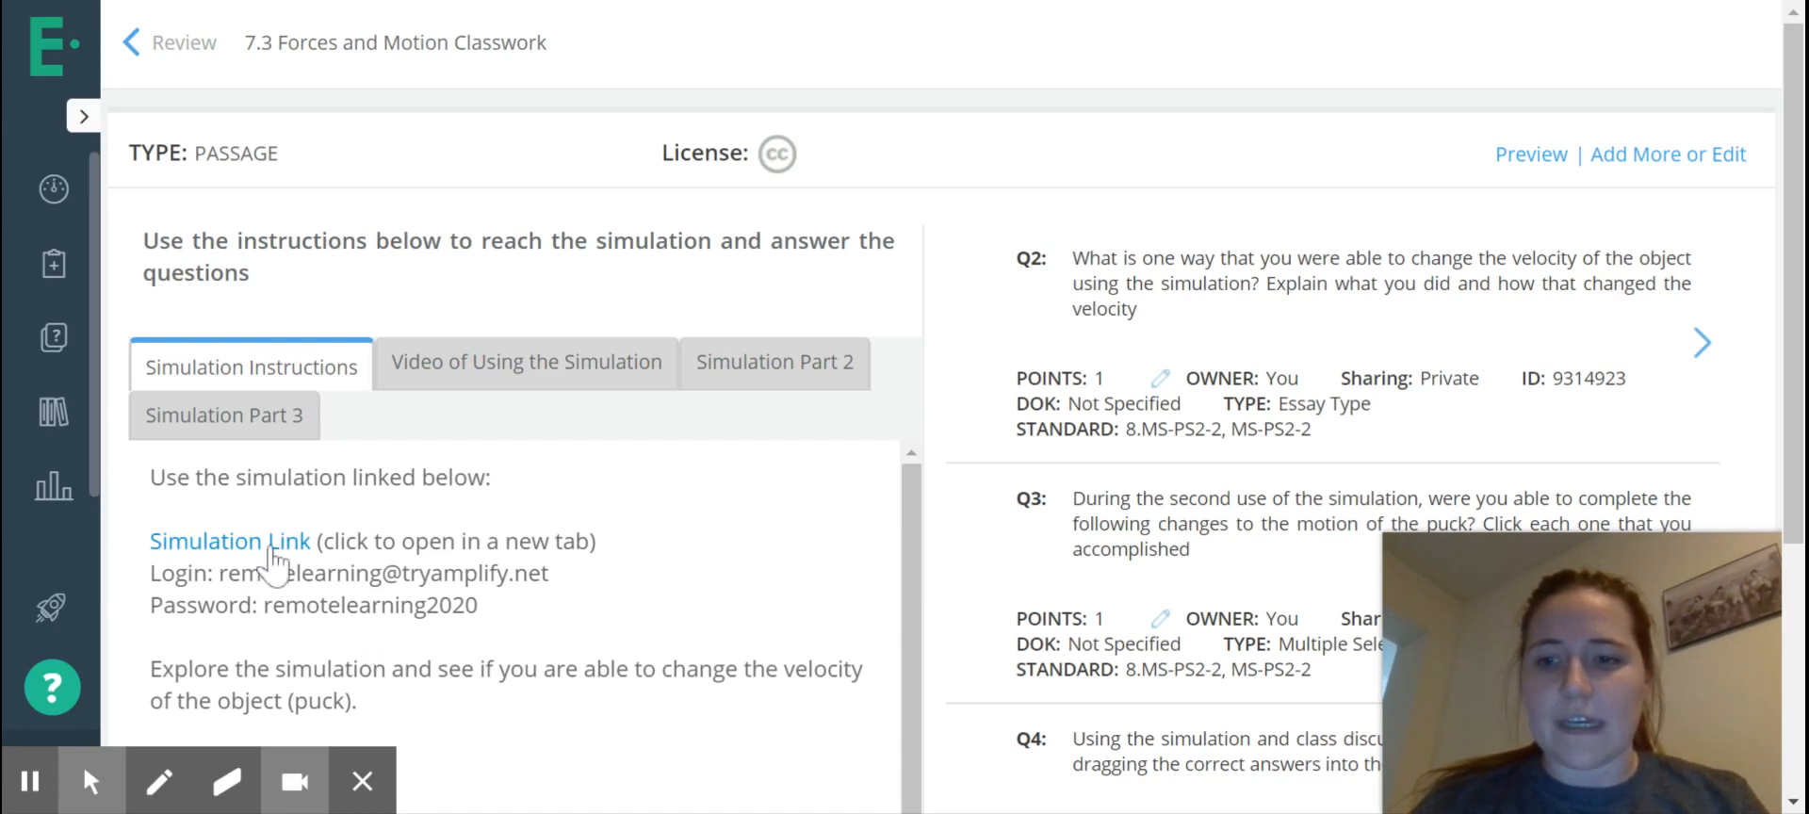
mouse_move(141, 593)
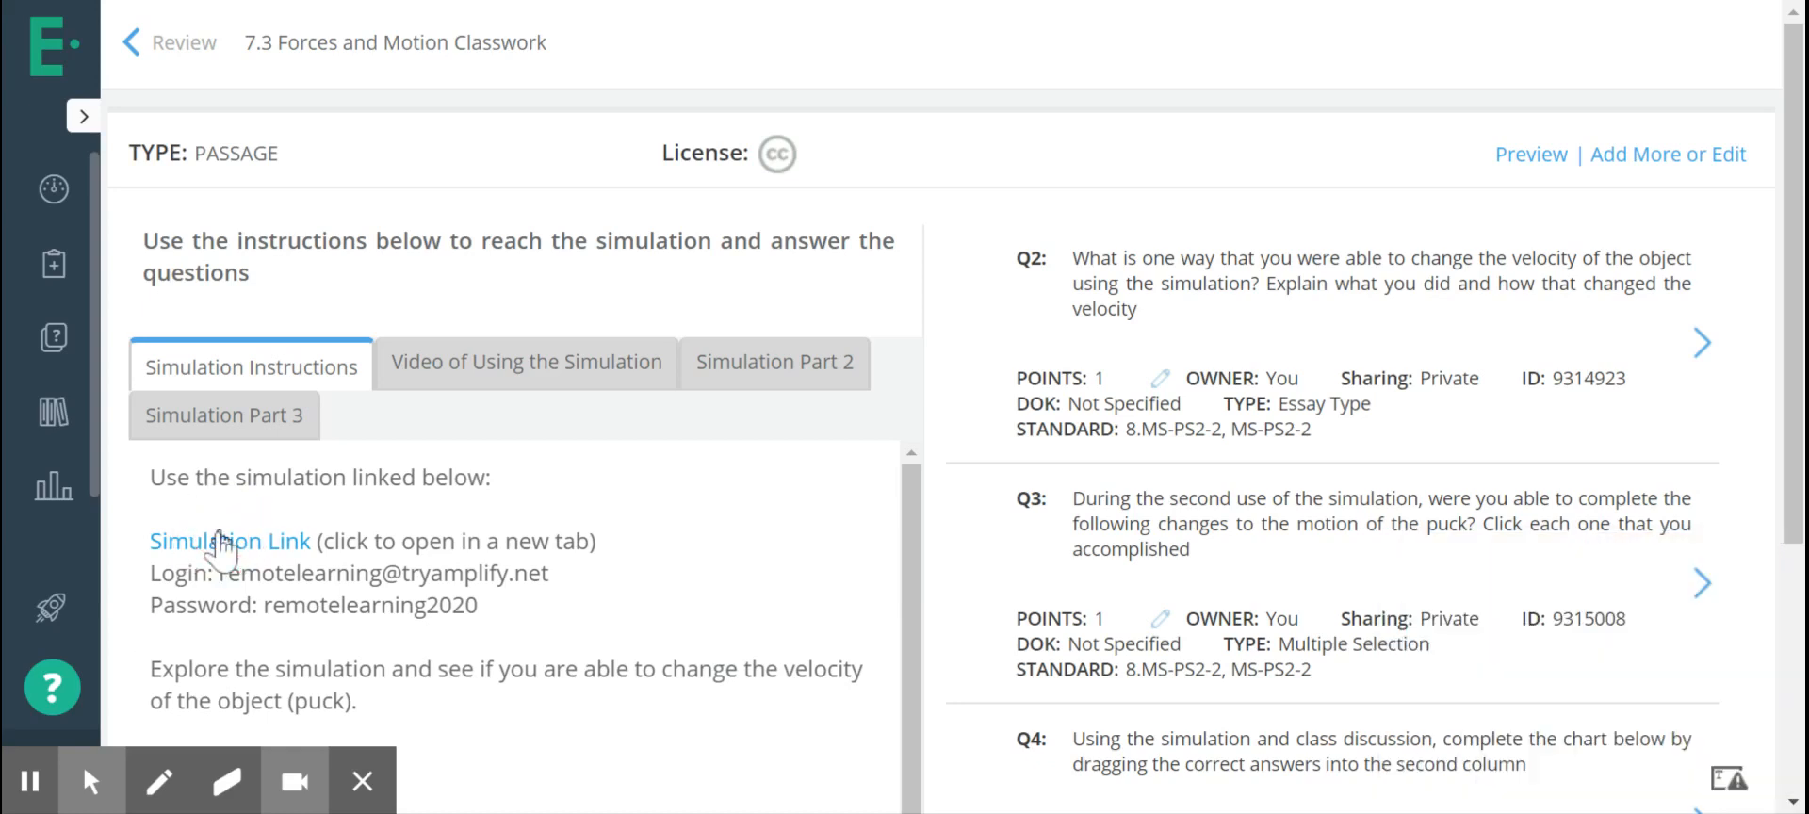
Step: Launch the simulation link and fill in the Amplify classroom username and password
click(230, 541)
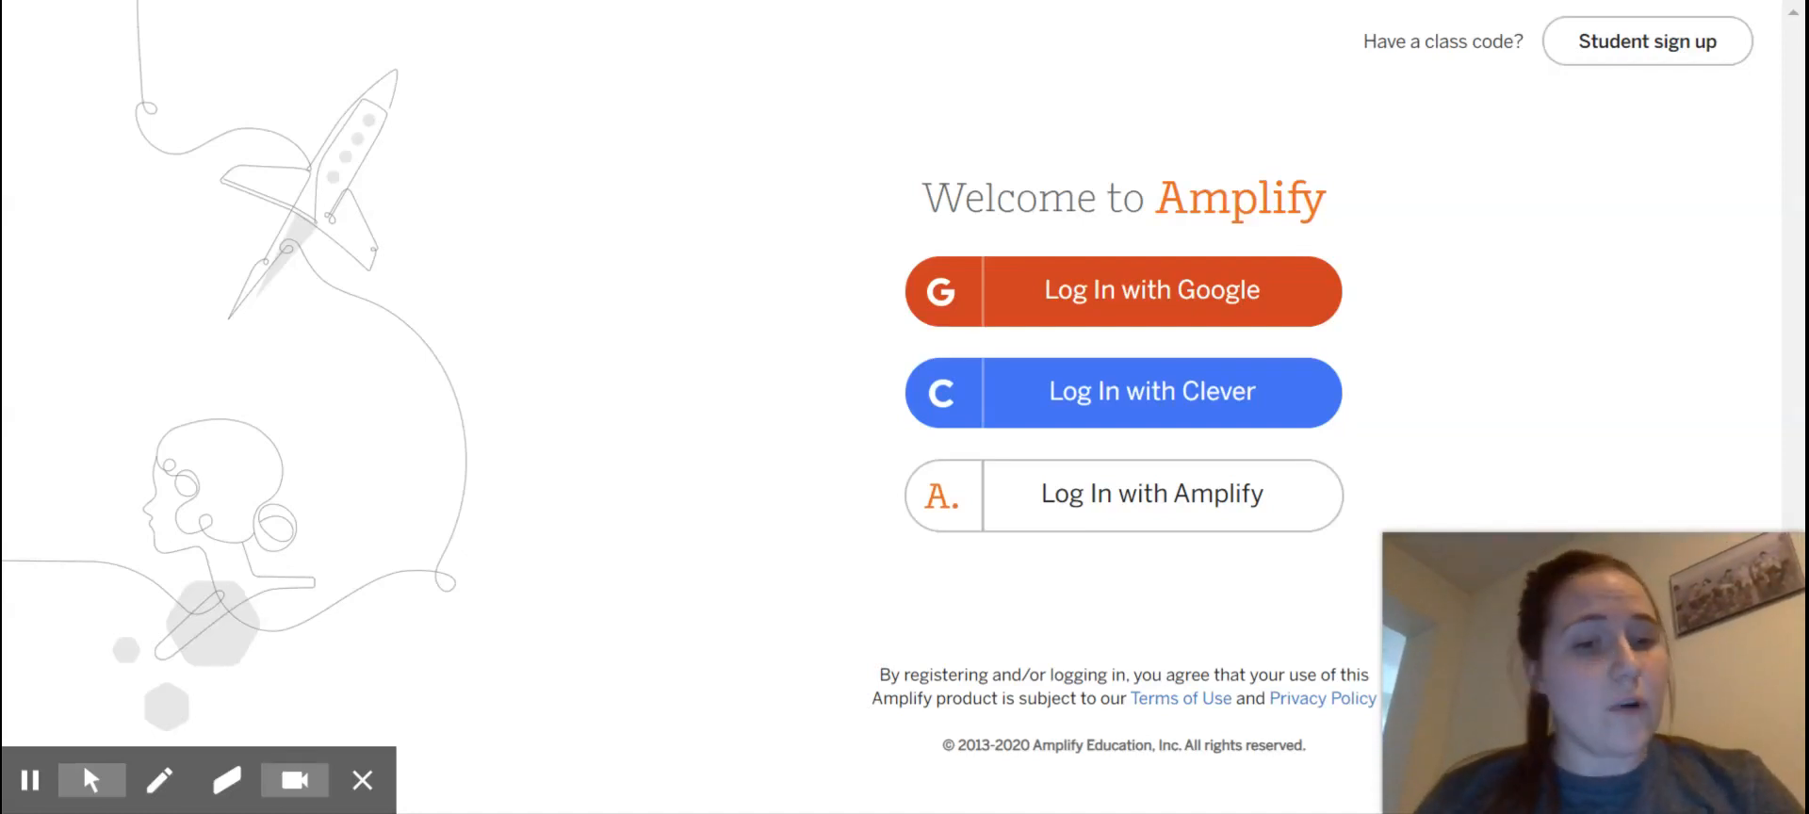
mouse_move(841, 311)
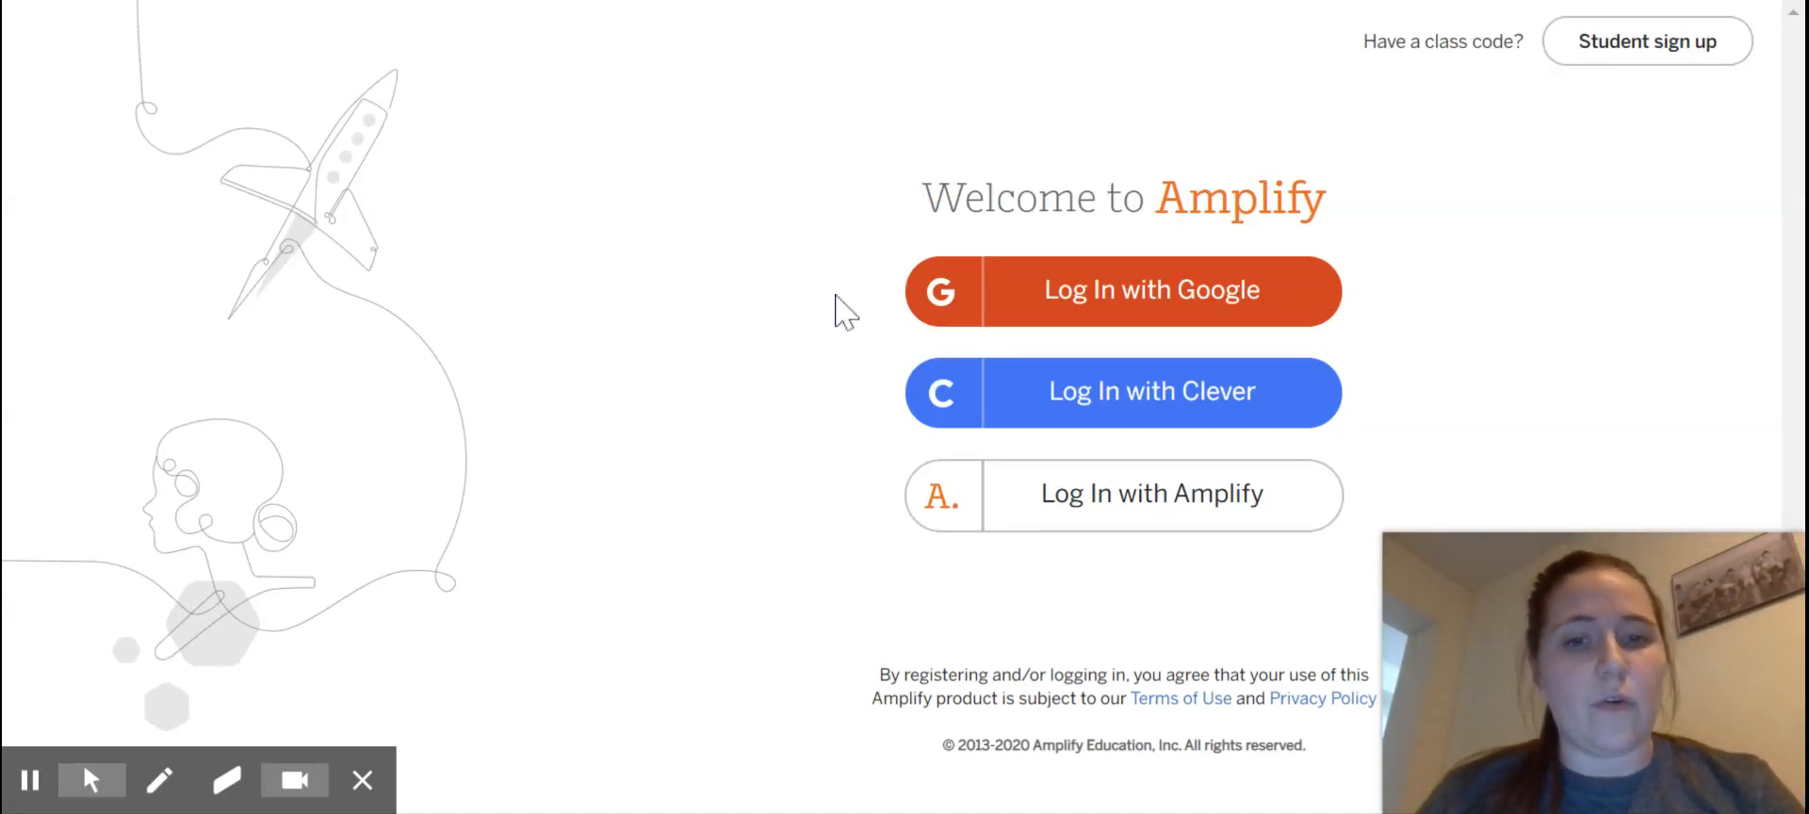
mouse_move(1123, 529)
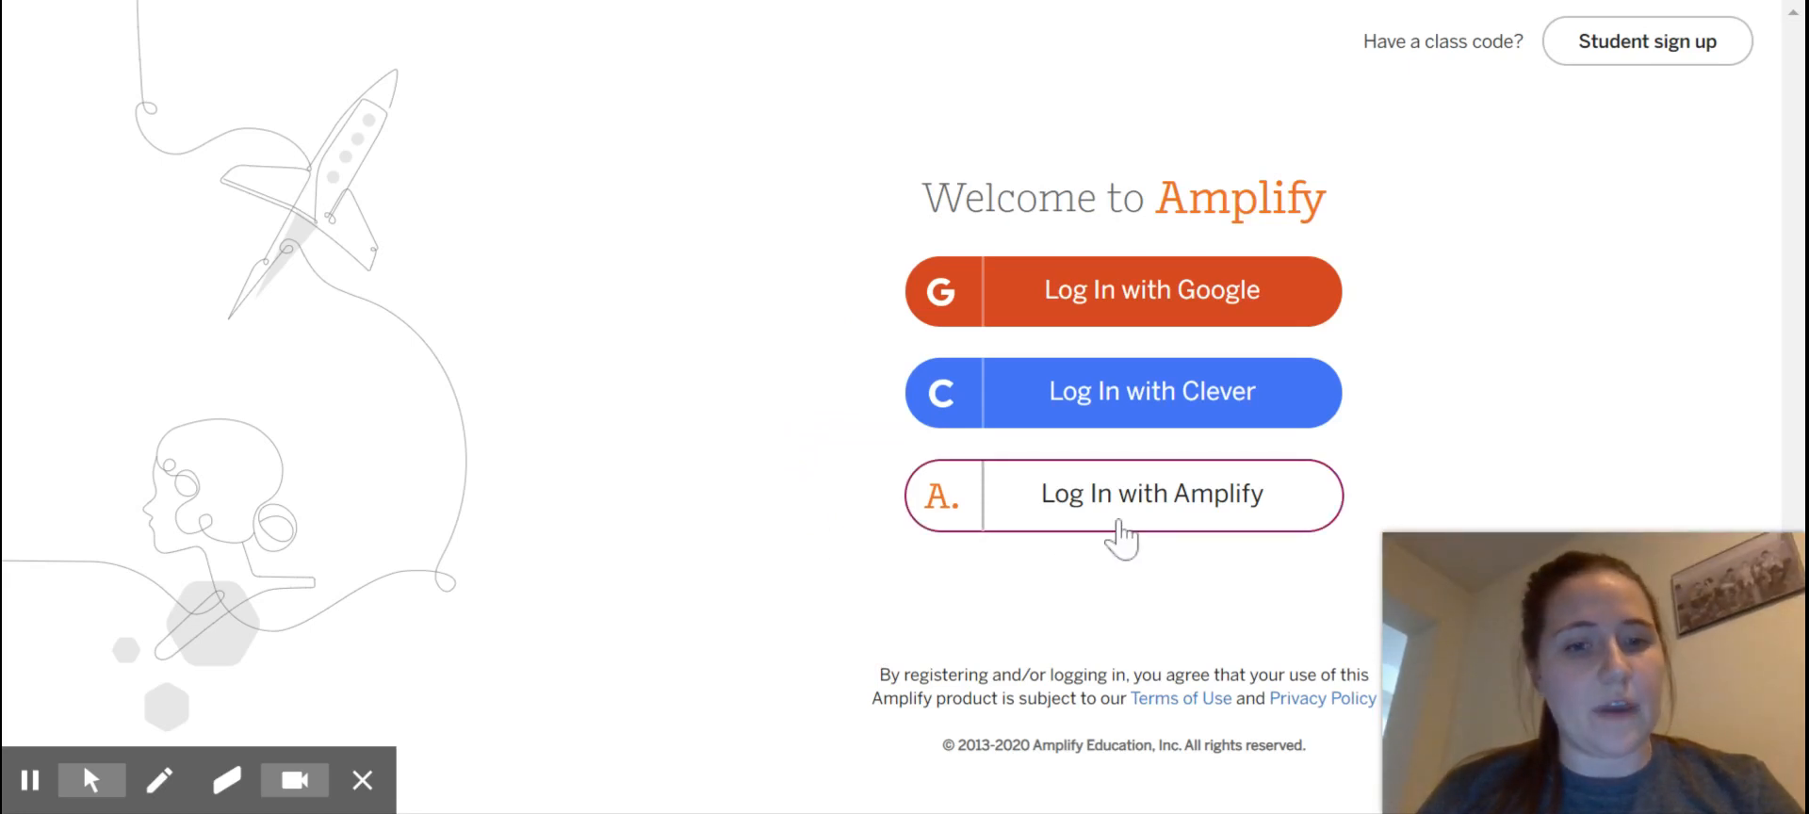
click(1149, 493)
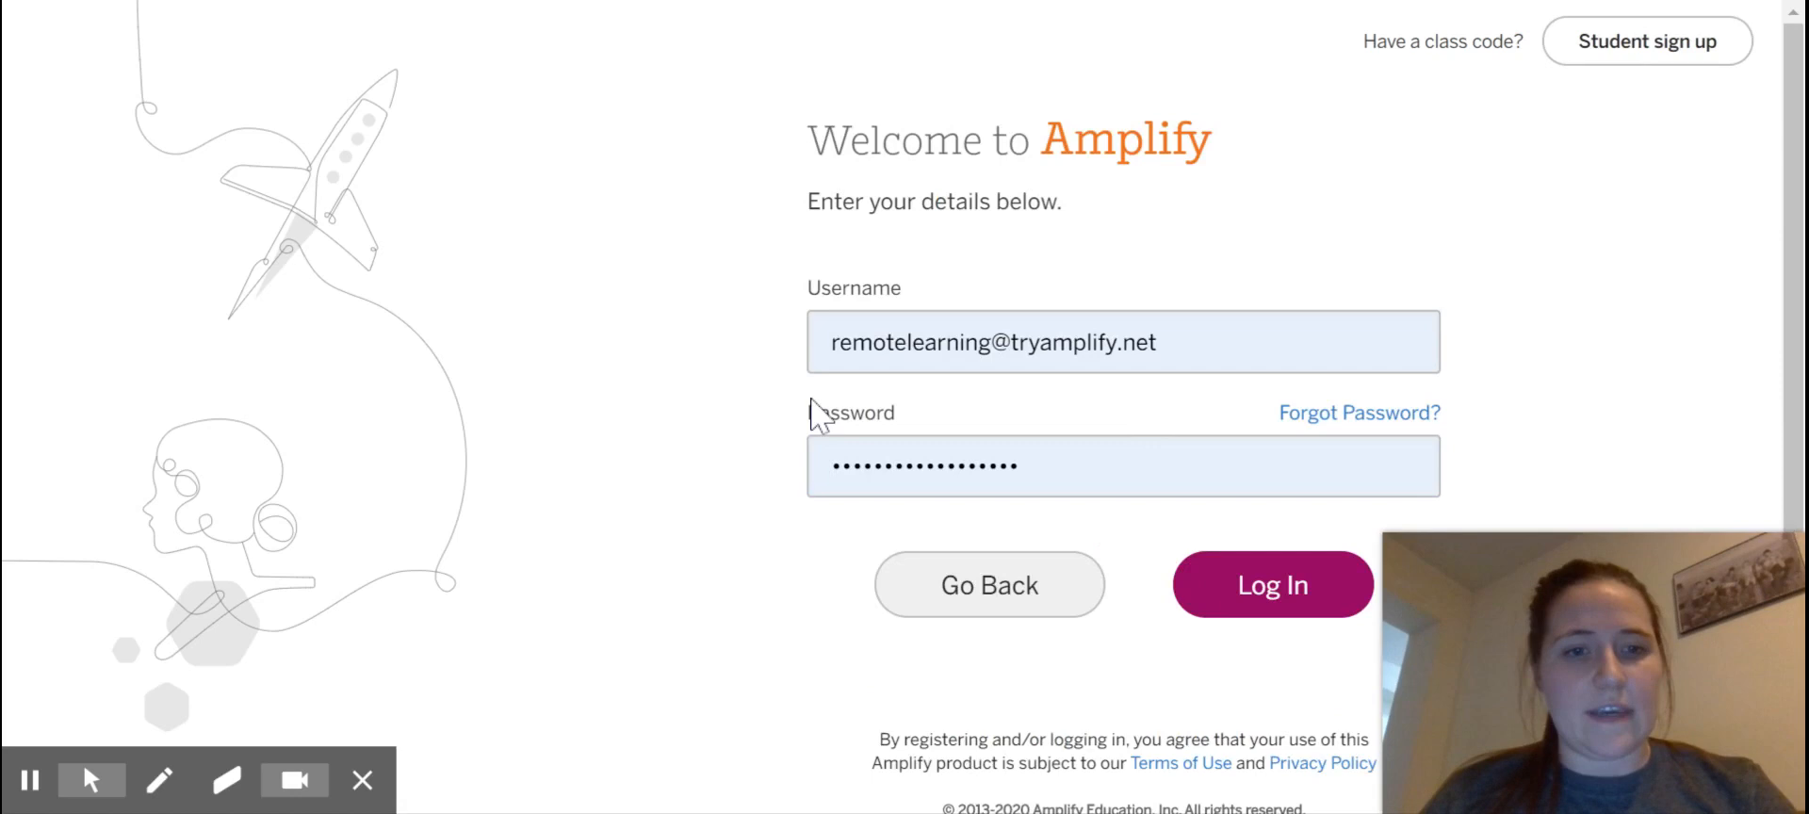
mouse_move(859, 413)
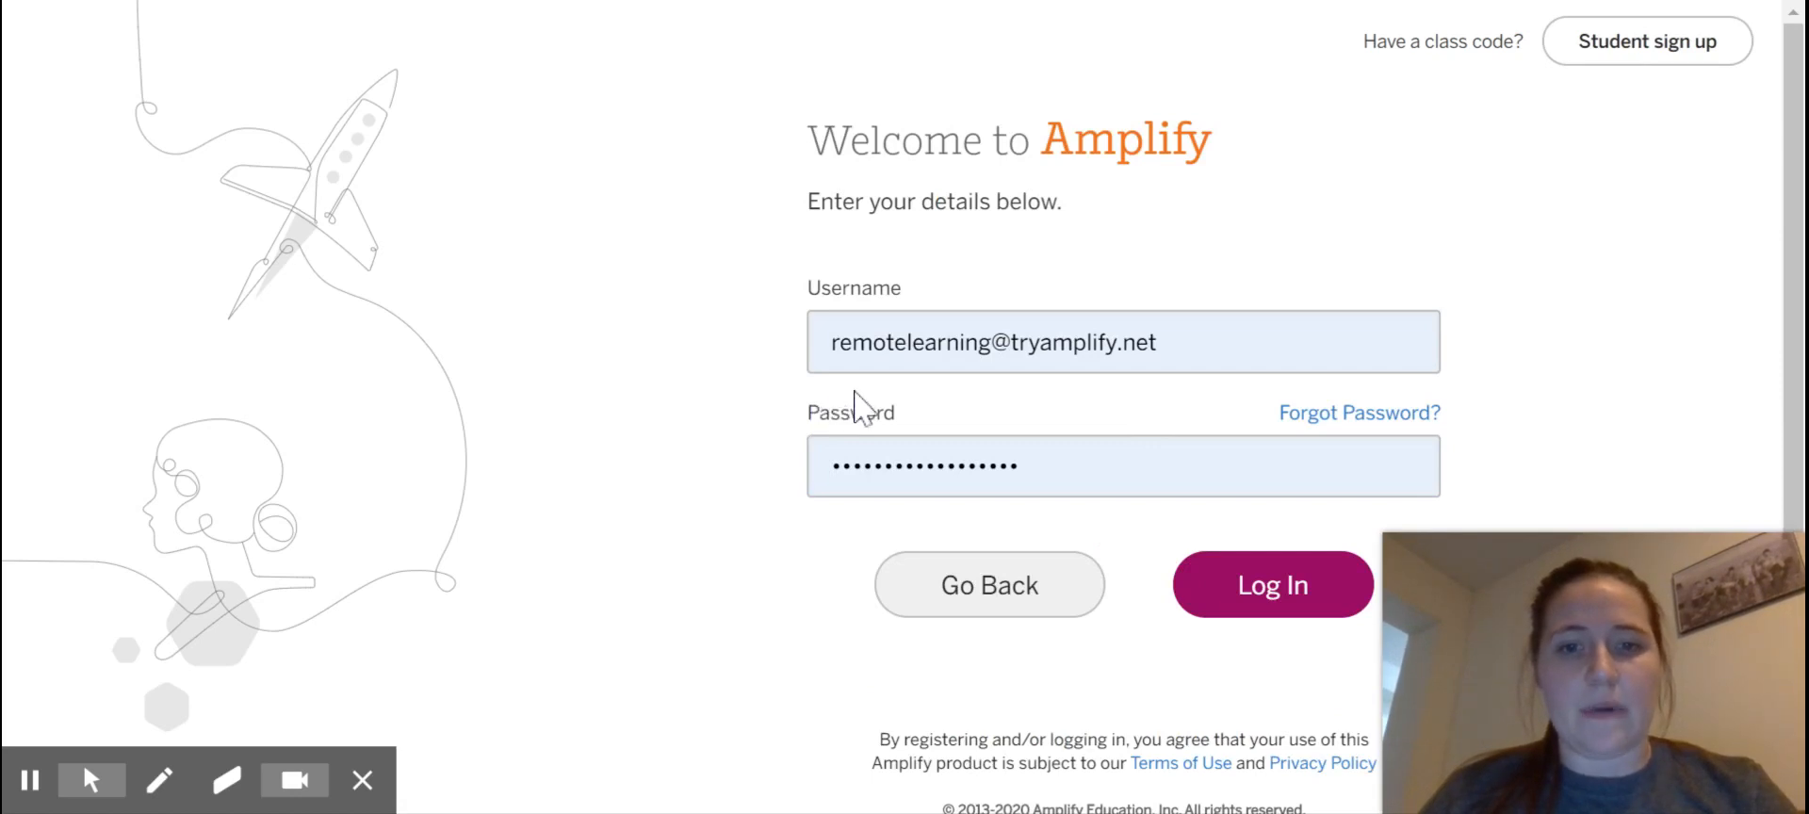
click(1122, 341)
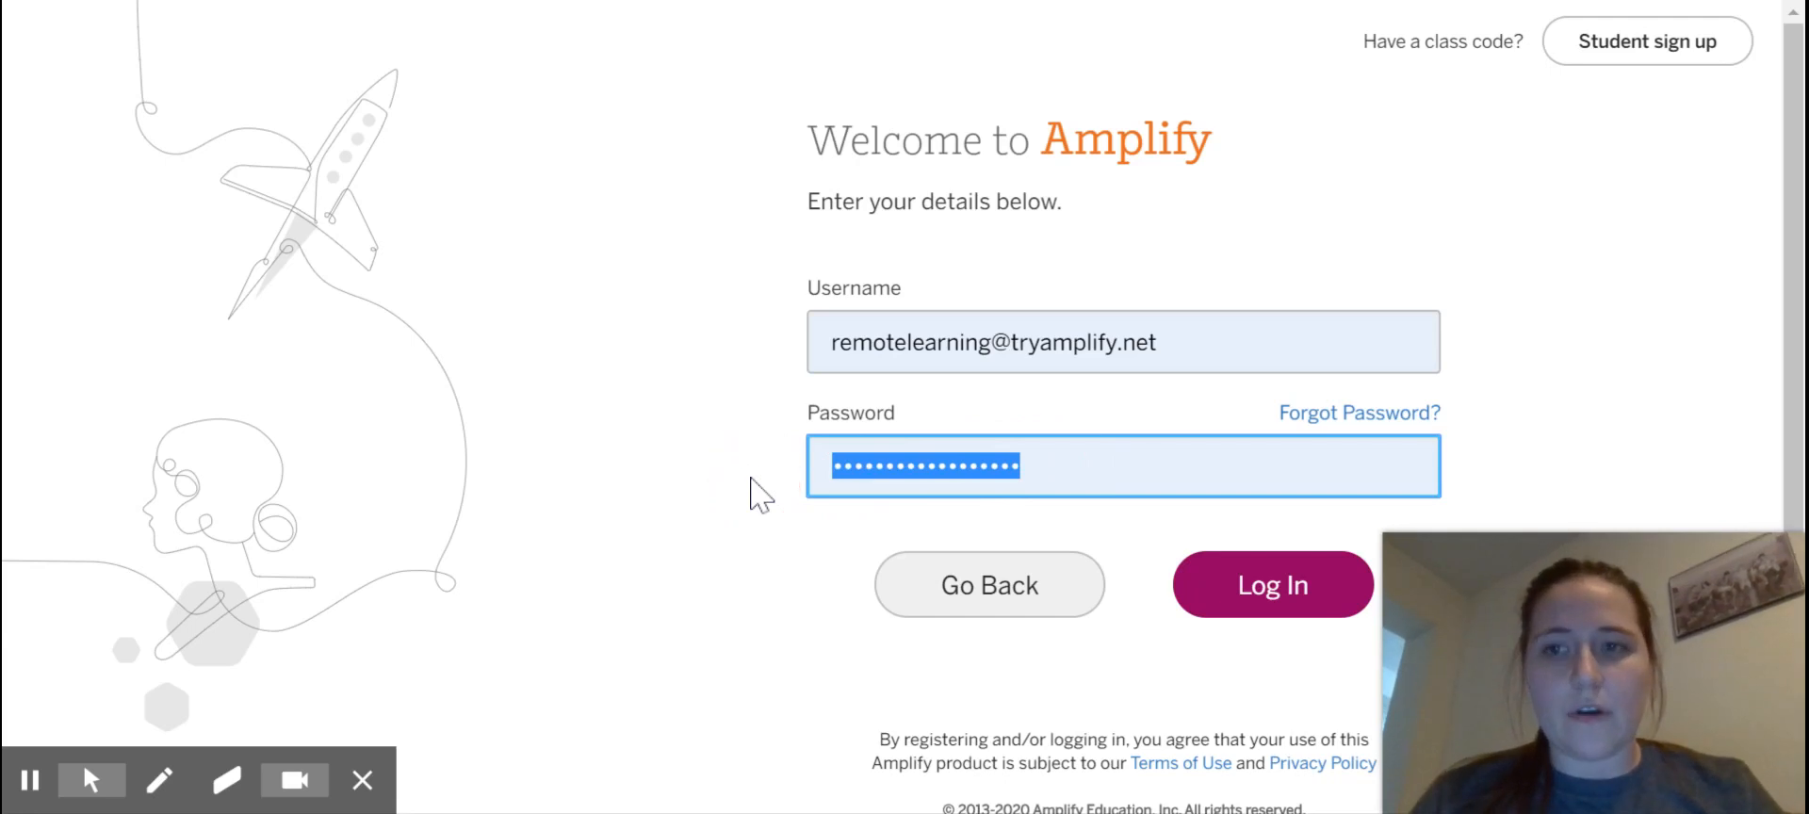
mouse_move(751, 486)
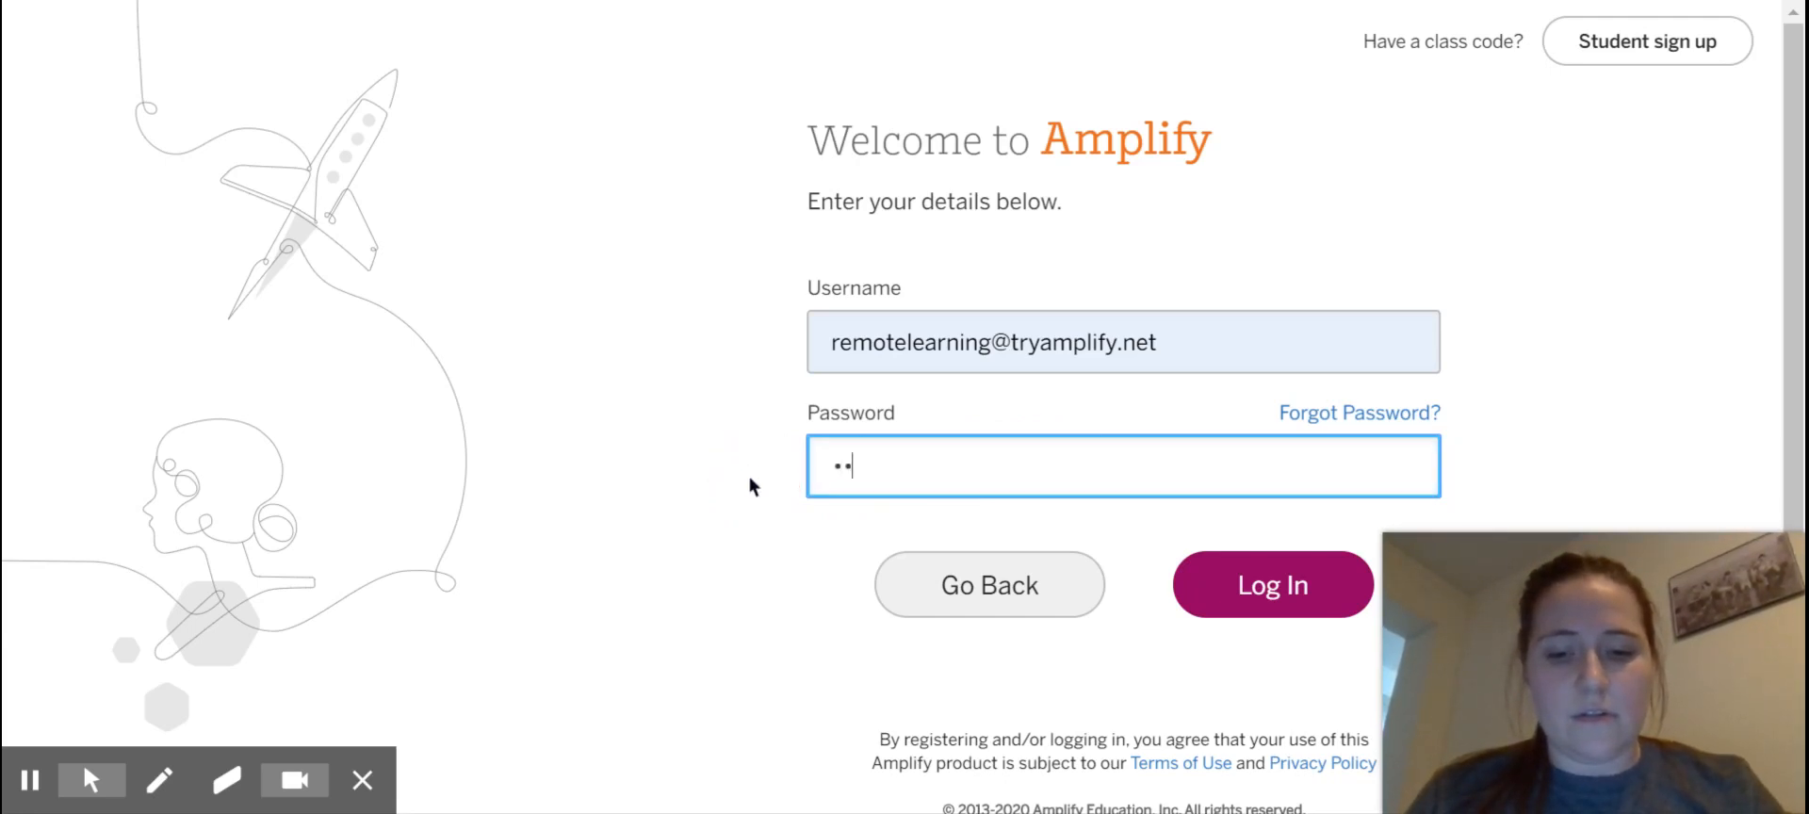
text(••••)
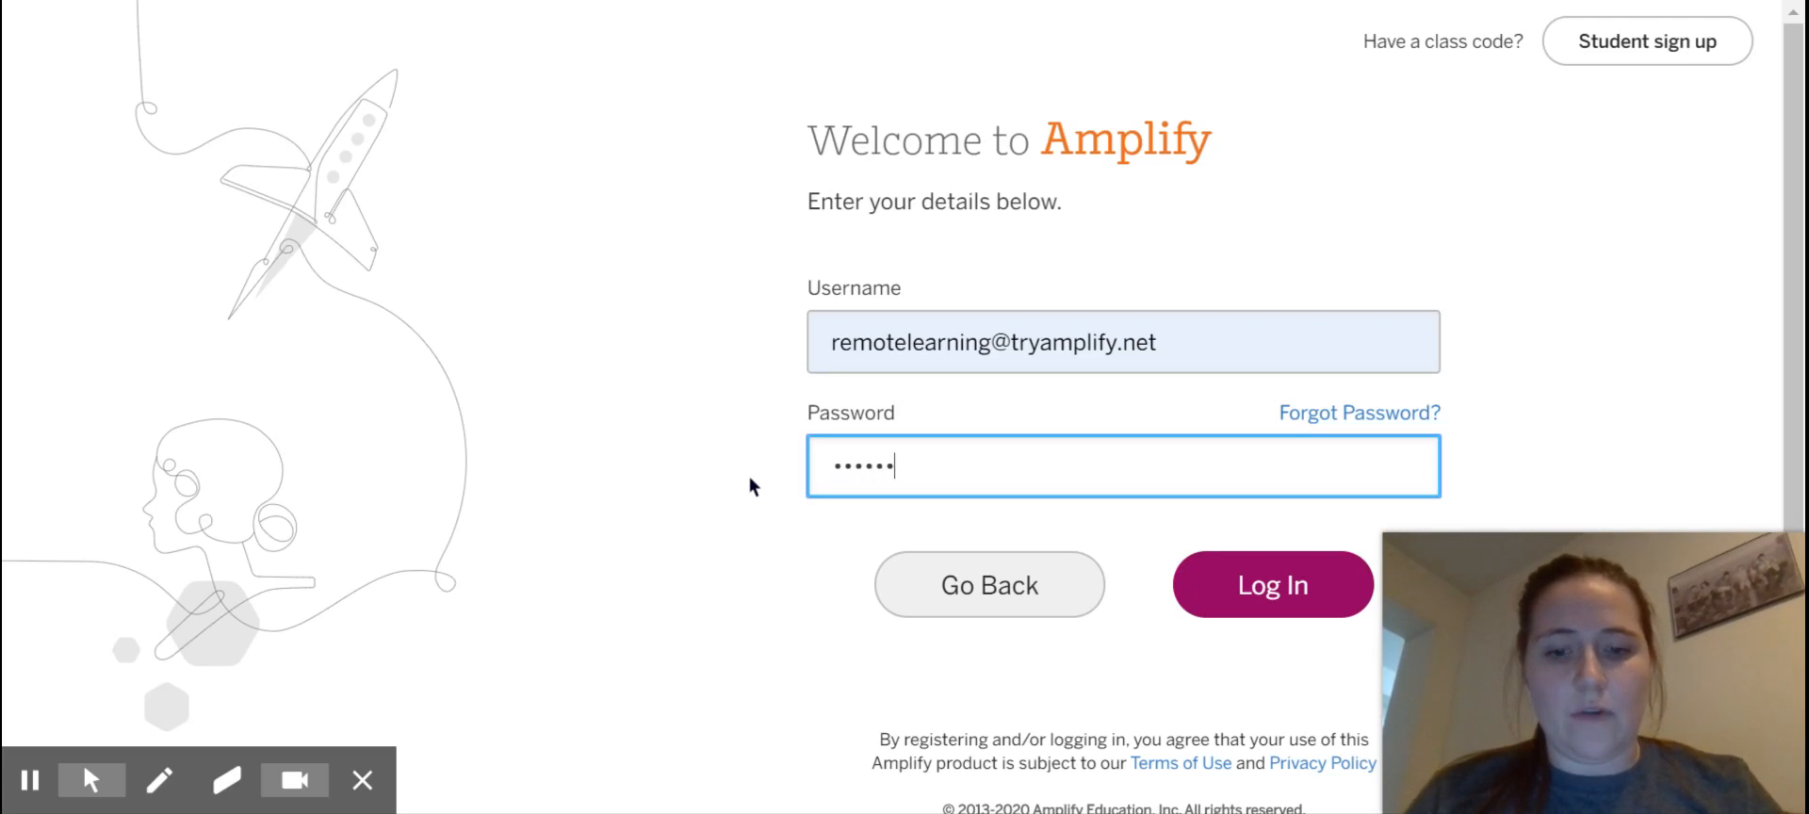
text(password)
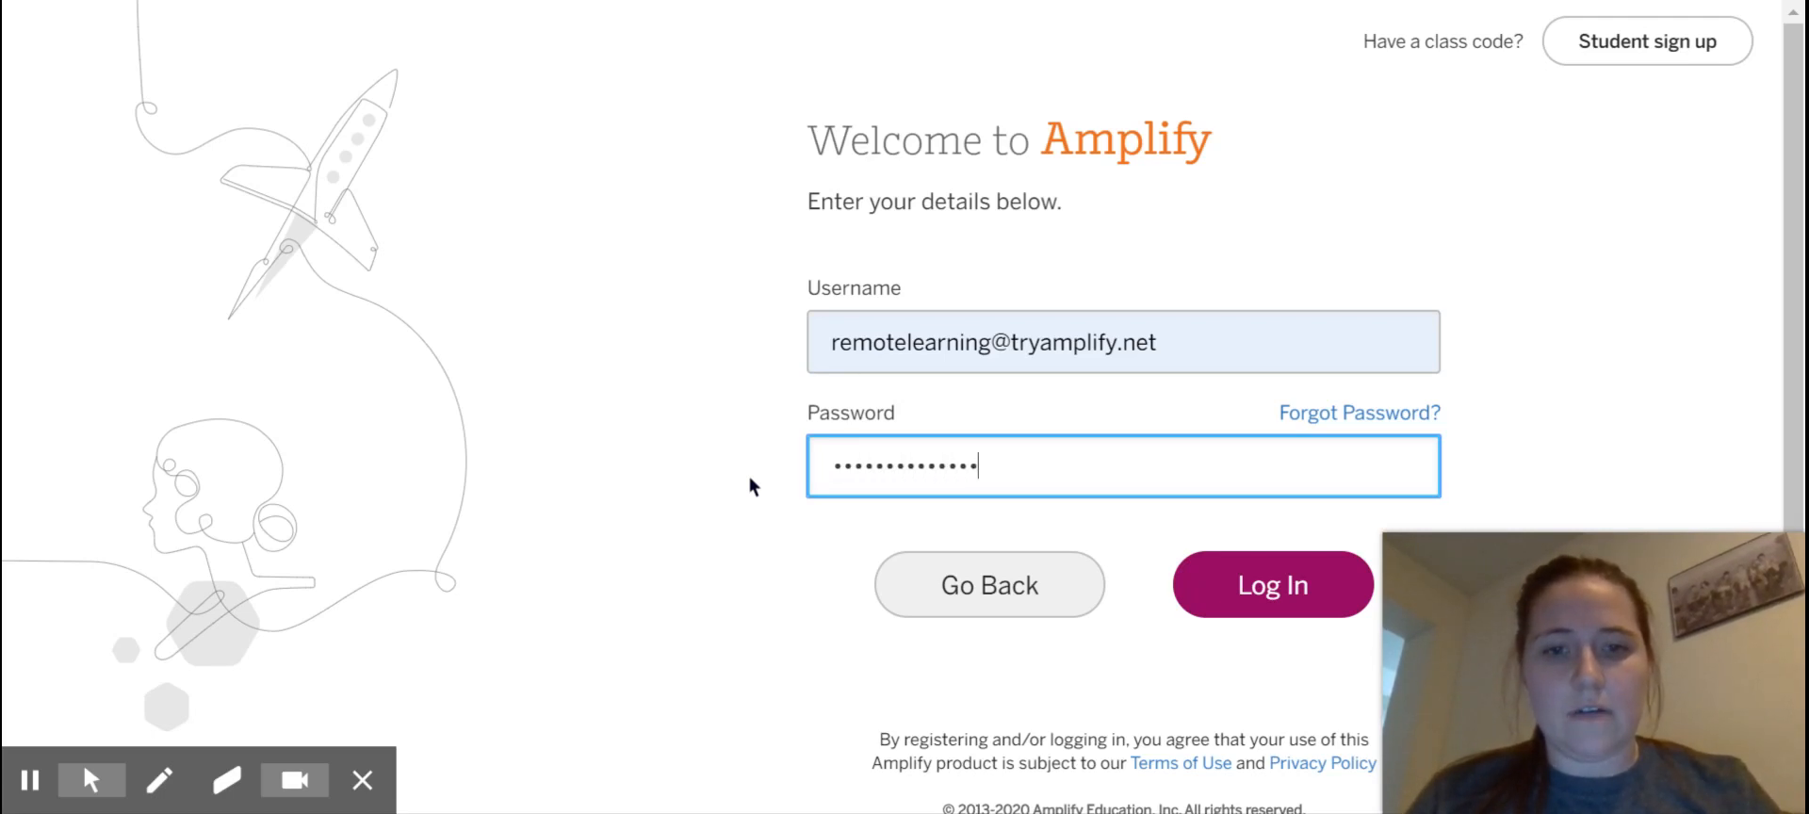
text(••••)
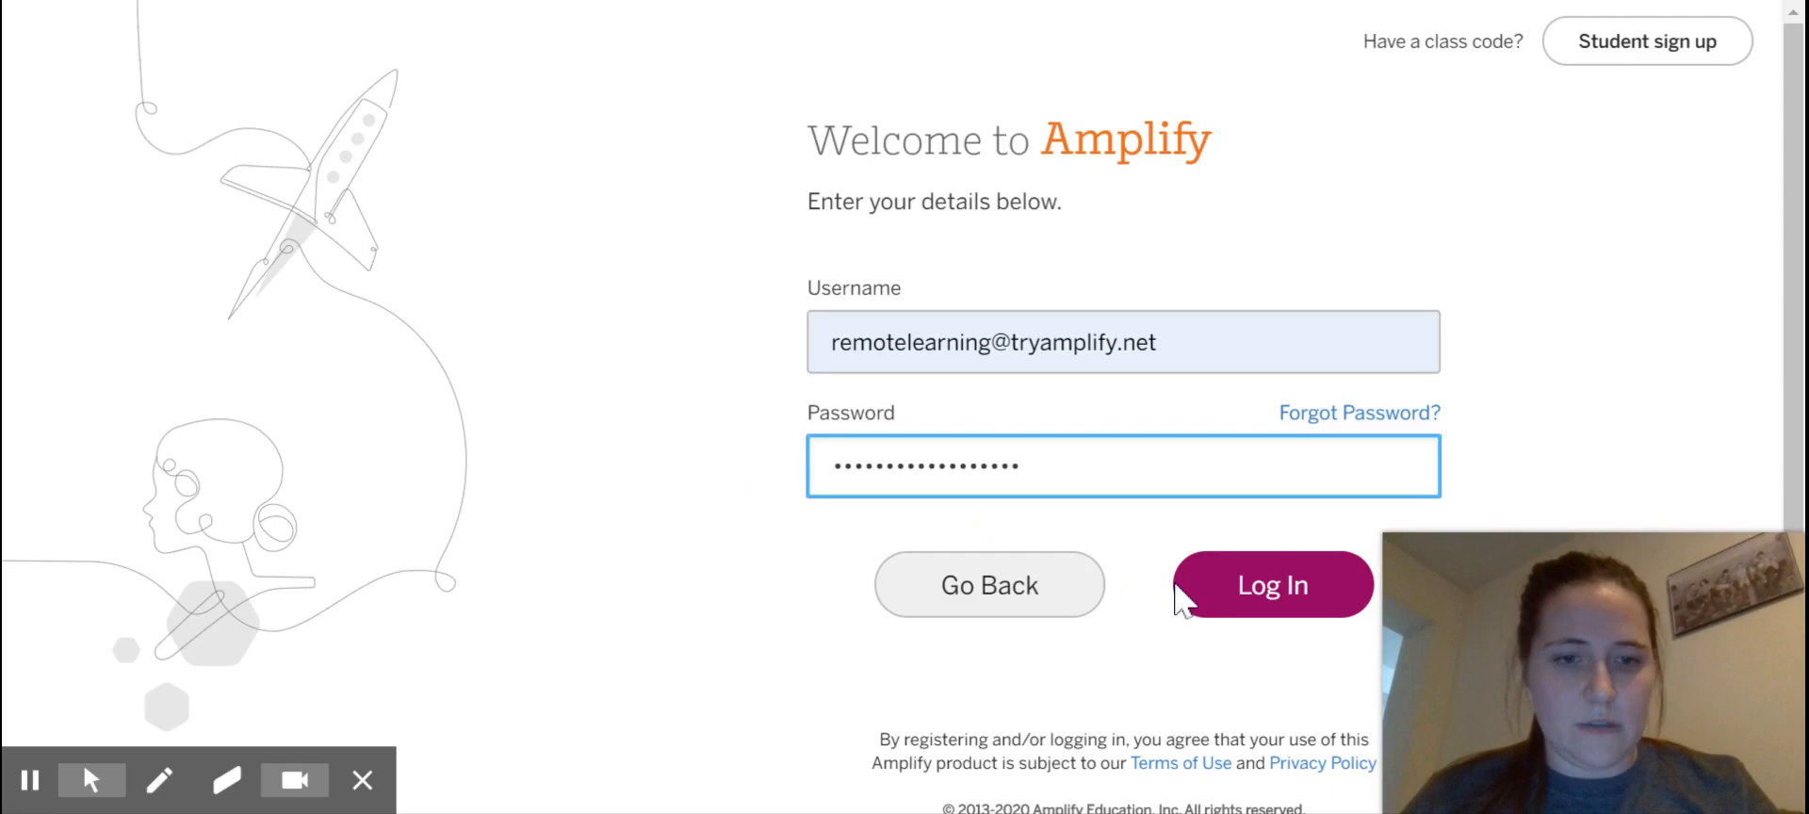
Step: Submit the login and load the Open Explore activity with puck A from the mission menu
click(1270, 584)
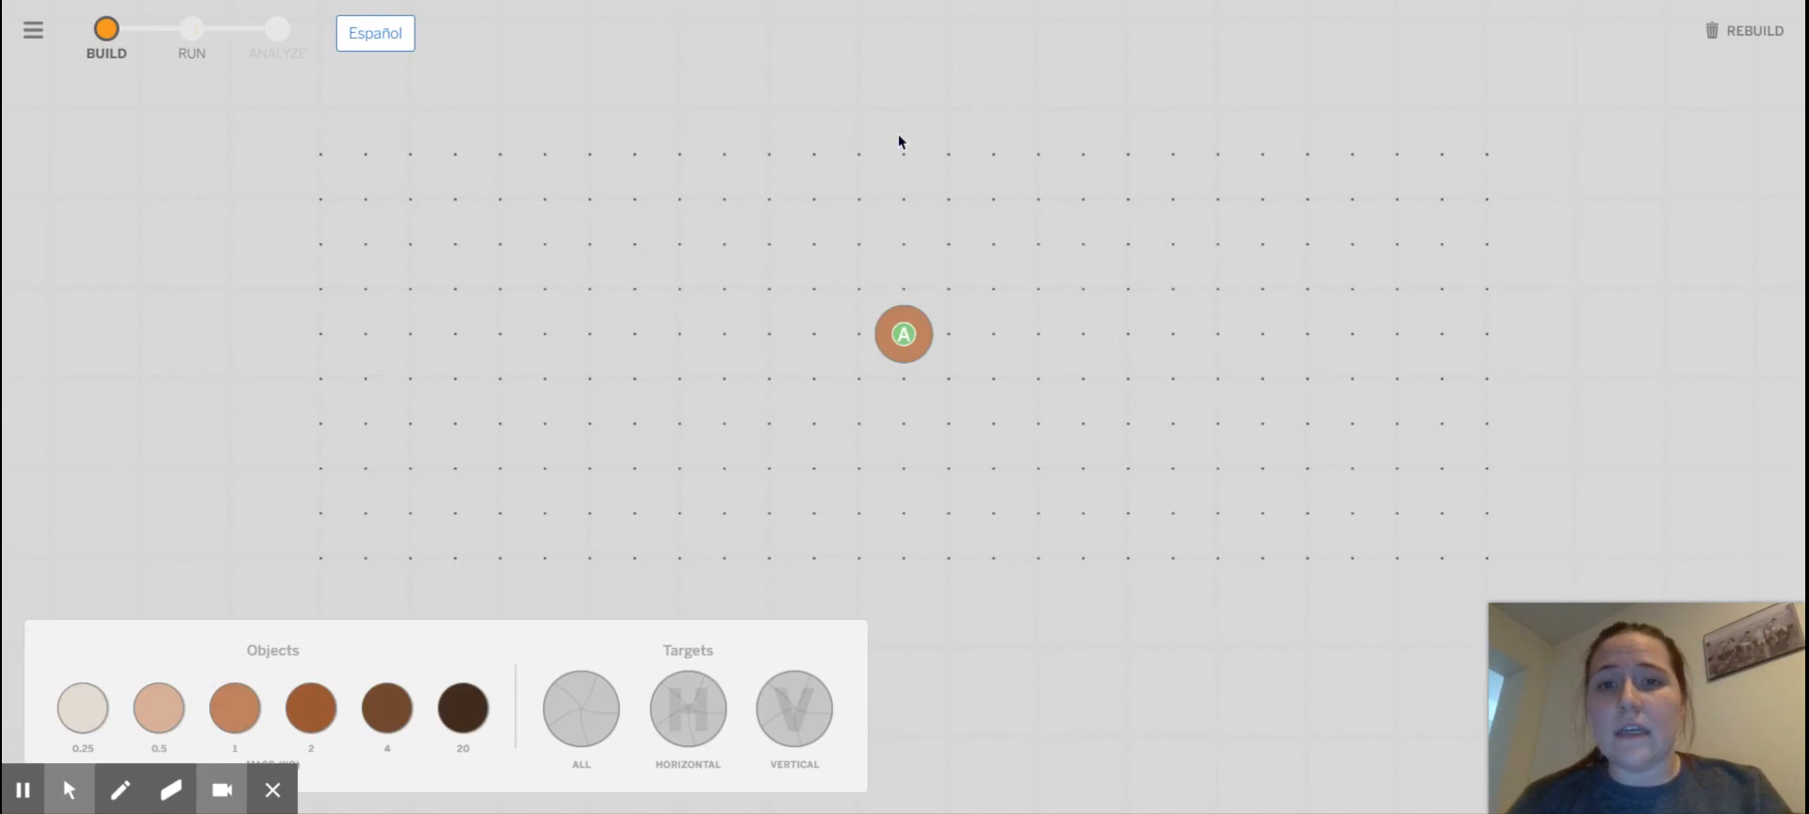
mouse_move(1109, 267)
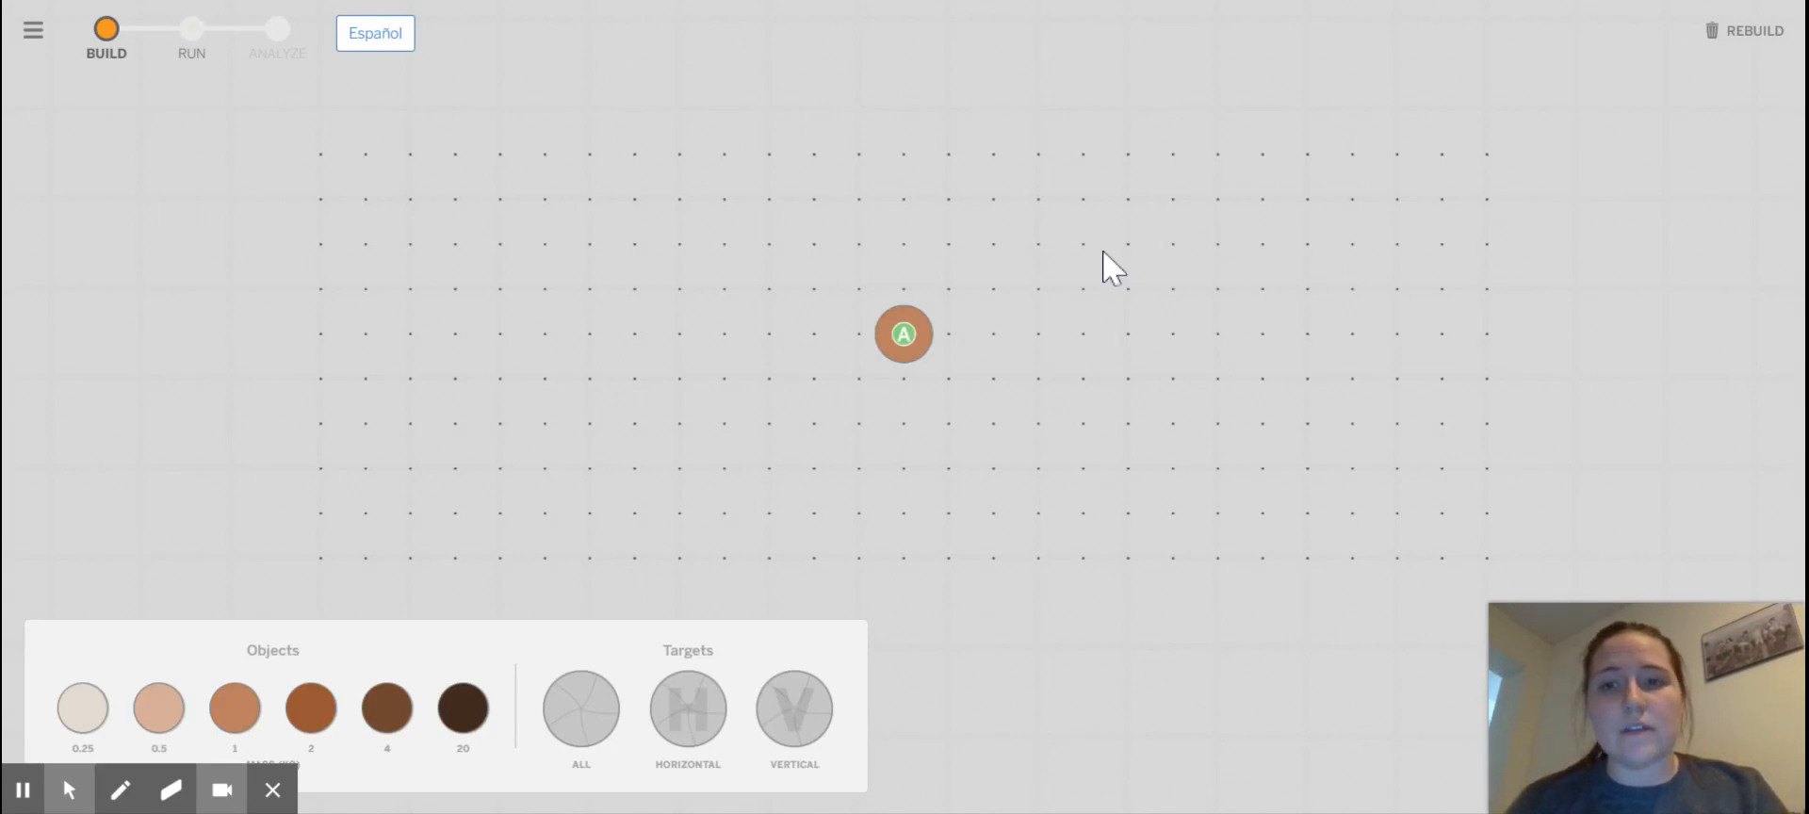
click(32, 31)
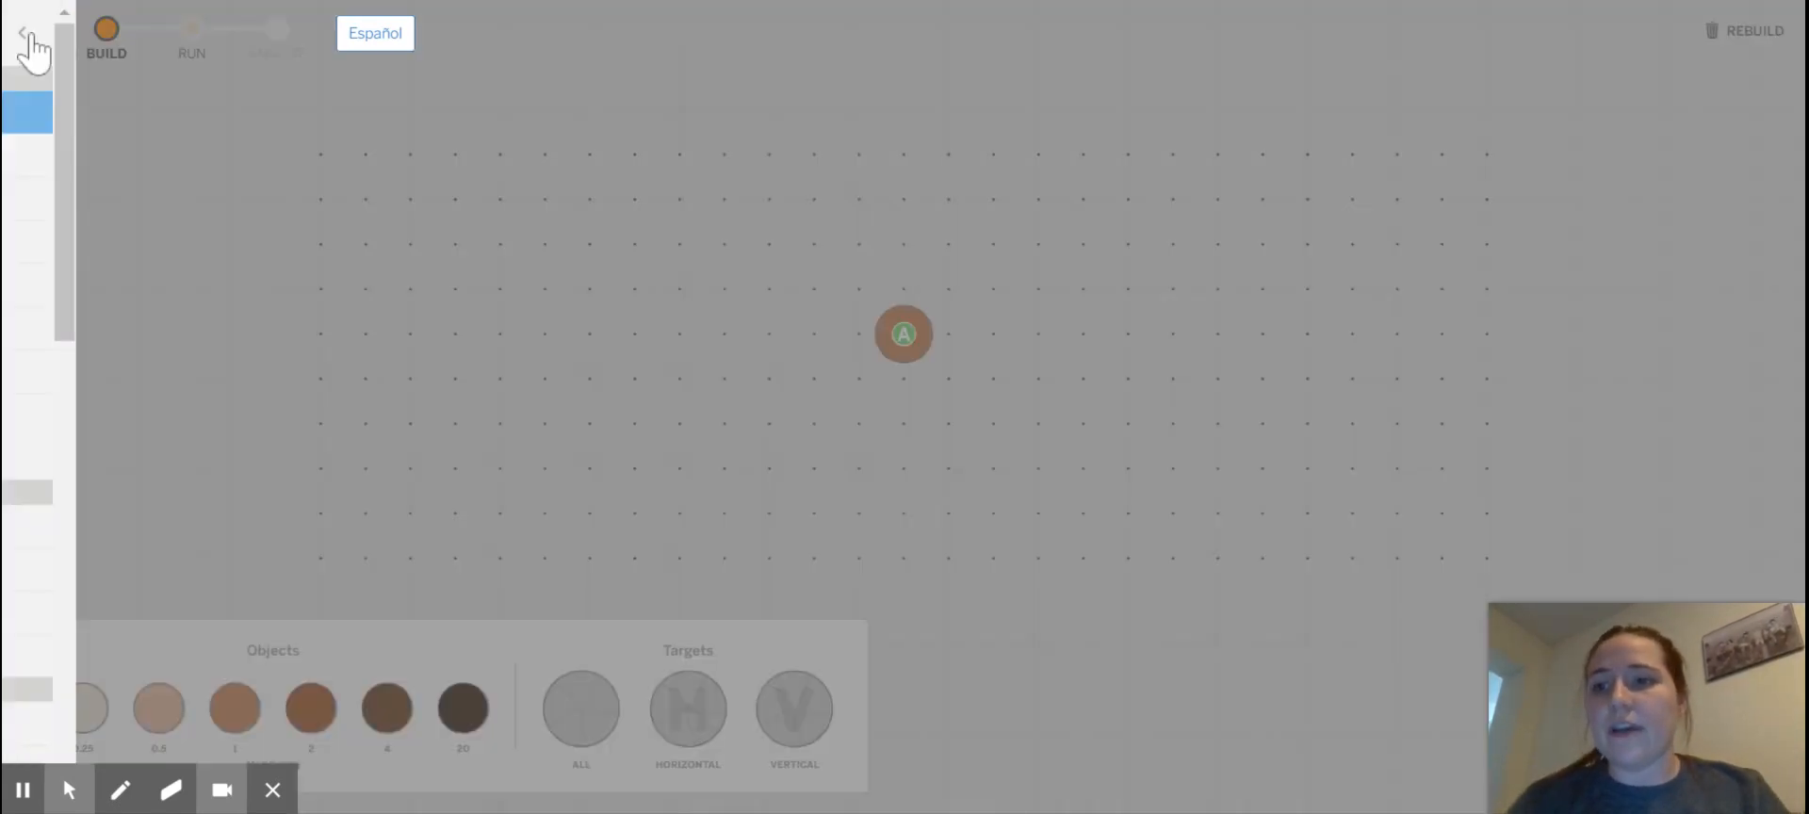
click(24, 32)
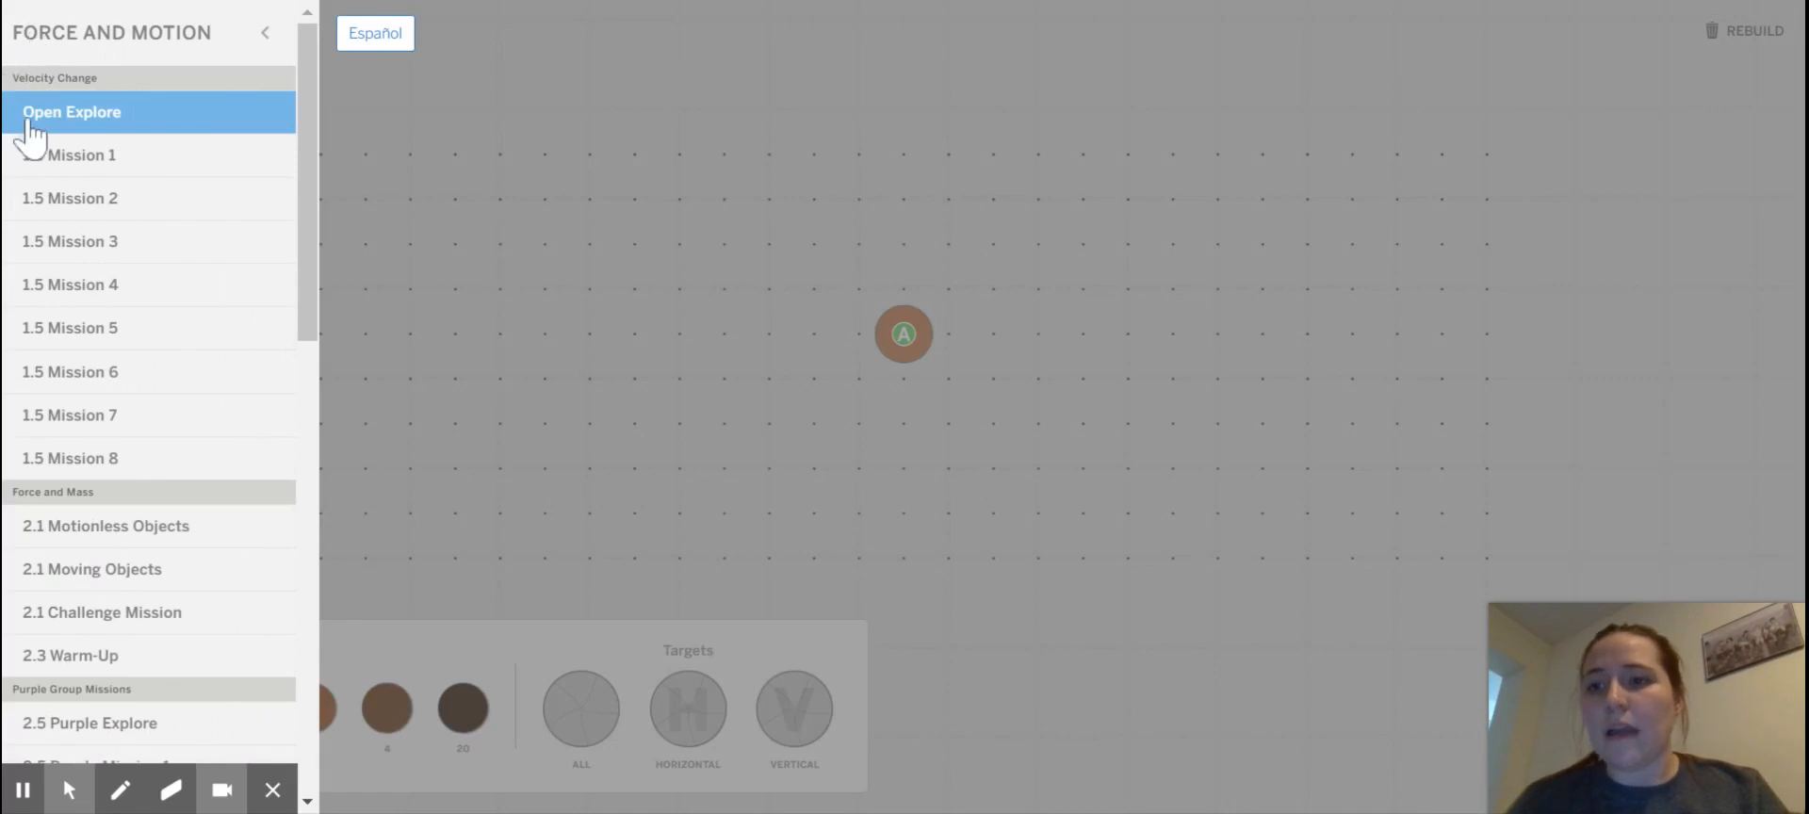
click(81, 154)
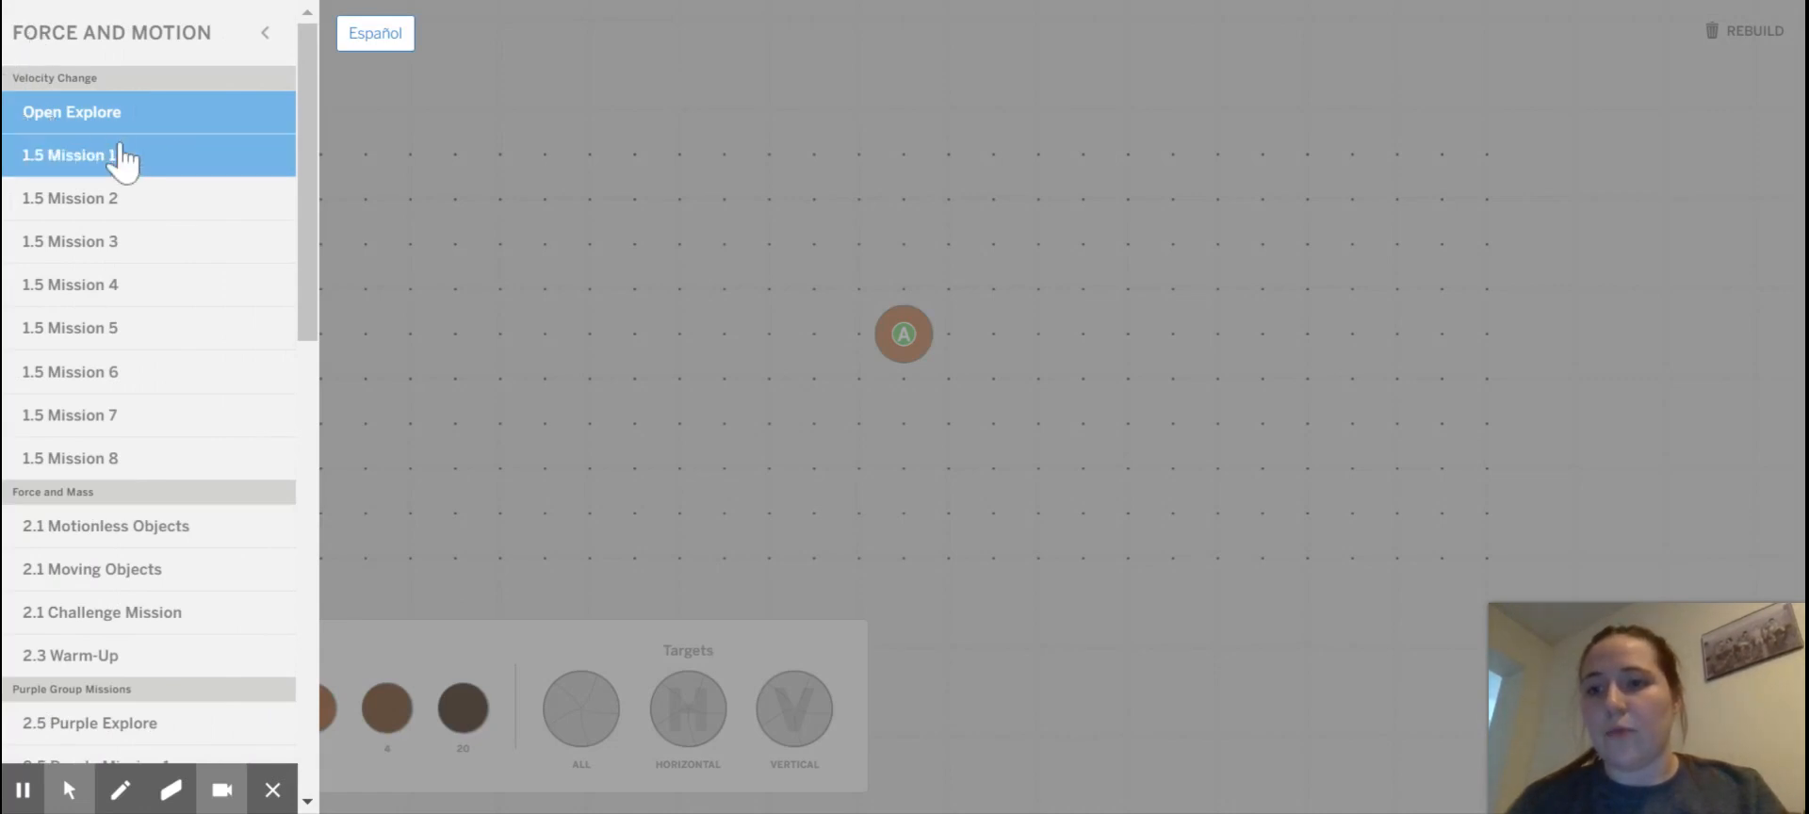
click(72, 111)
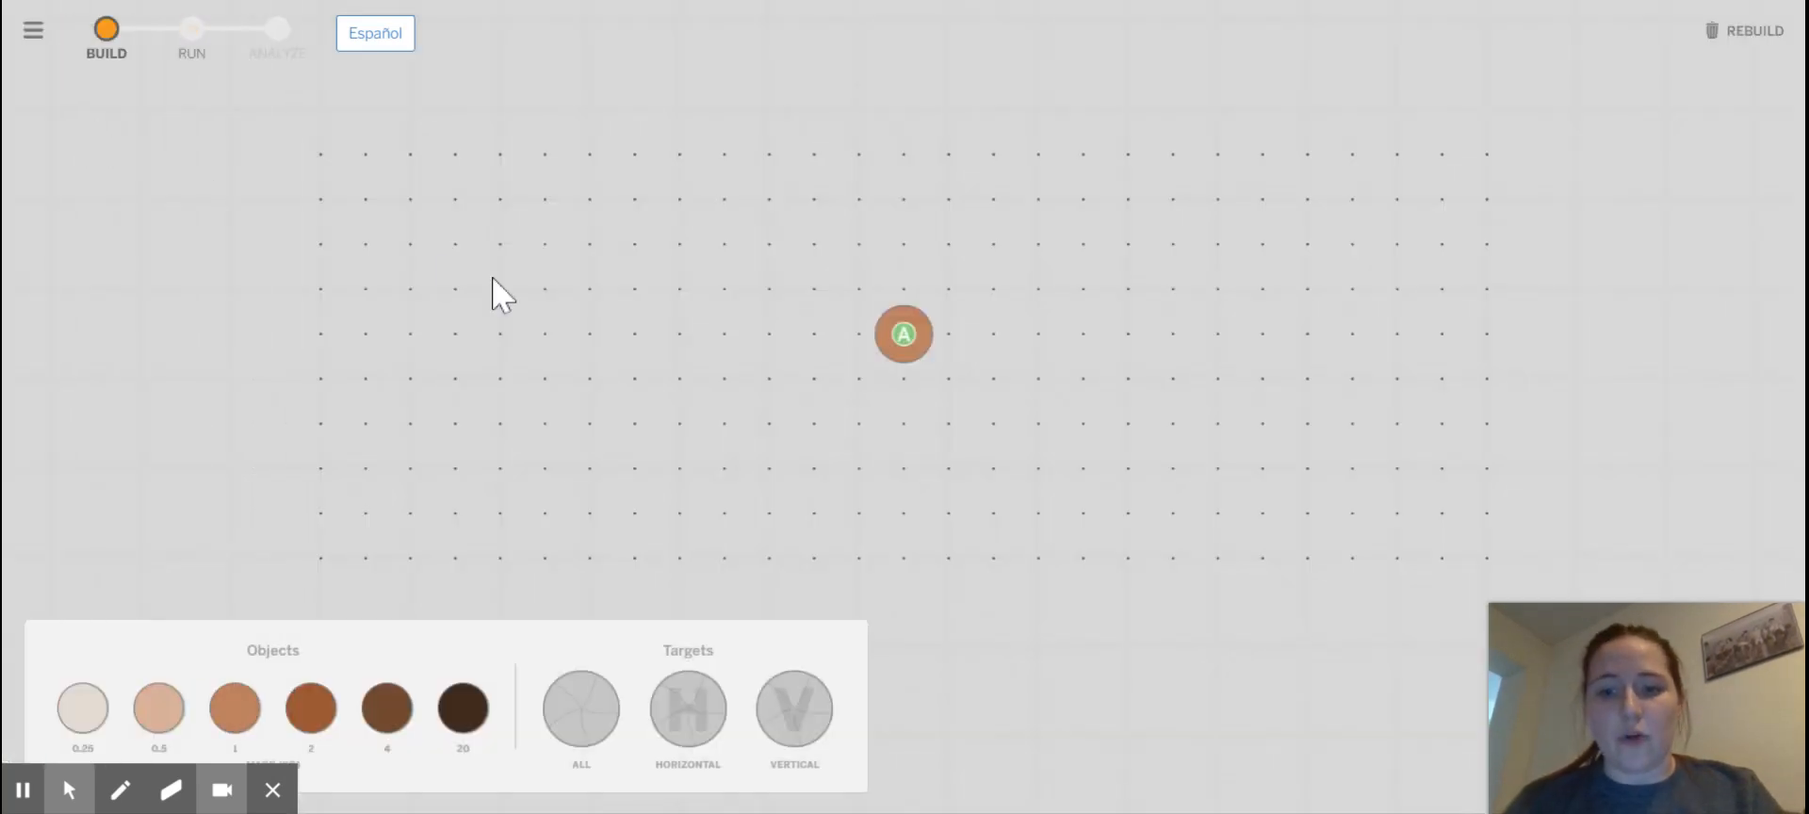
mouse_move(463, 705)
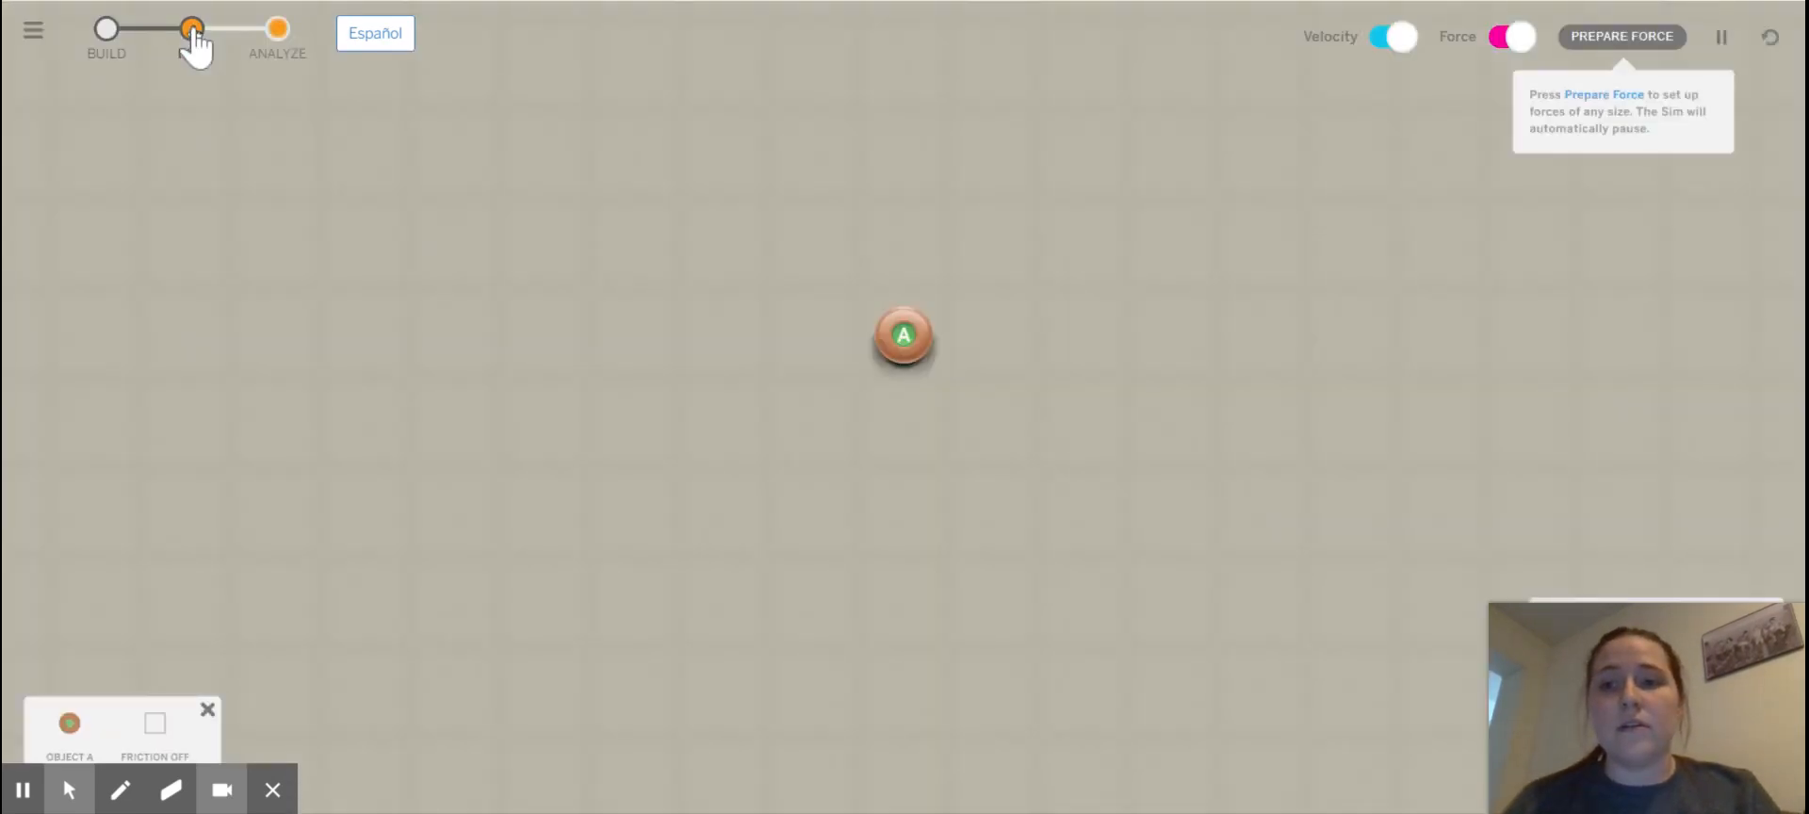
Step: Enter the Run stage and build up a large leftward force arrow on puck A
click(190, 27)
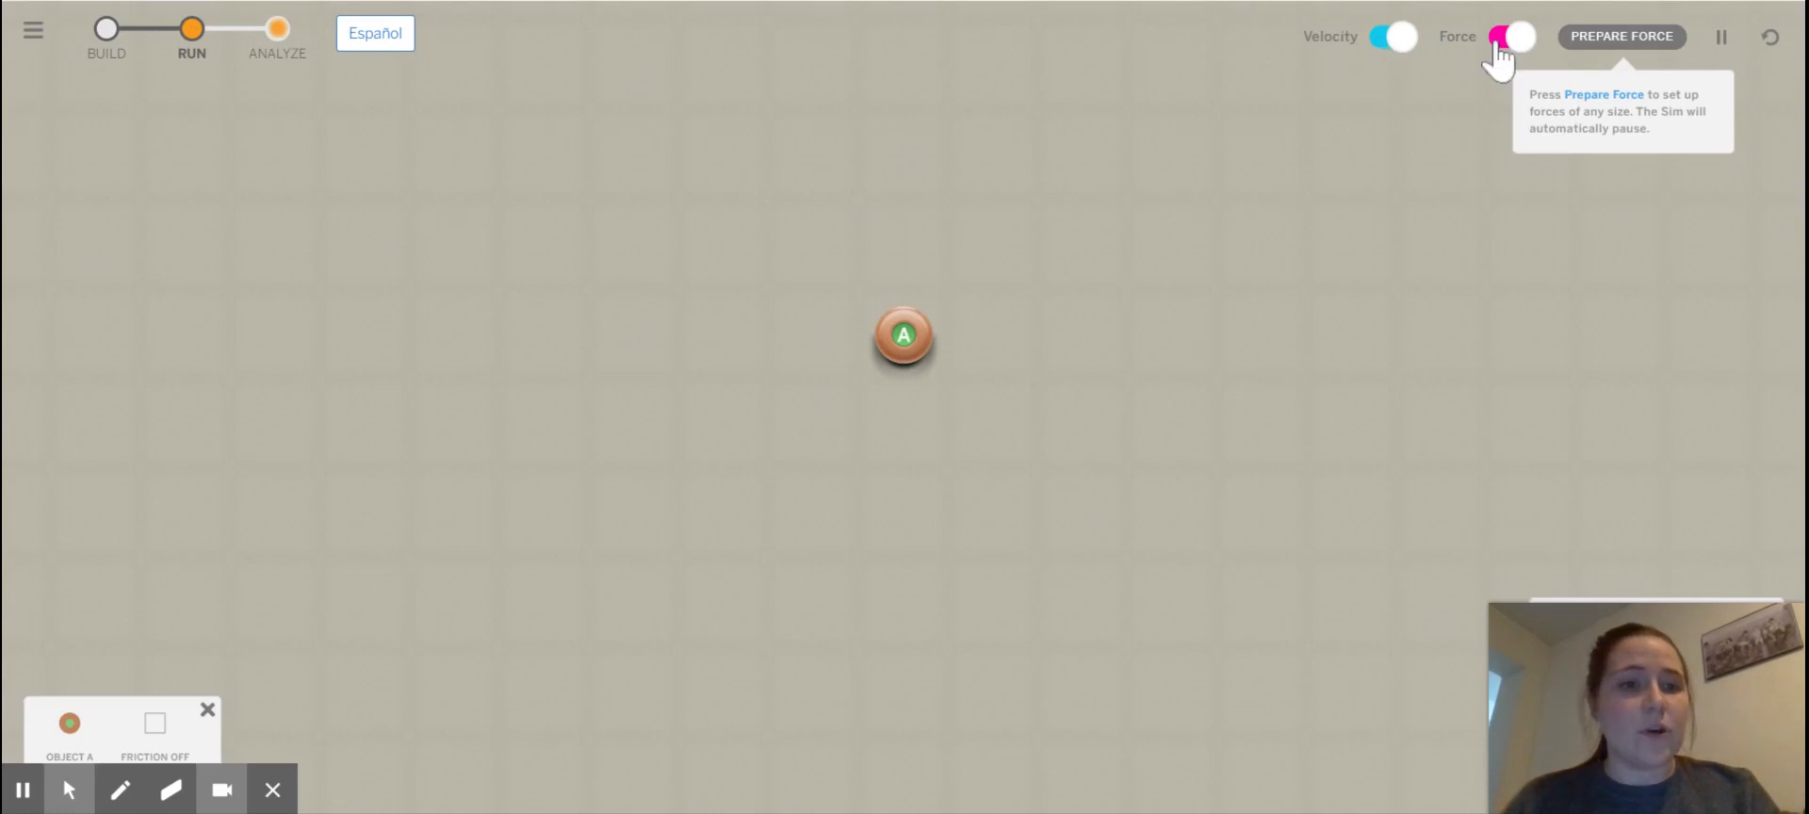
mouse_move(1632, 59)
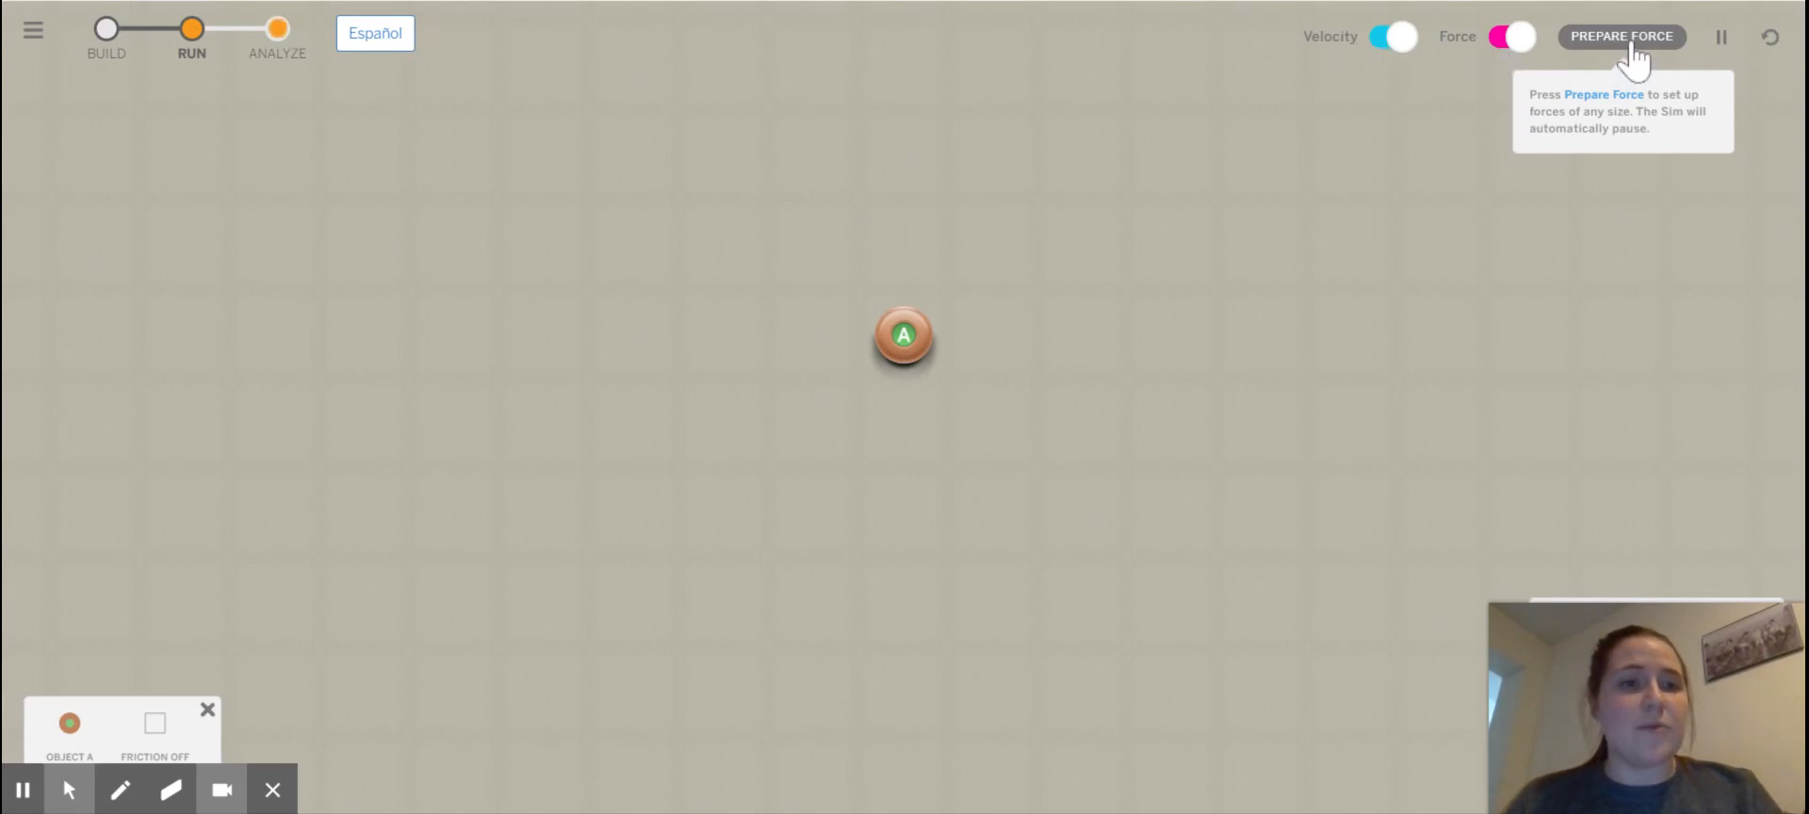
click(1621, 36)
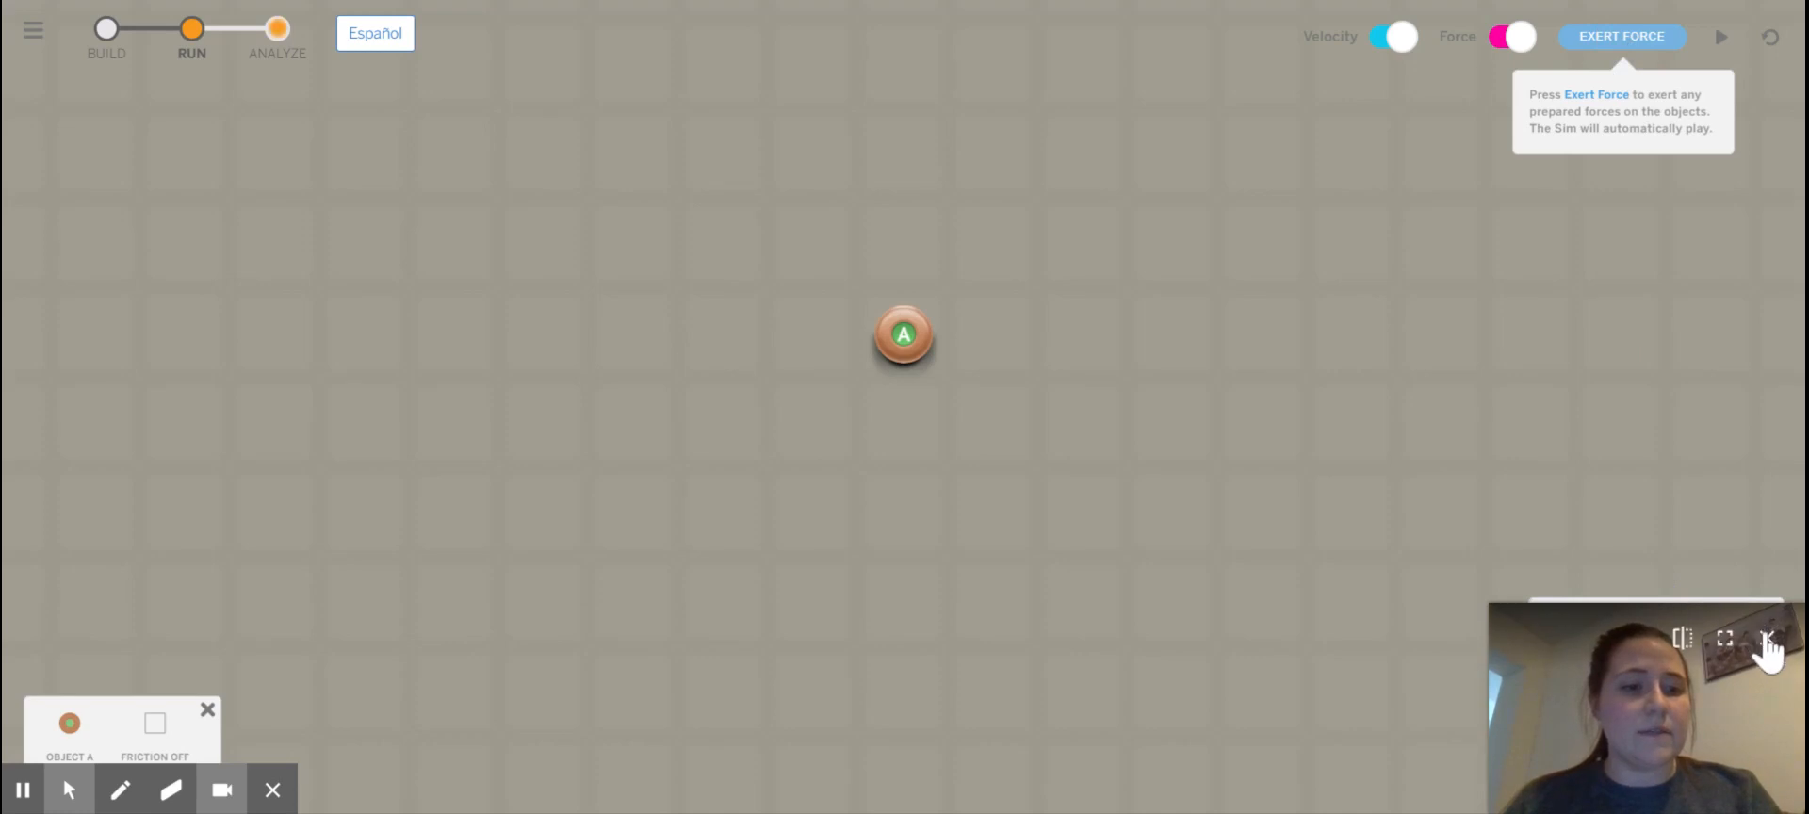
click(1769, 637)
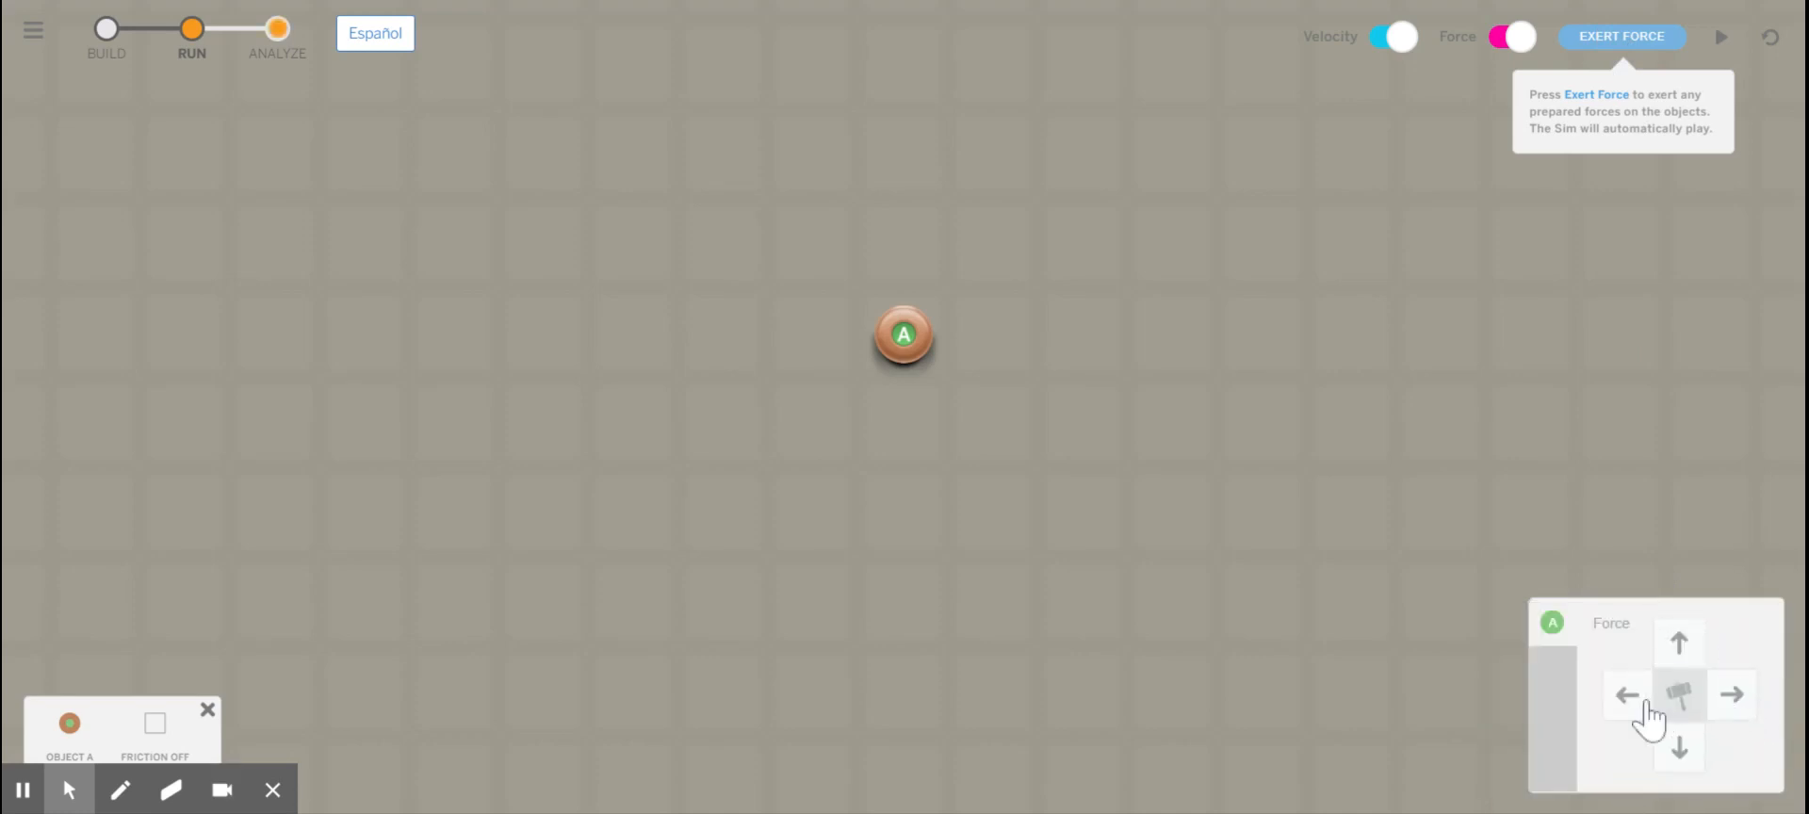
click(1628, 697)
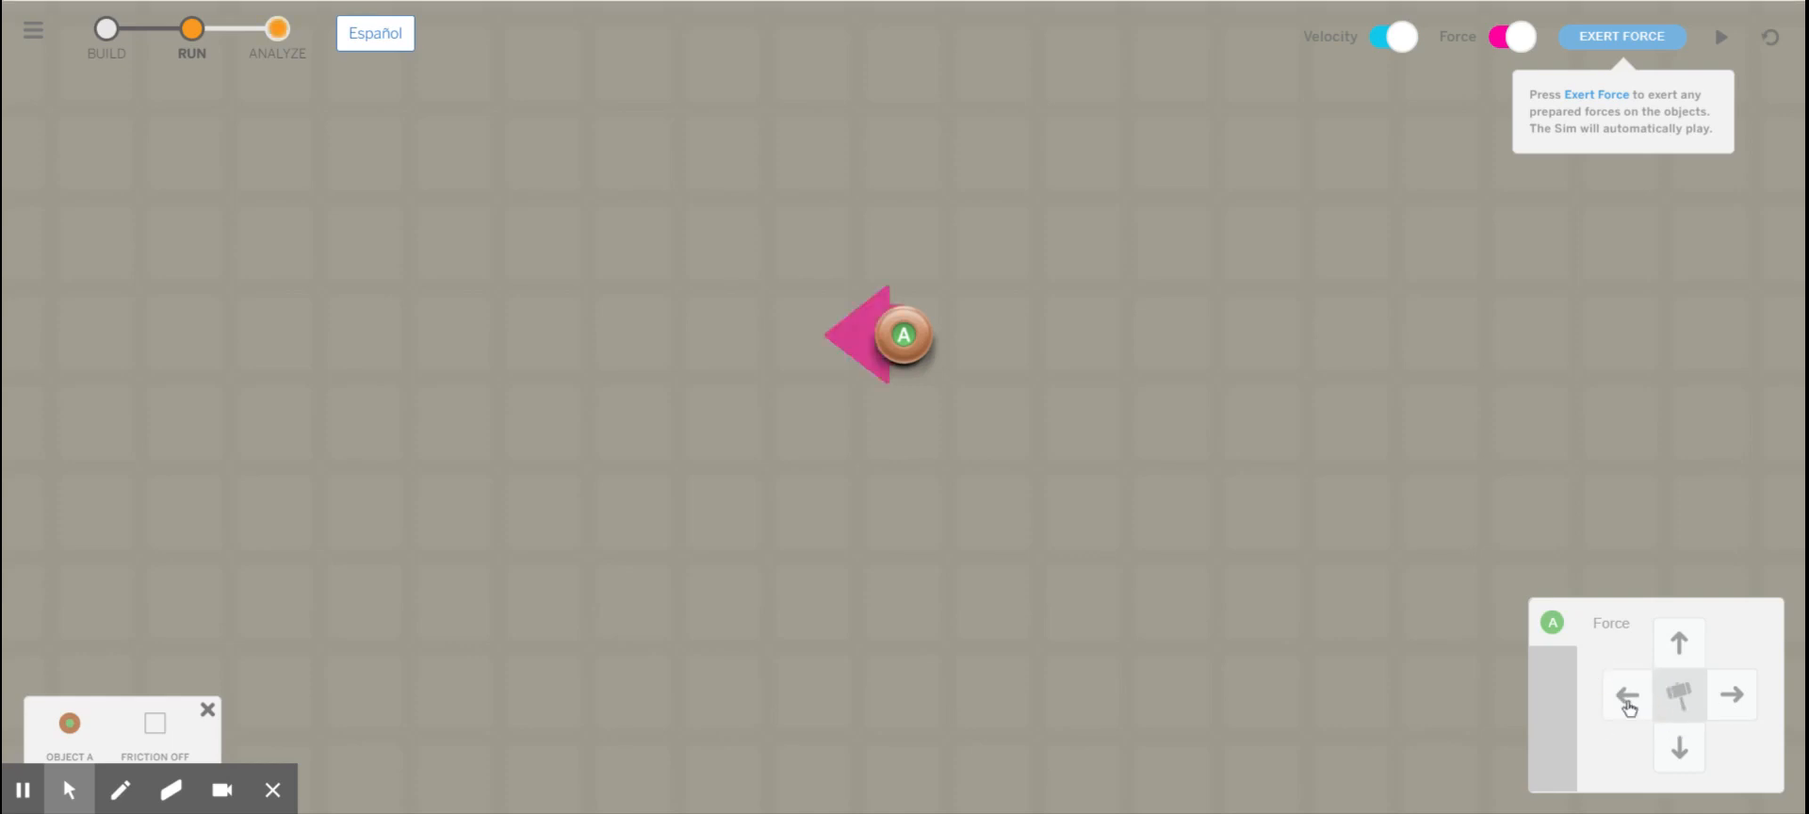
click(1626, 697)
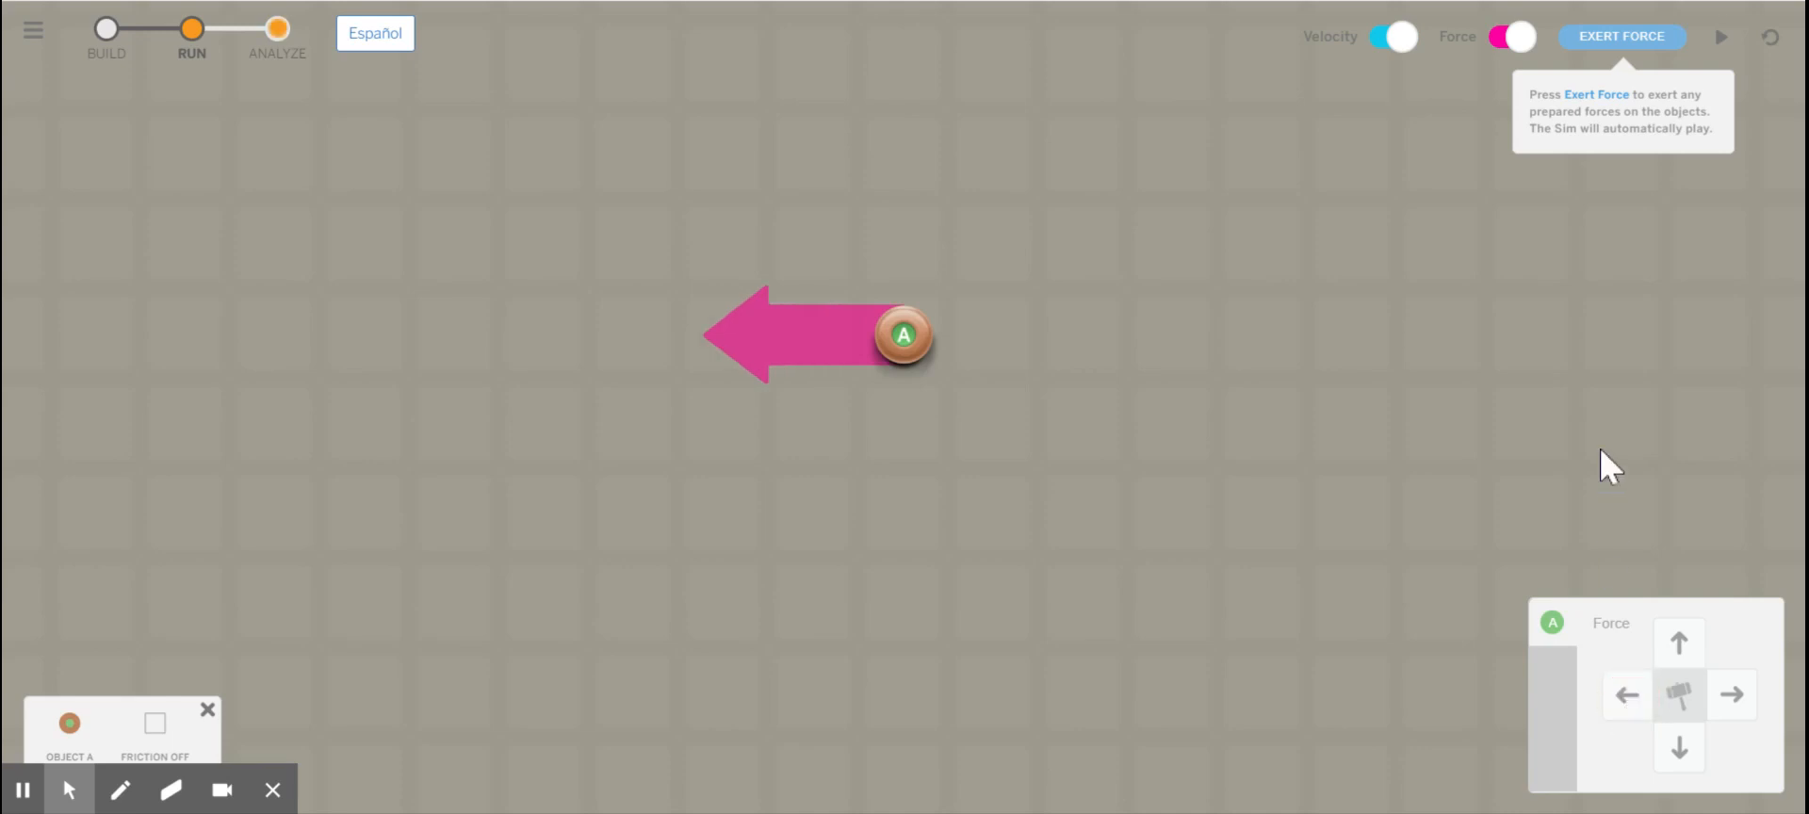
mouse_move(893, 444)
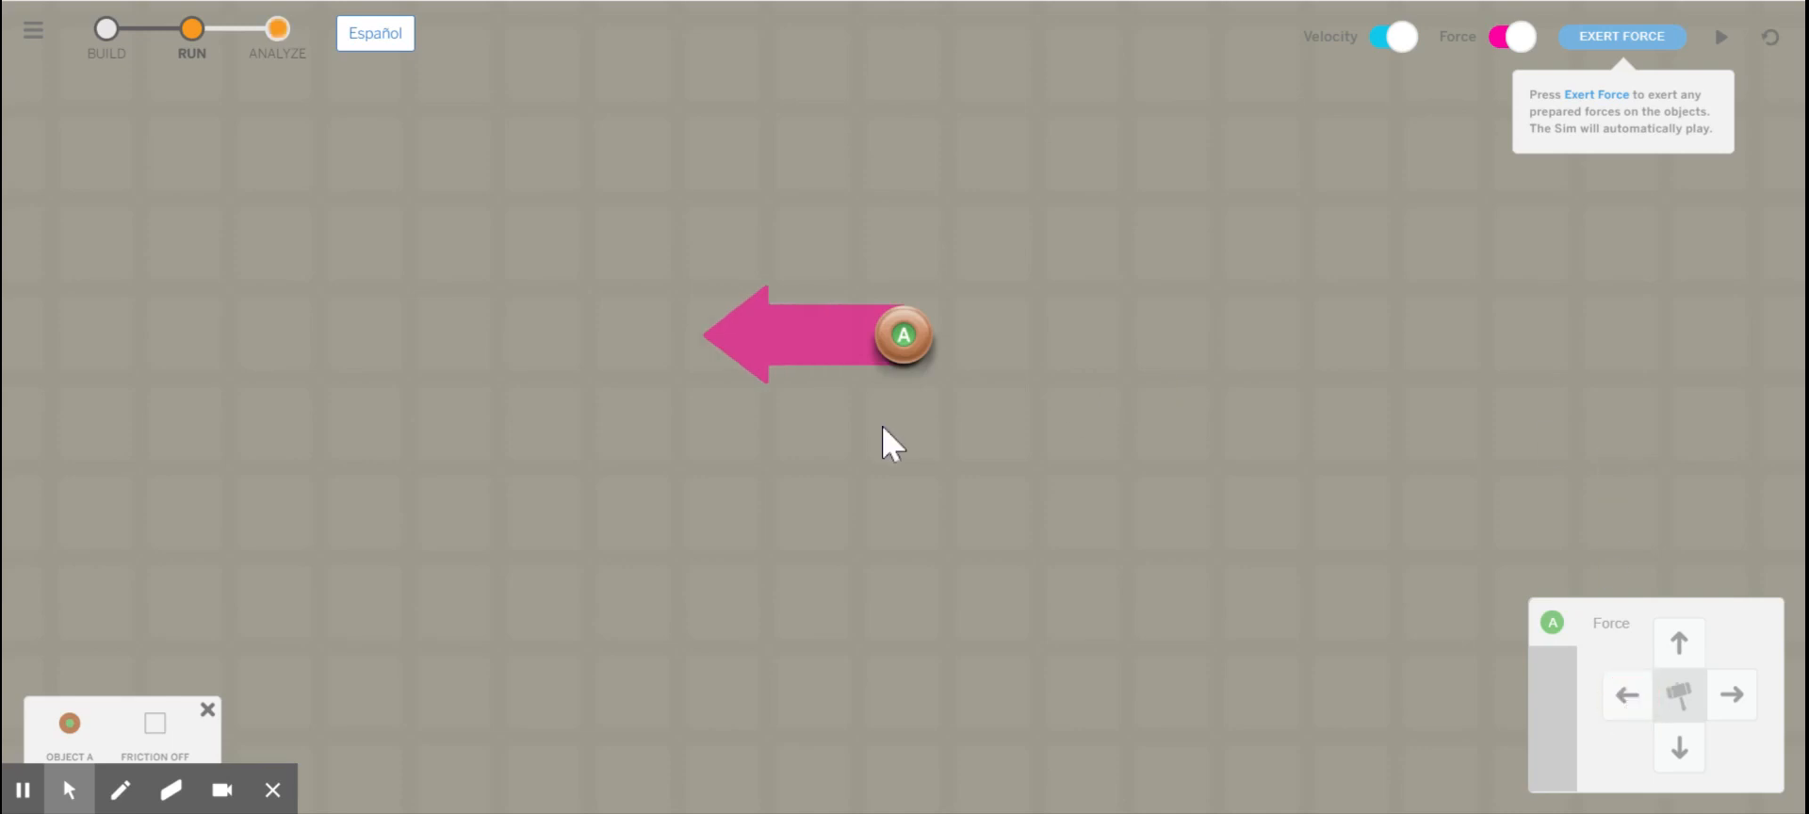
mouse_move(1481, 143)
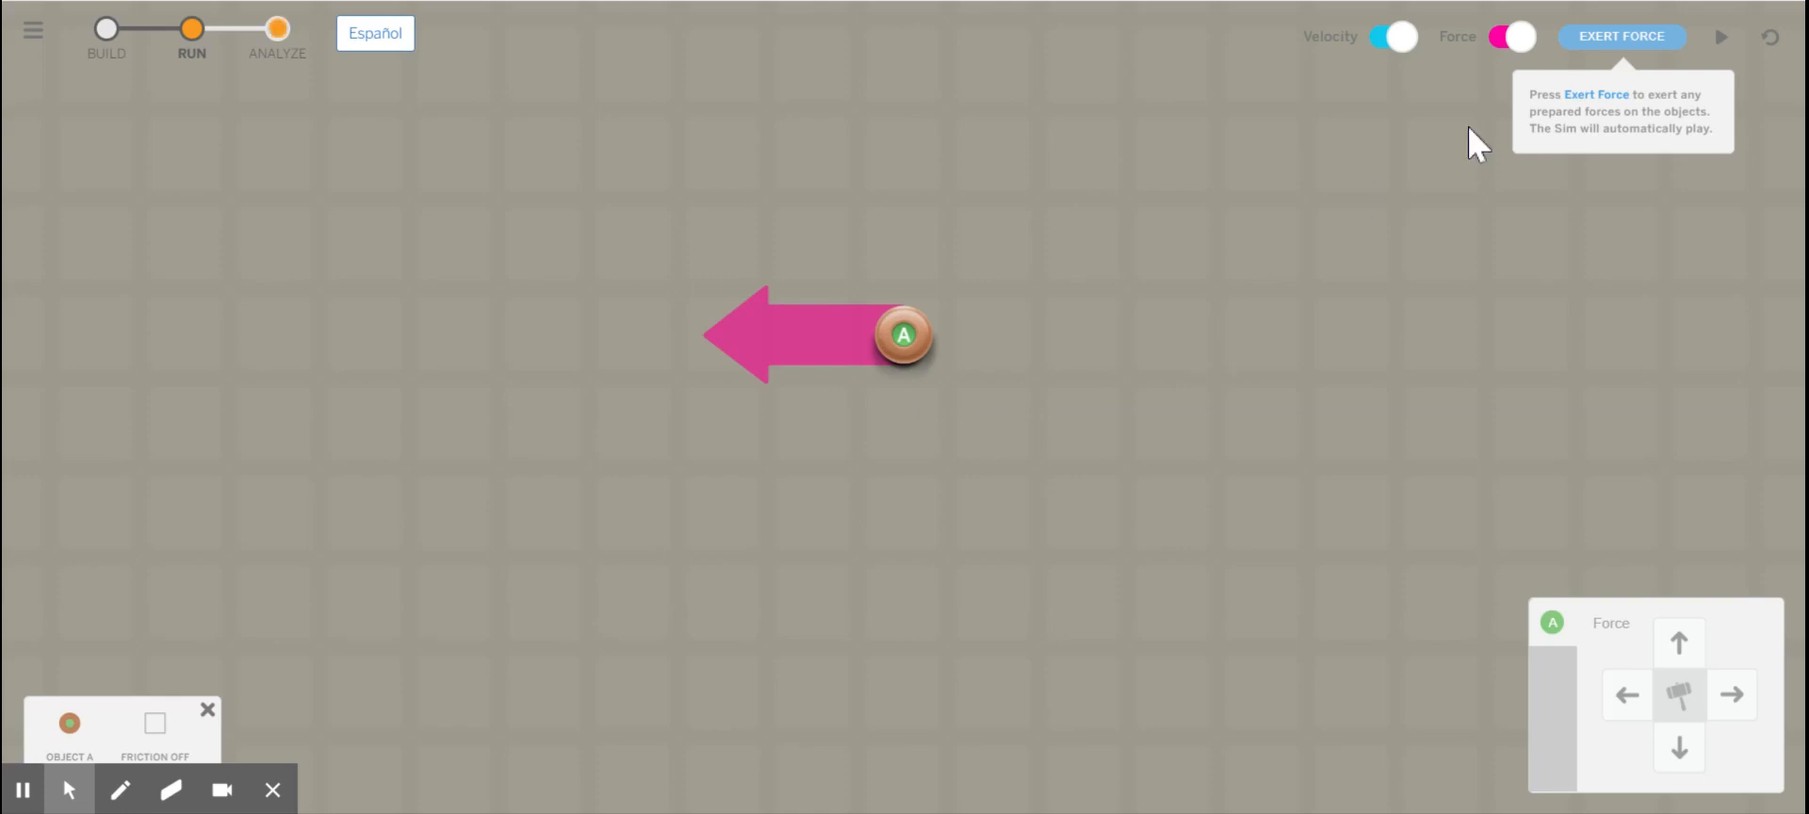
Step: Exert the leftward force, add rightward pushes on puck A, and resume the run
click(1620, 36)
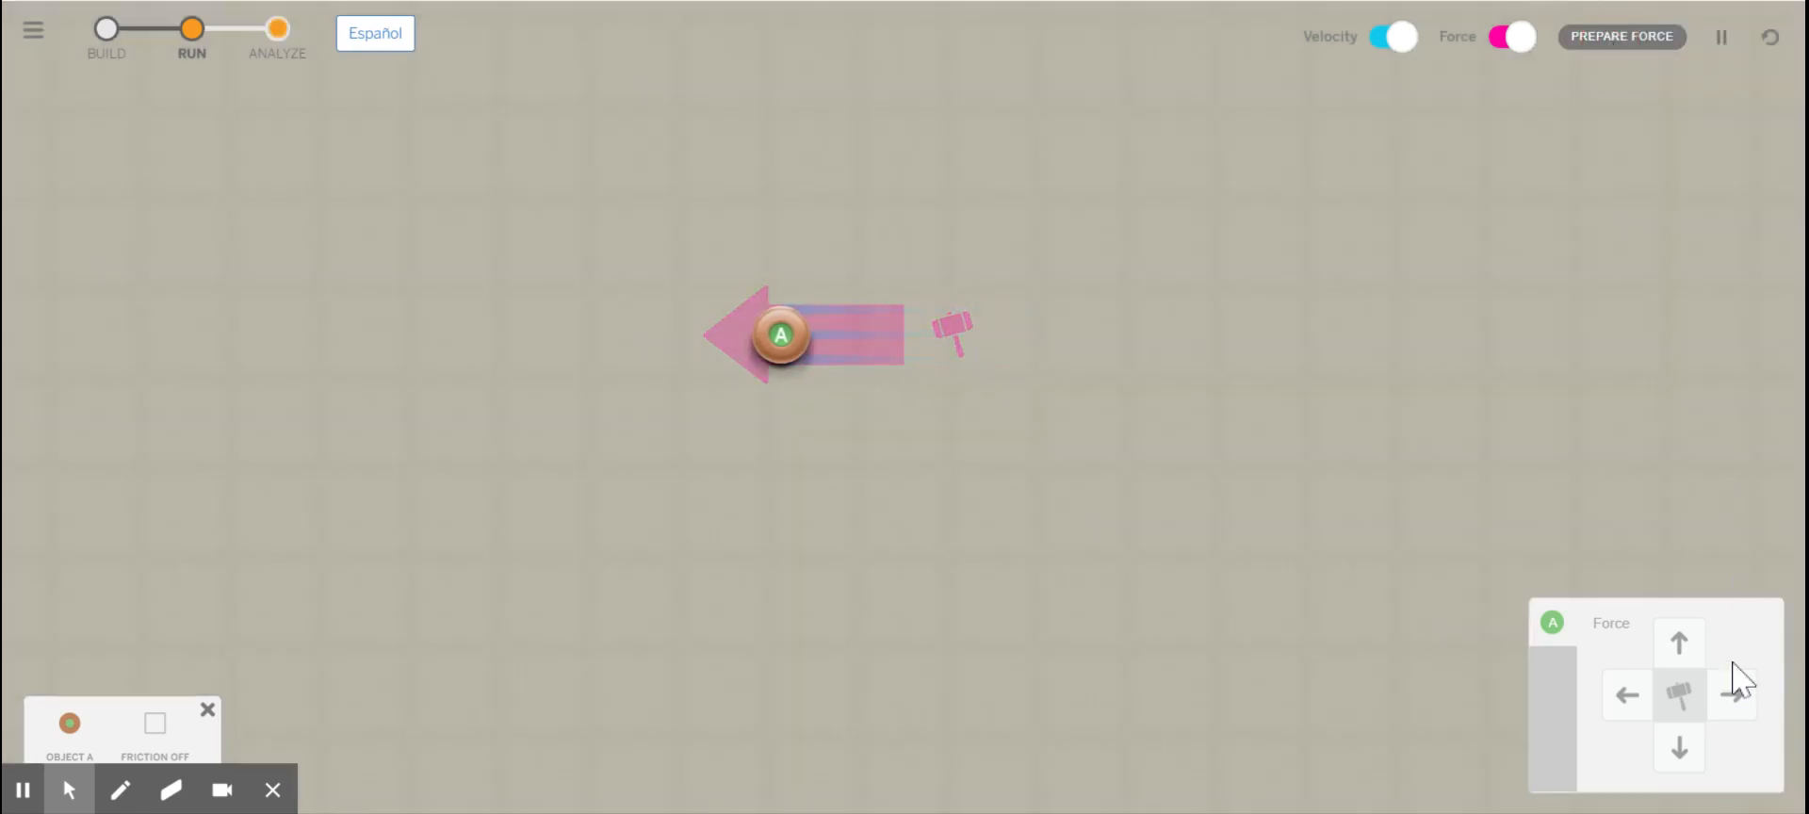
click(1733, 696)
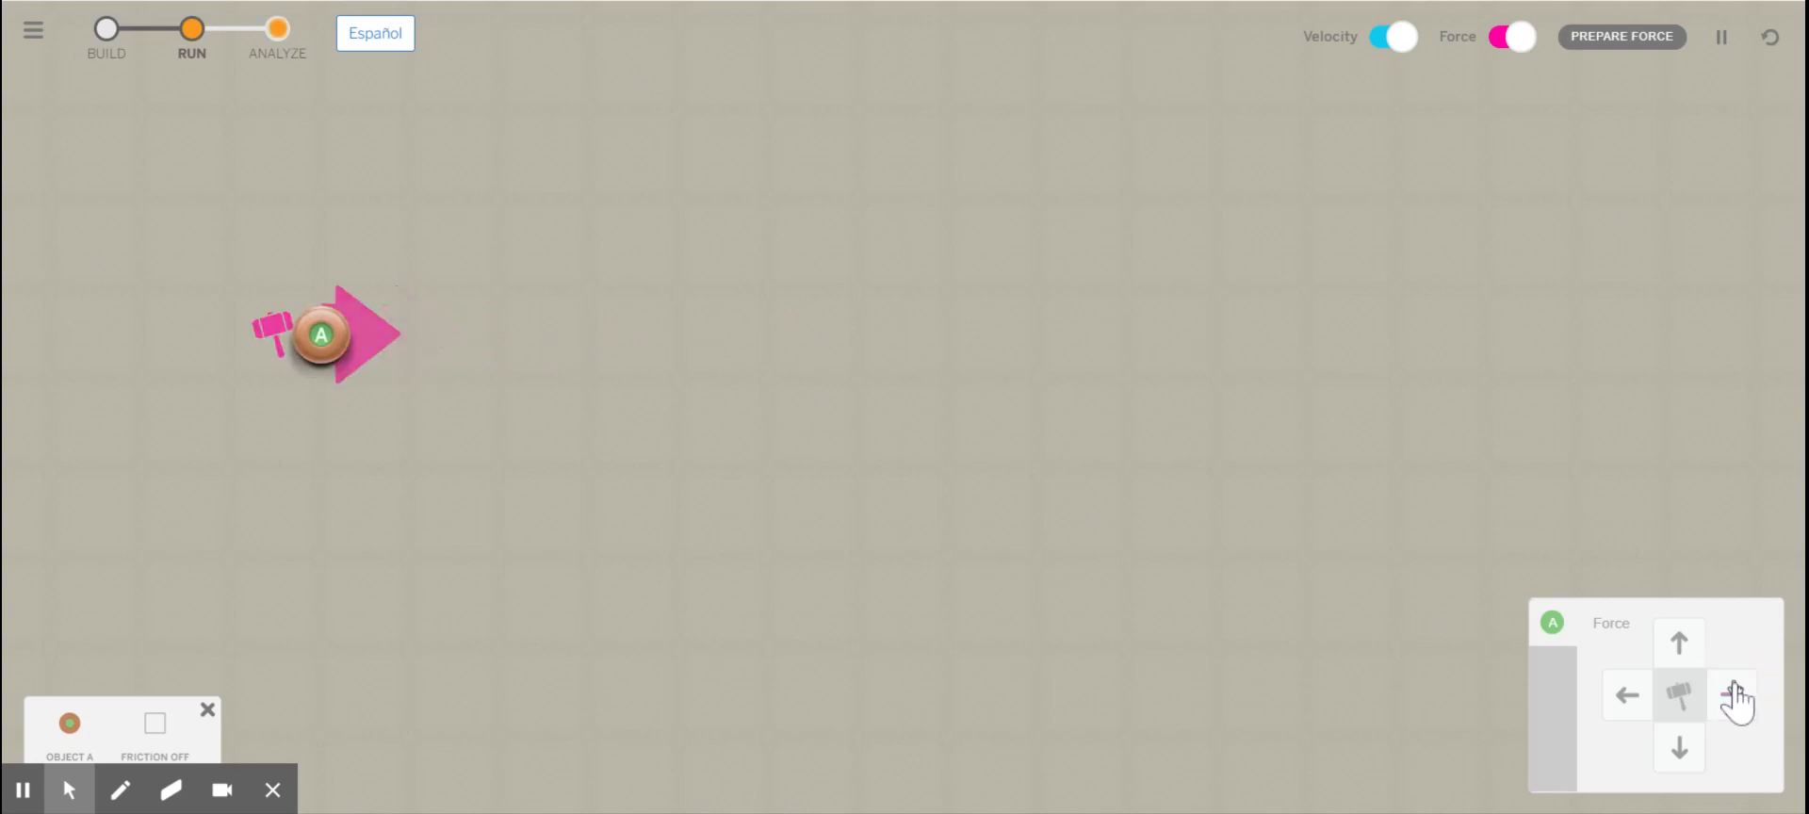
click(1624, 696)
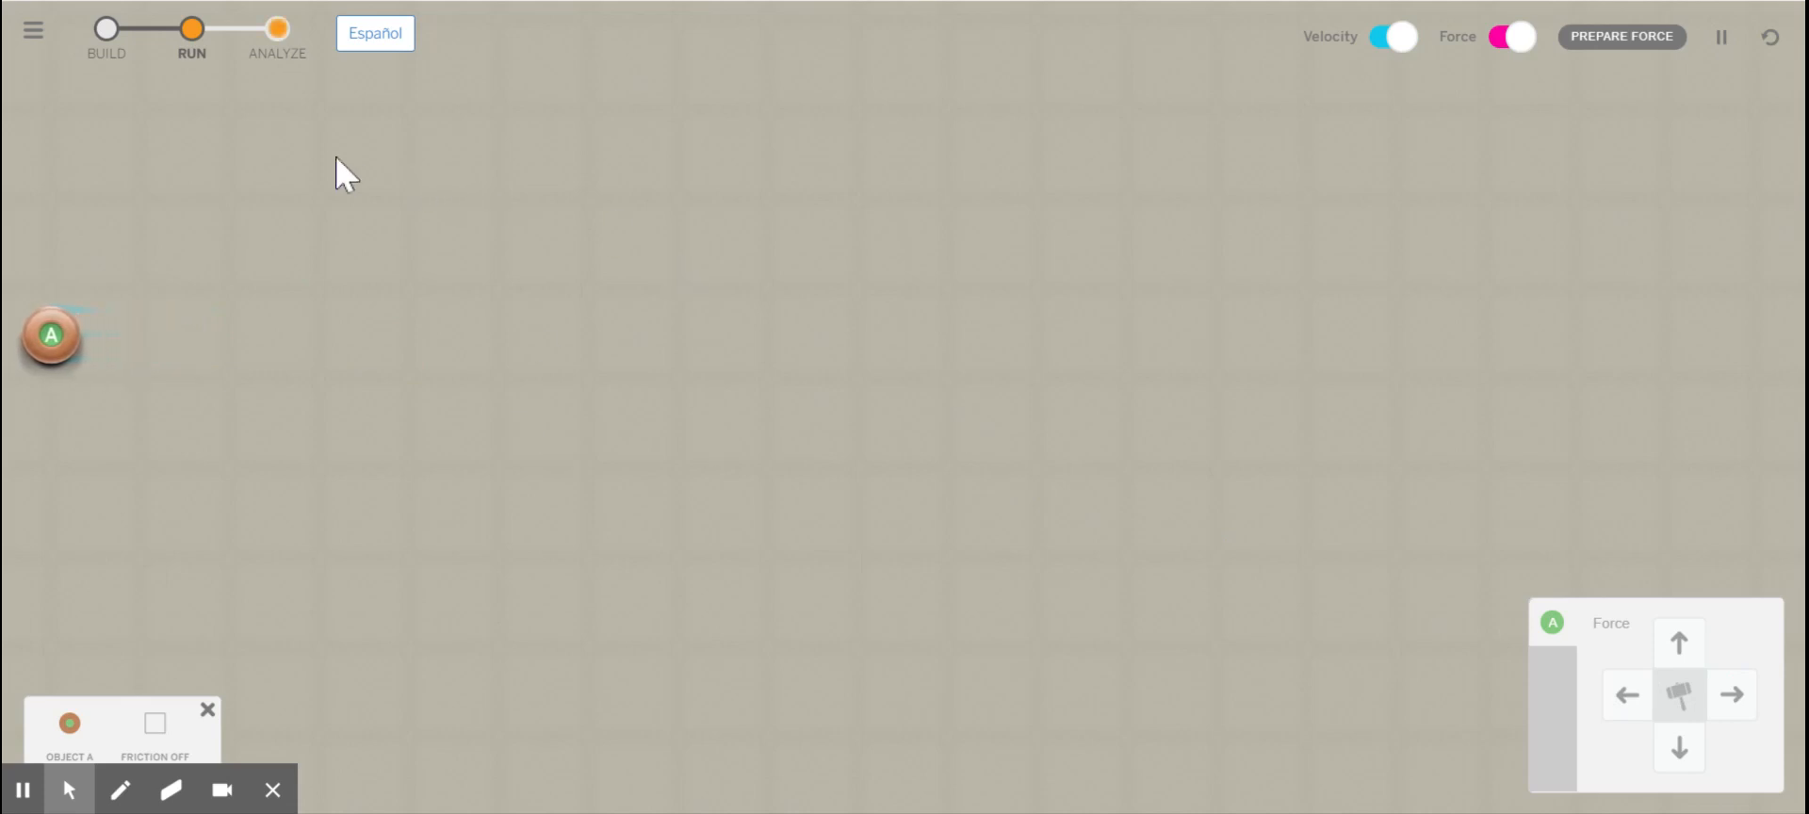
click(1720, 36)
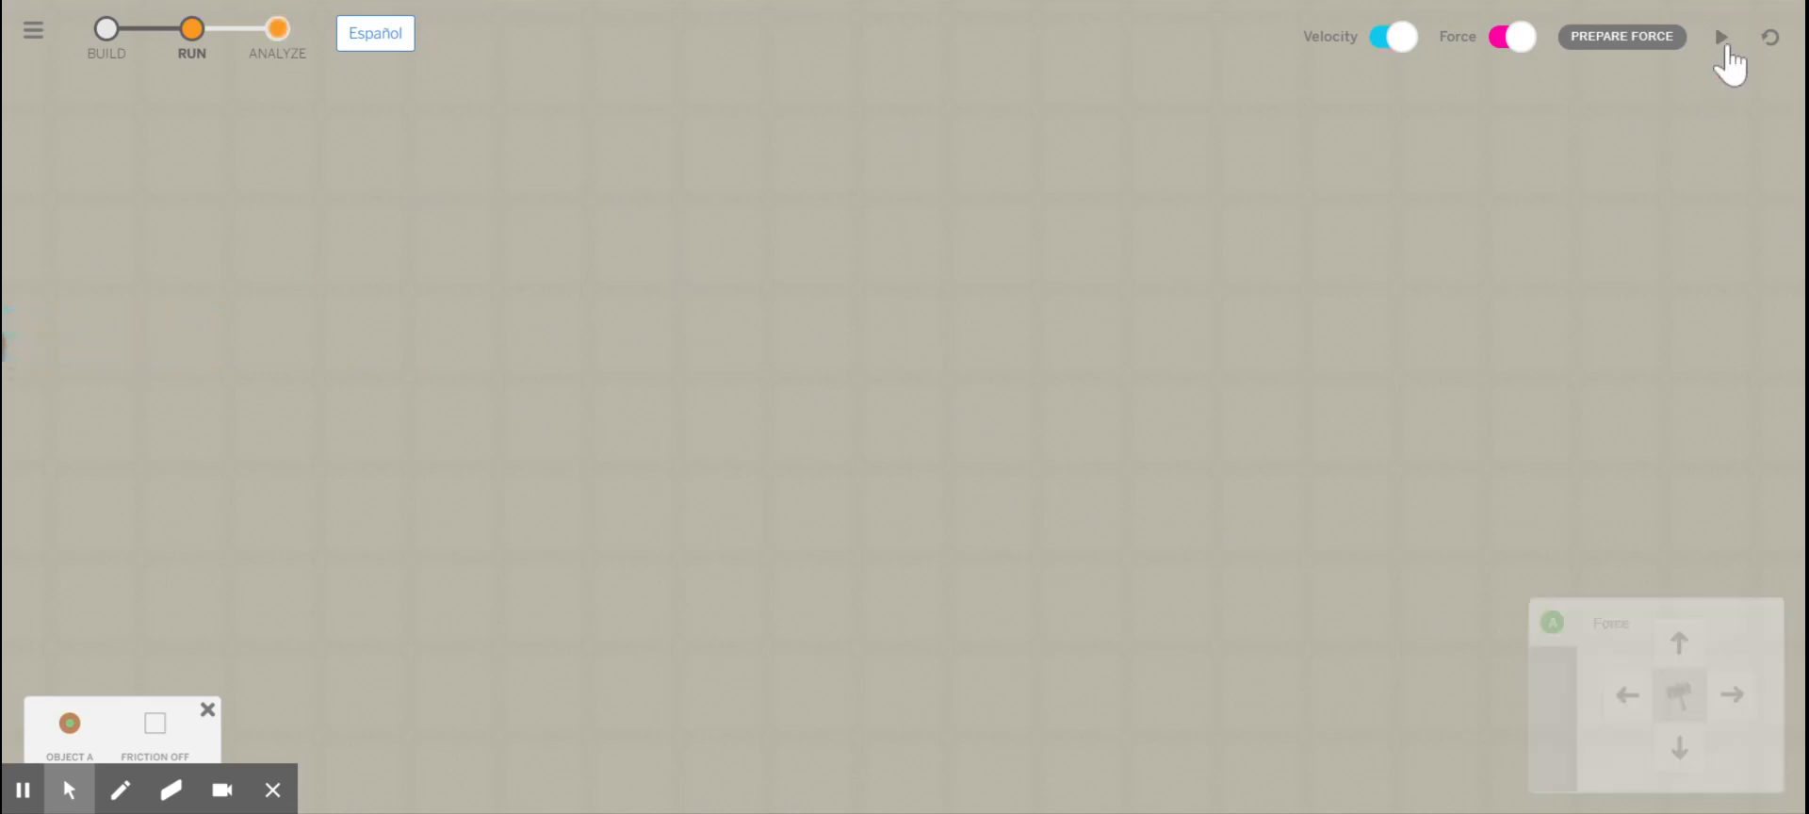
mouse_move(1038, 201)
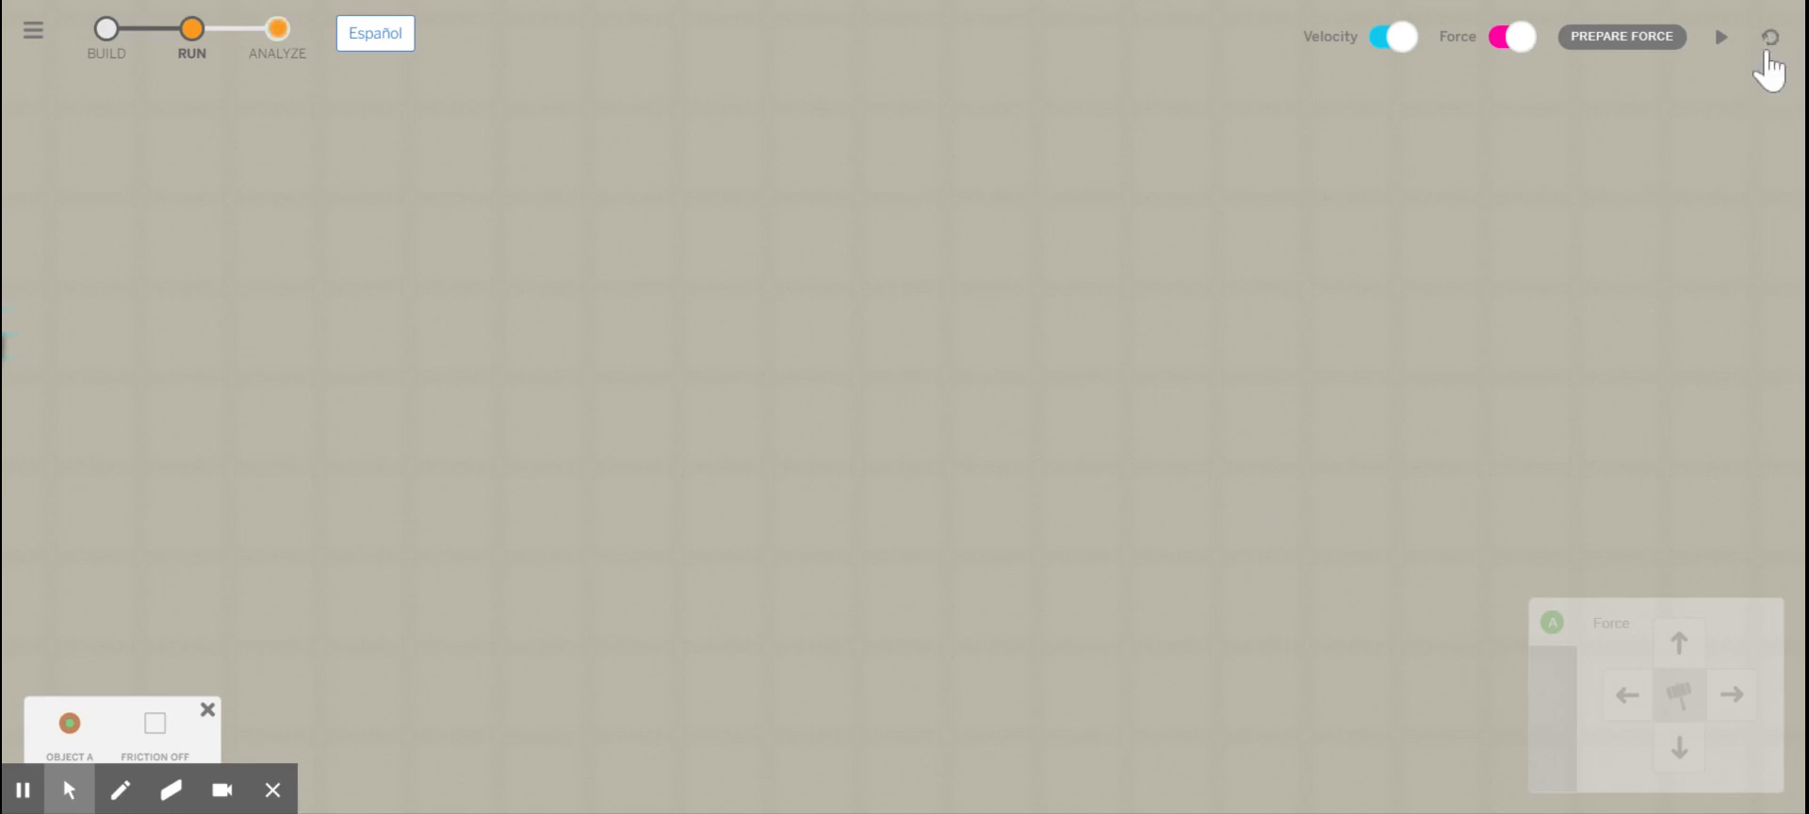
mouse_move(1720, 71)
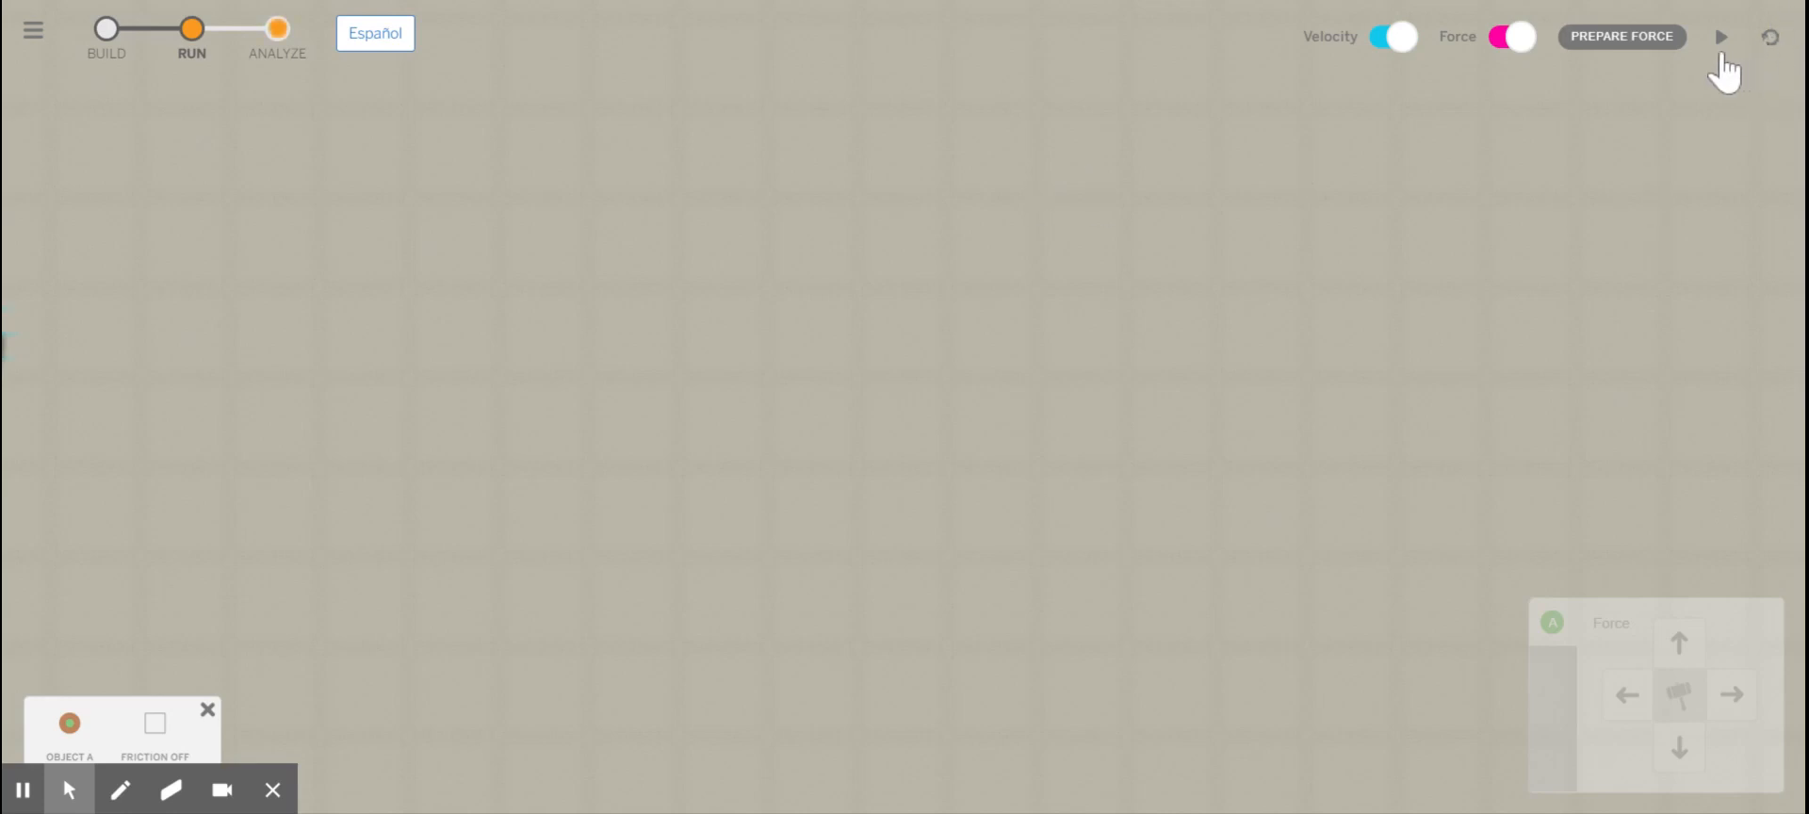
mouse_move(1191, 96)
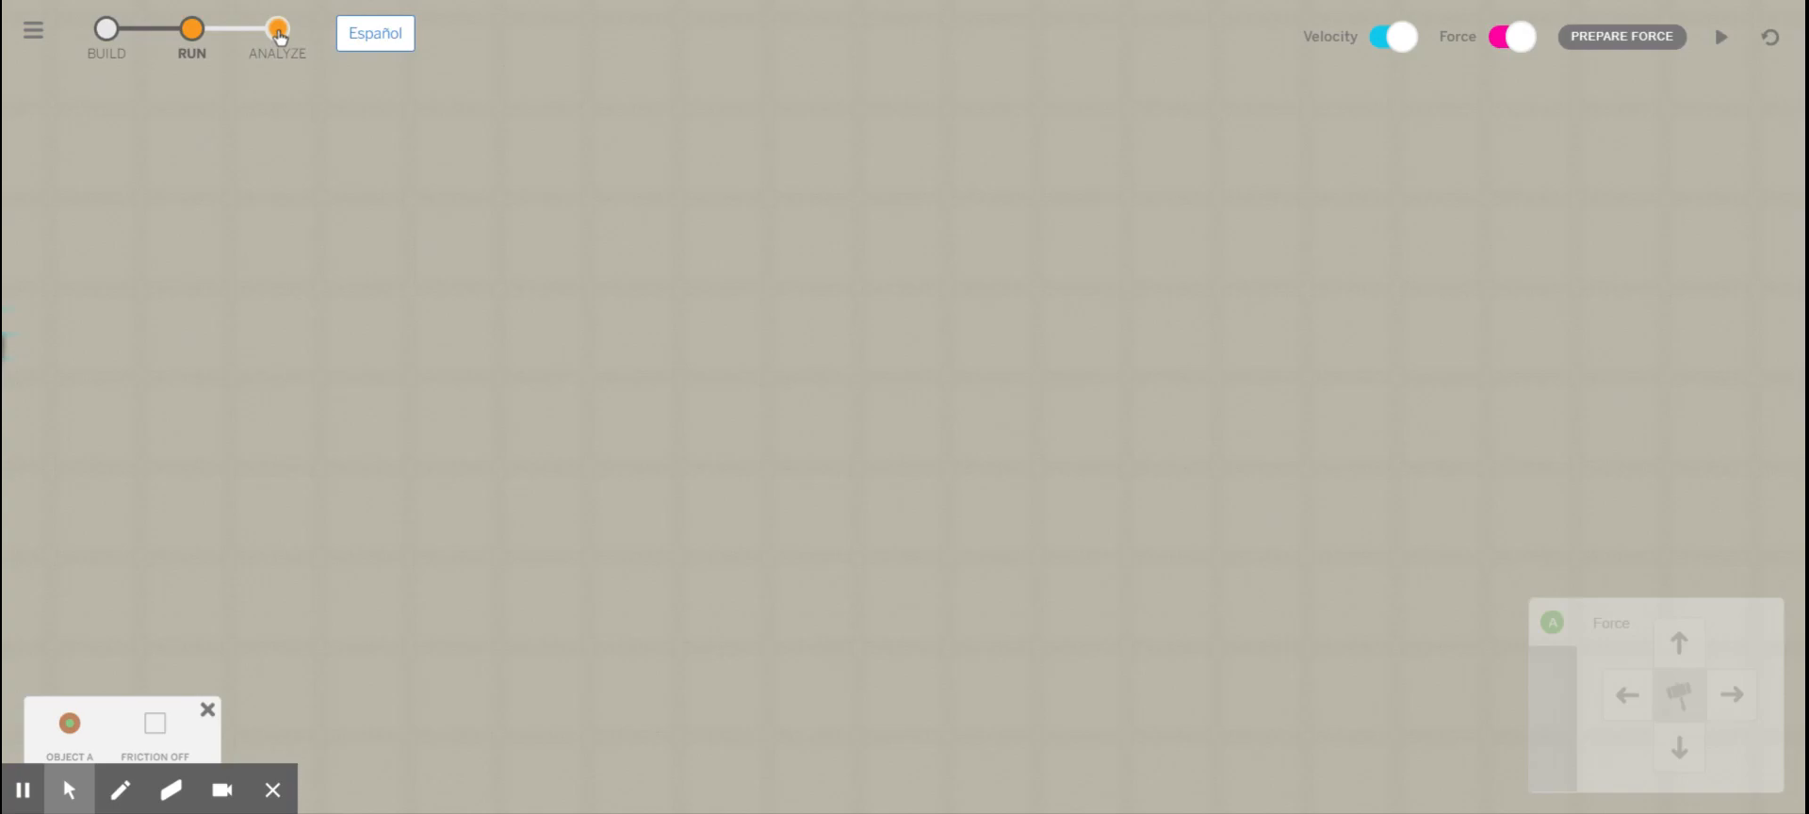
Step: Switch to Analyze and scrub the timeline back to just before puck A's first push
click(277, 28)
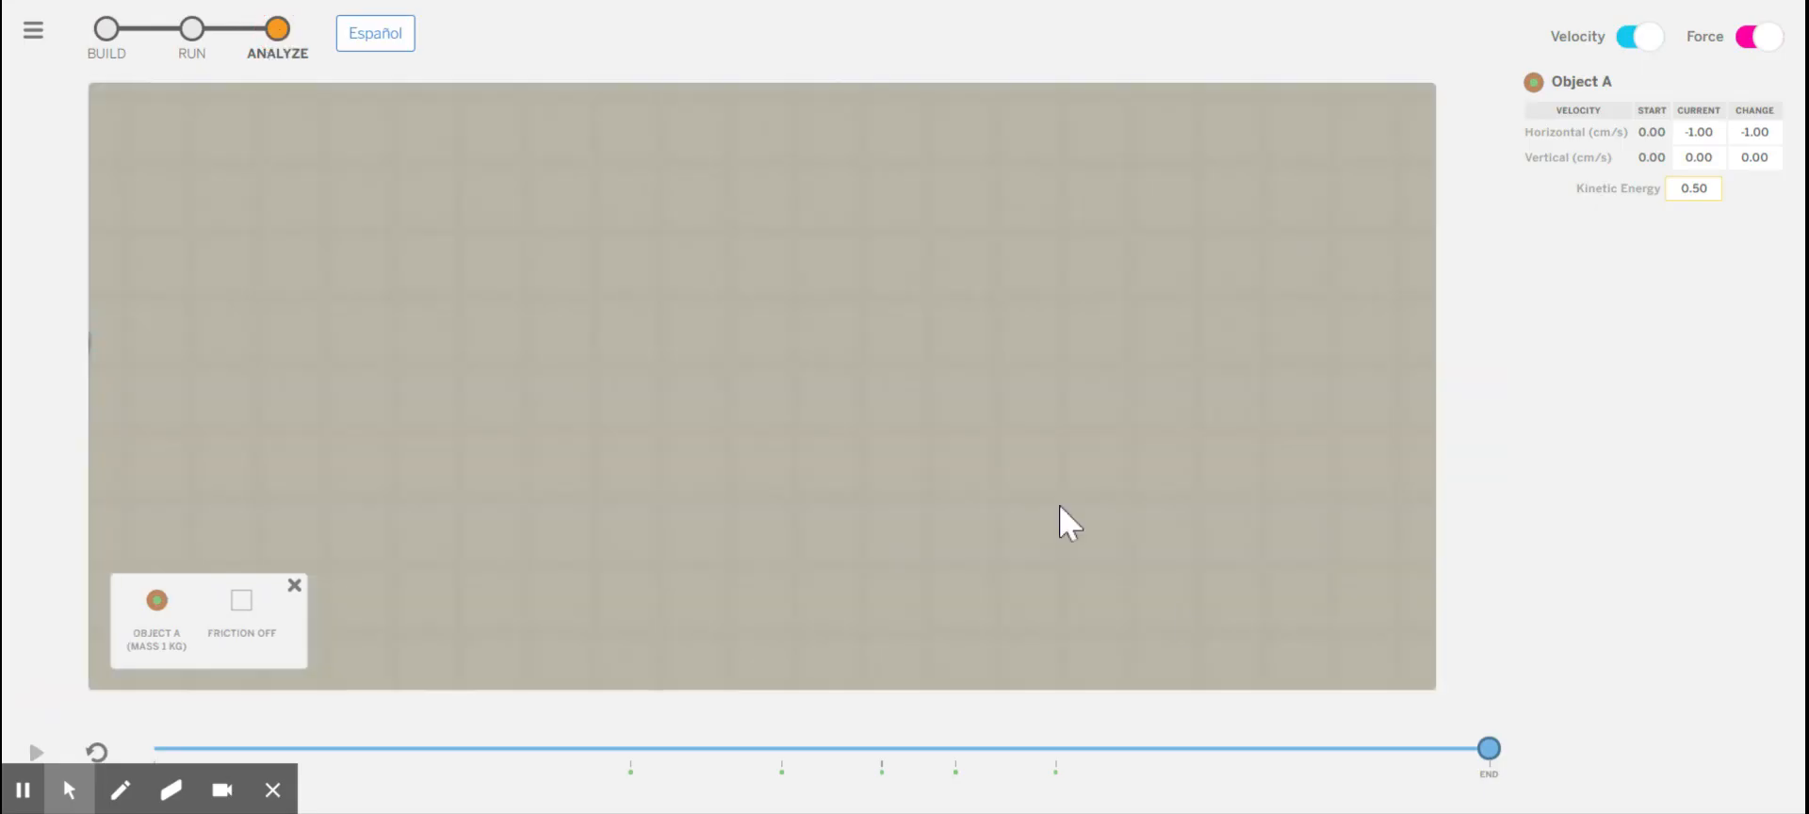
drag(1489, 749, 458, 750)
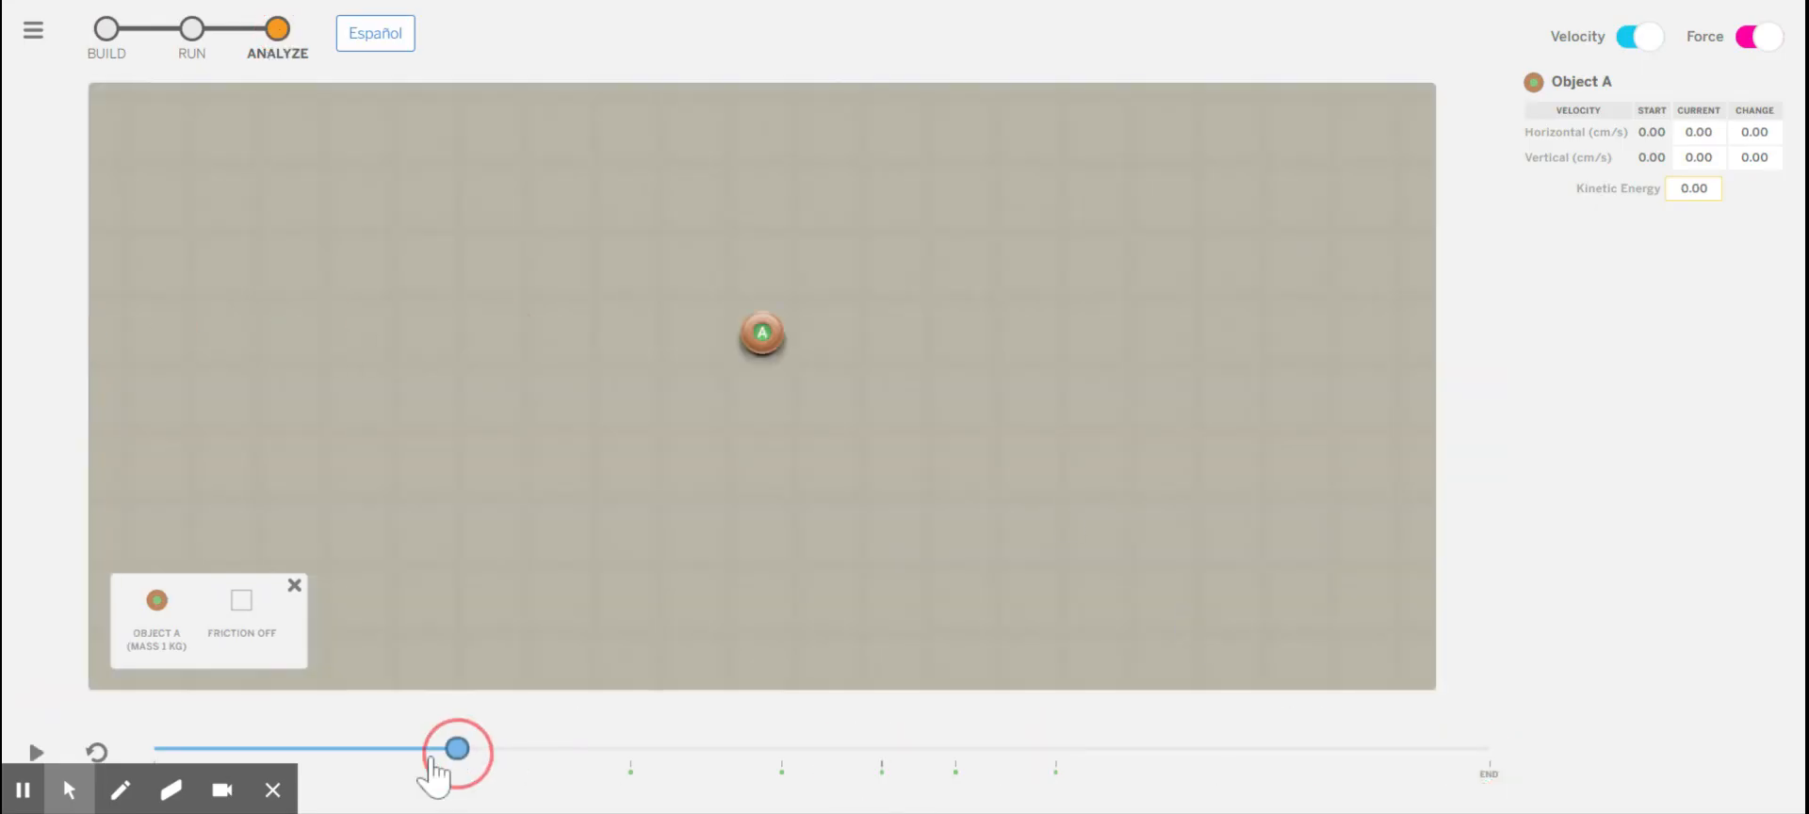
drag(455, 750, 151, 750)
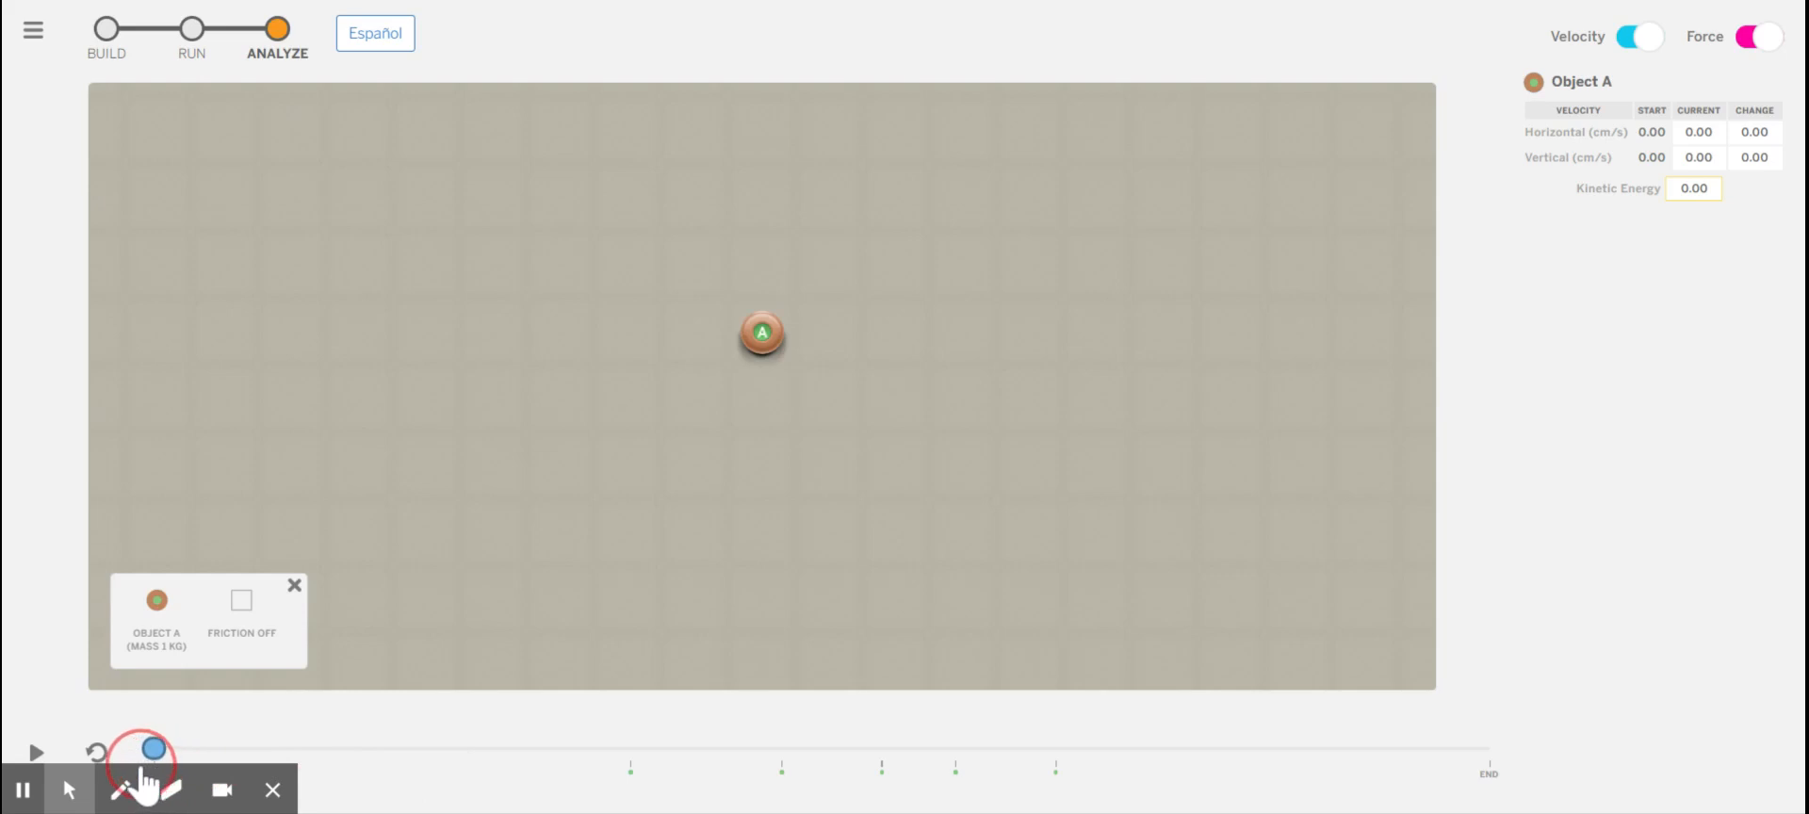
drag(147, 750, 418, 748)
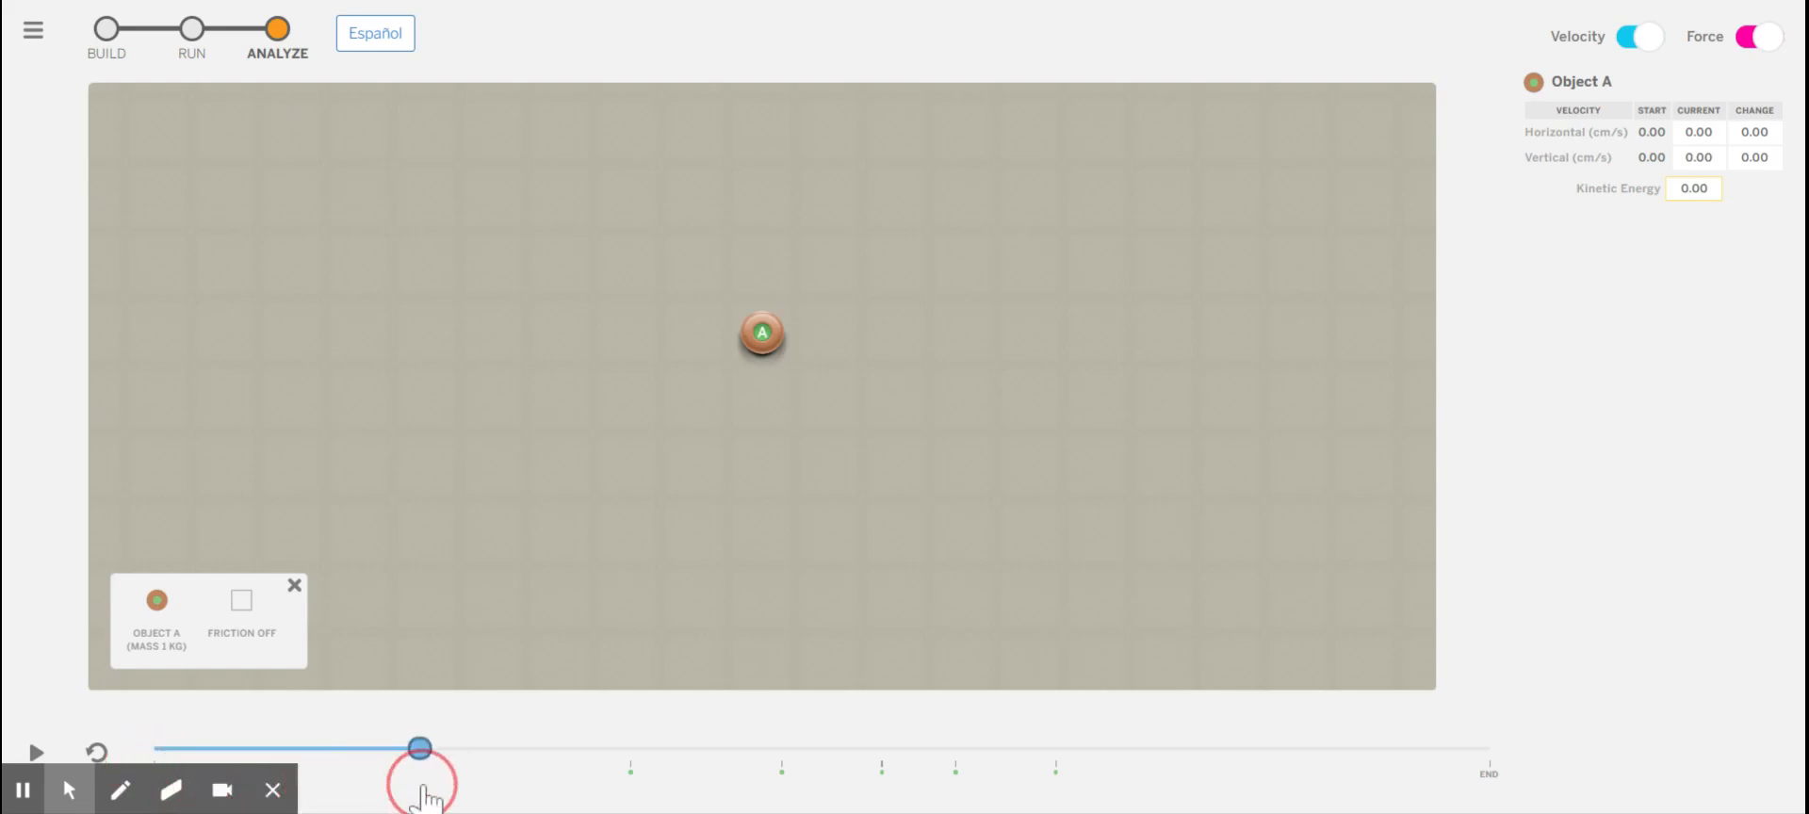
mouse_move(1786, 228)
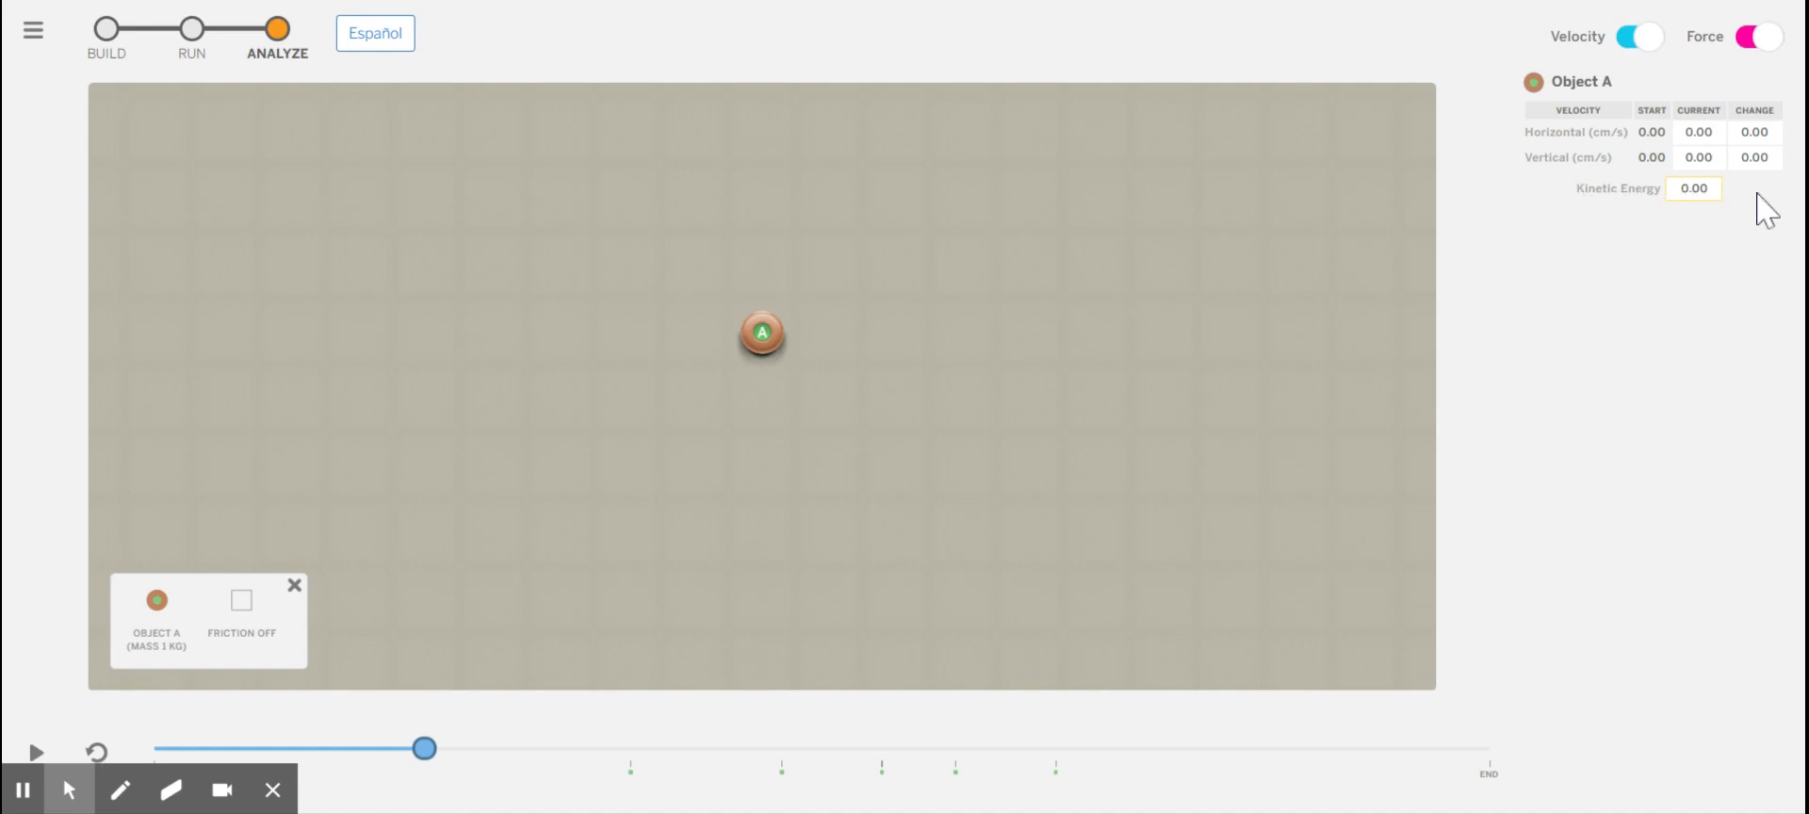
mouse_move(1643, 196)
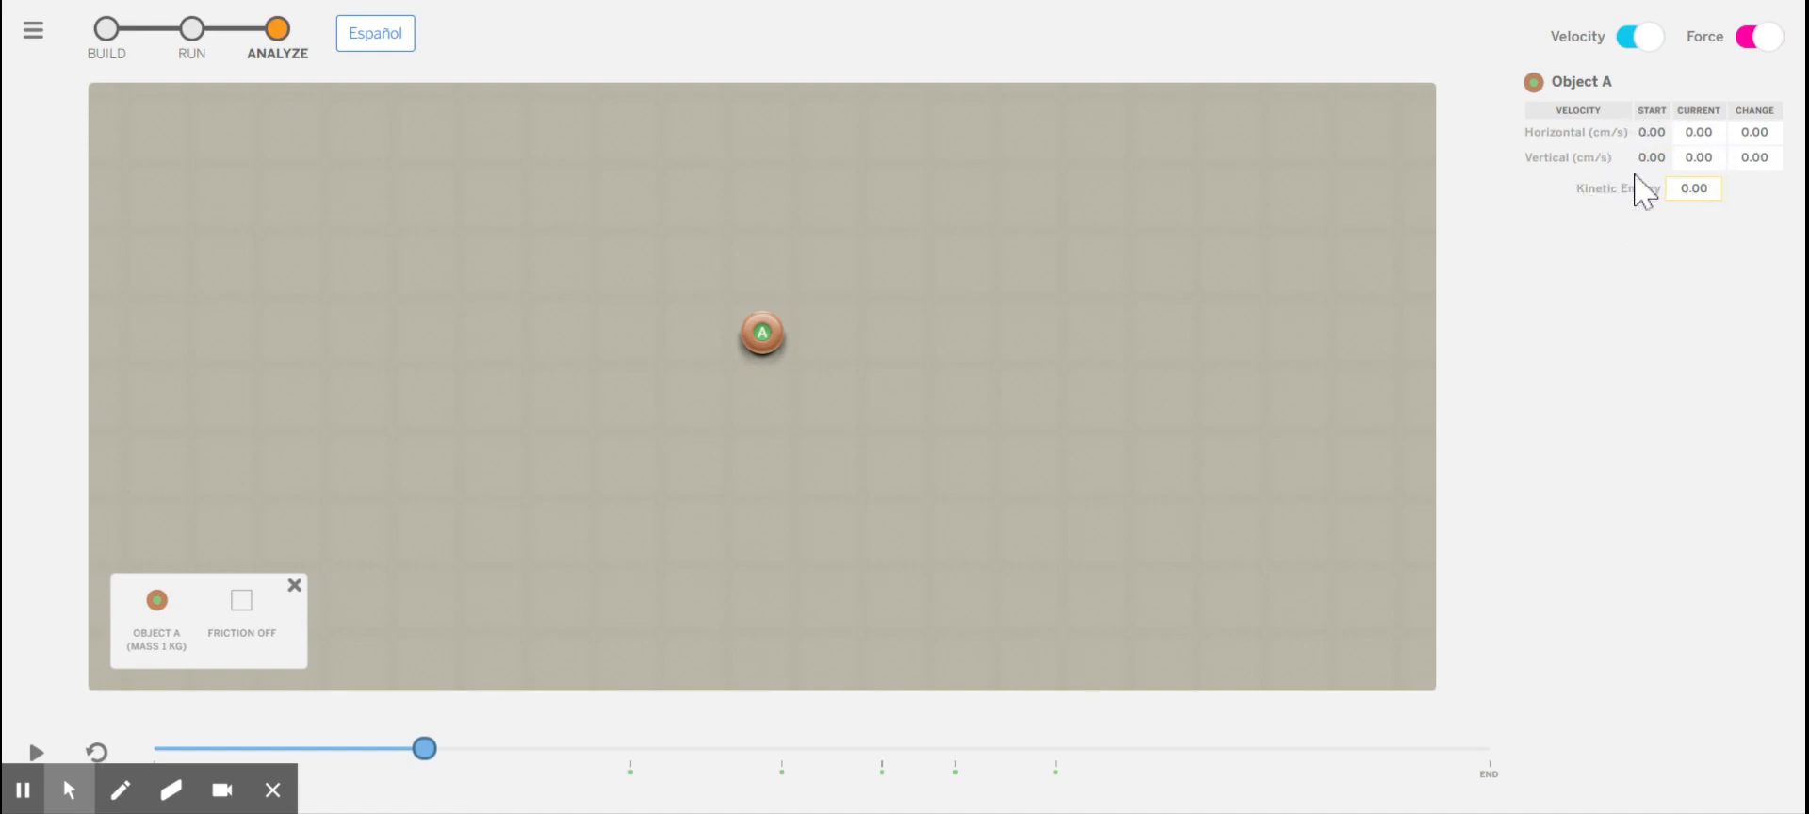
mouse_move(514, 354)
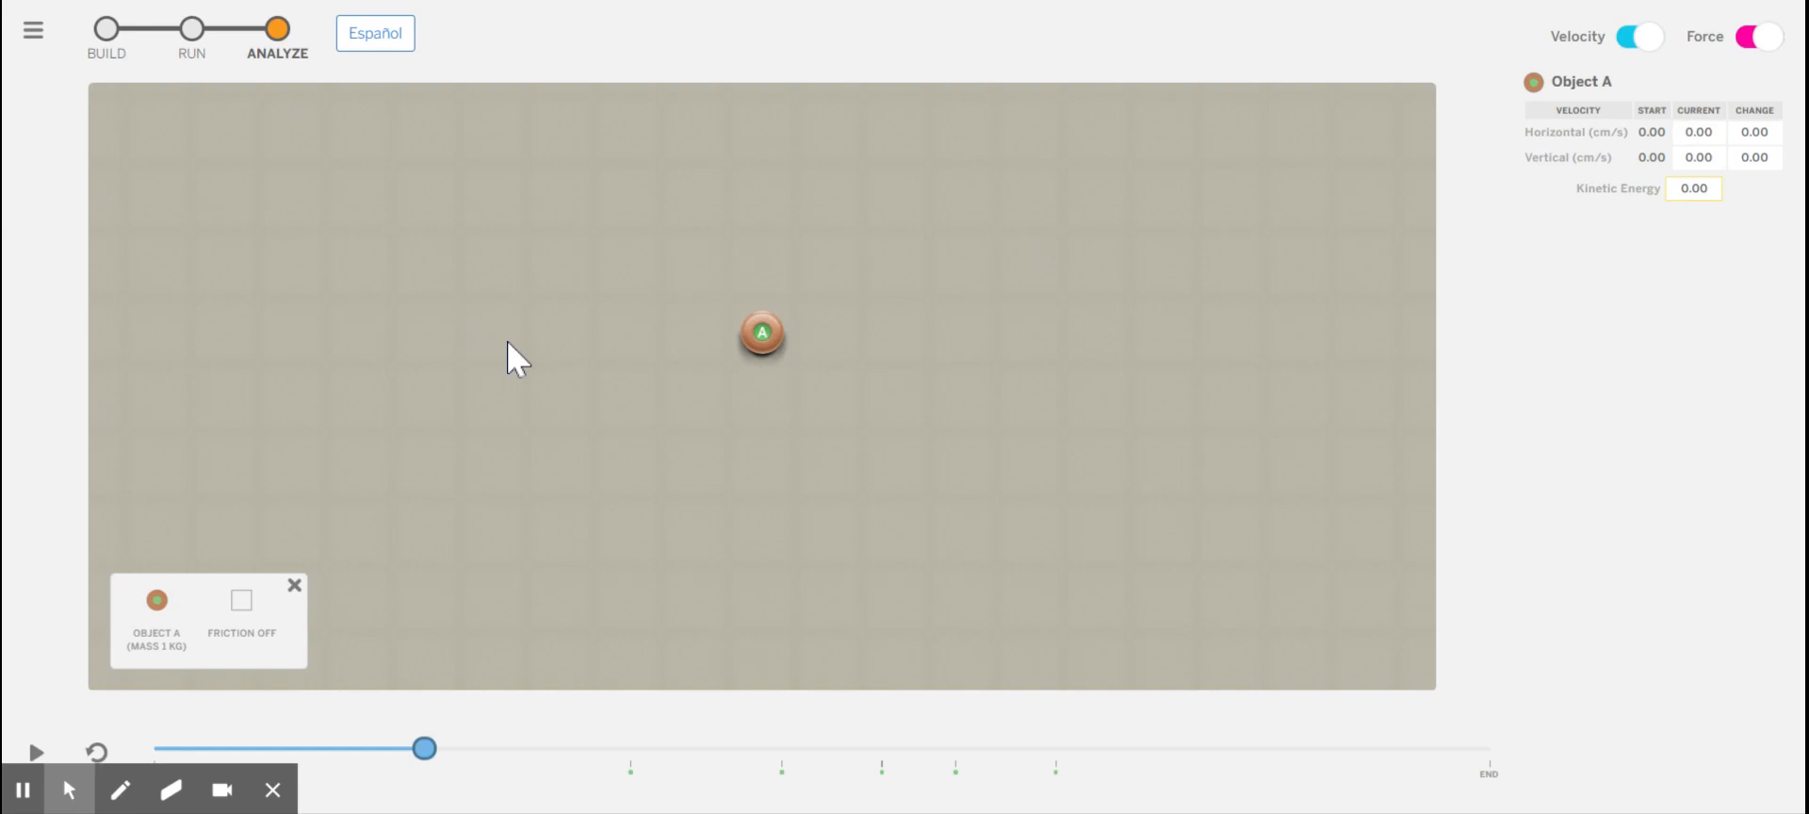
mouse_move(1635, 213)
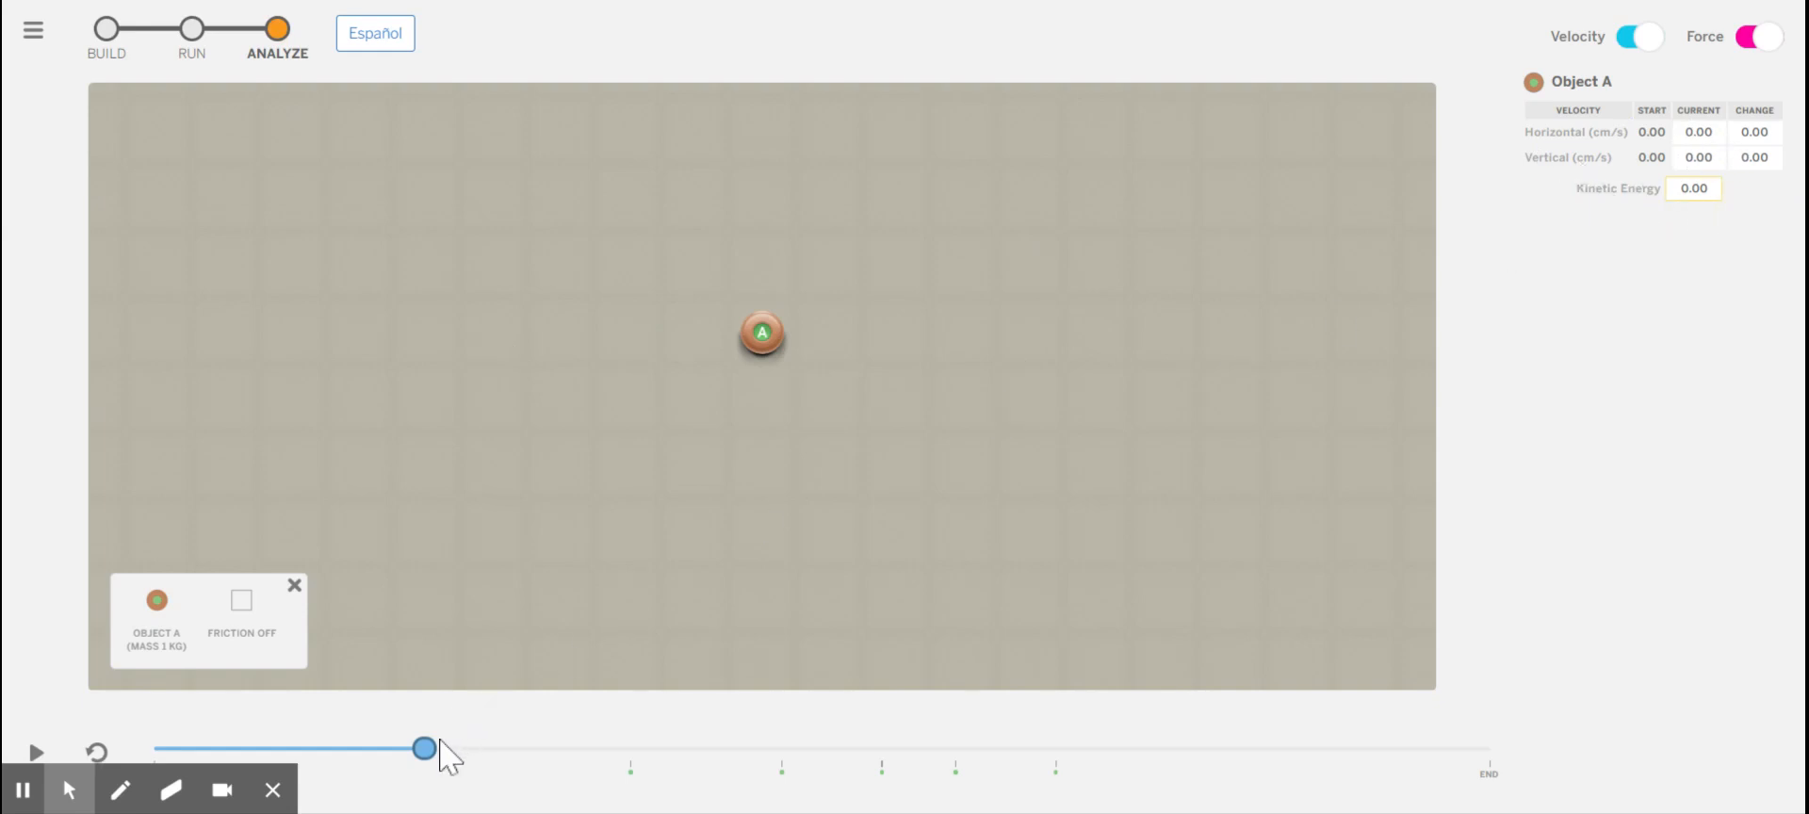
Step: Scrub forward past the 30 leftward and 10 rightward pushes to near the run's end at -1.00 cm/s
drag(424, 748, 598, 752)
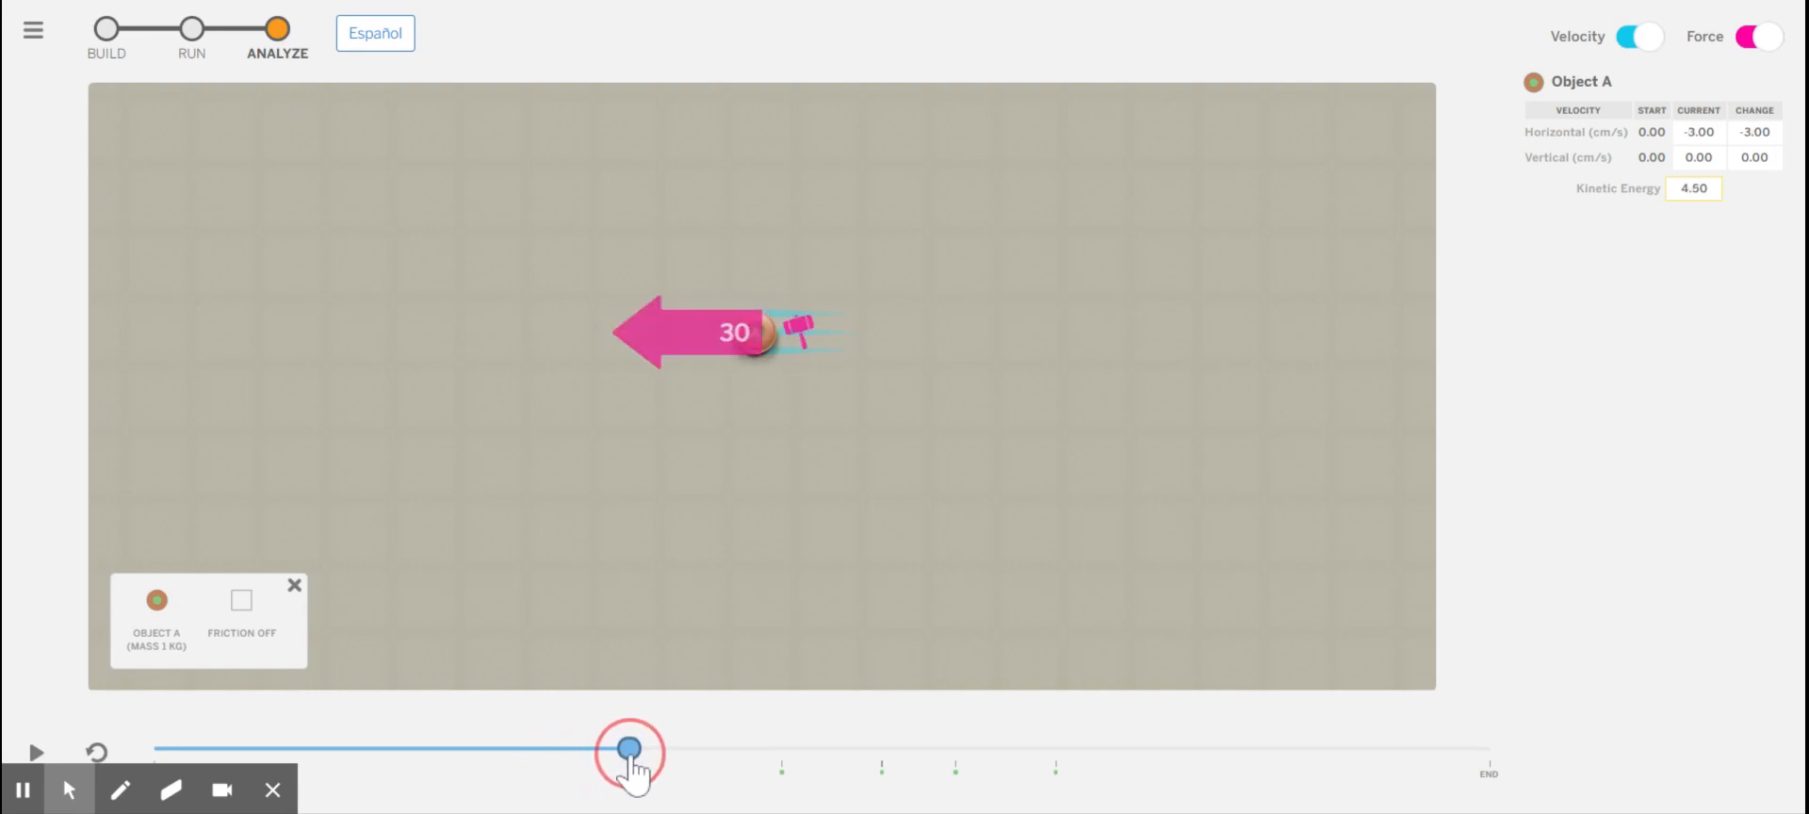
mouse_move(1221, 332)
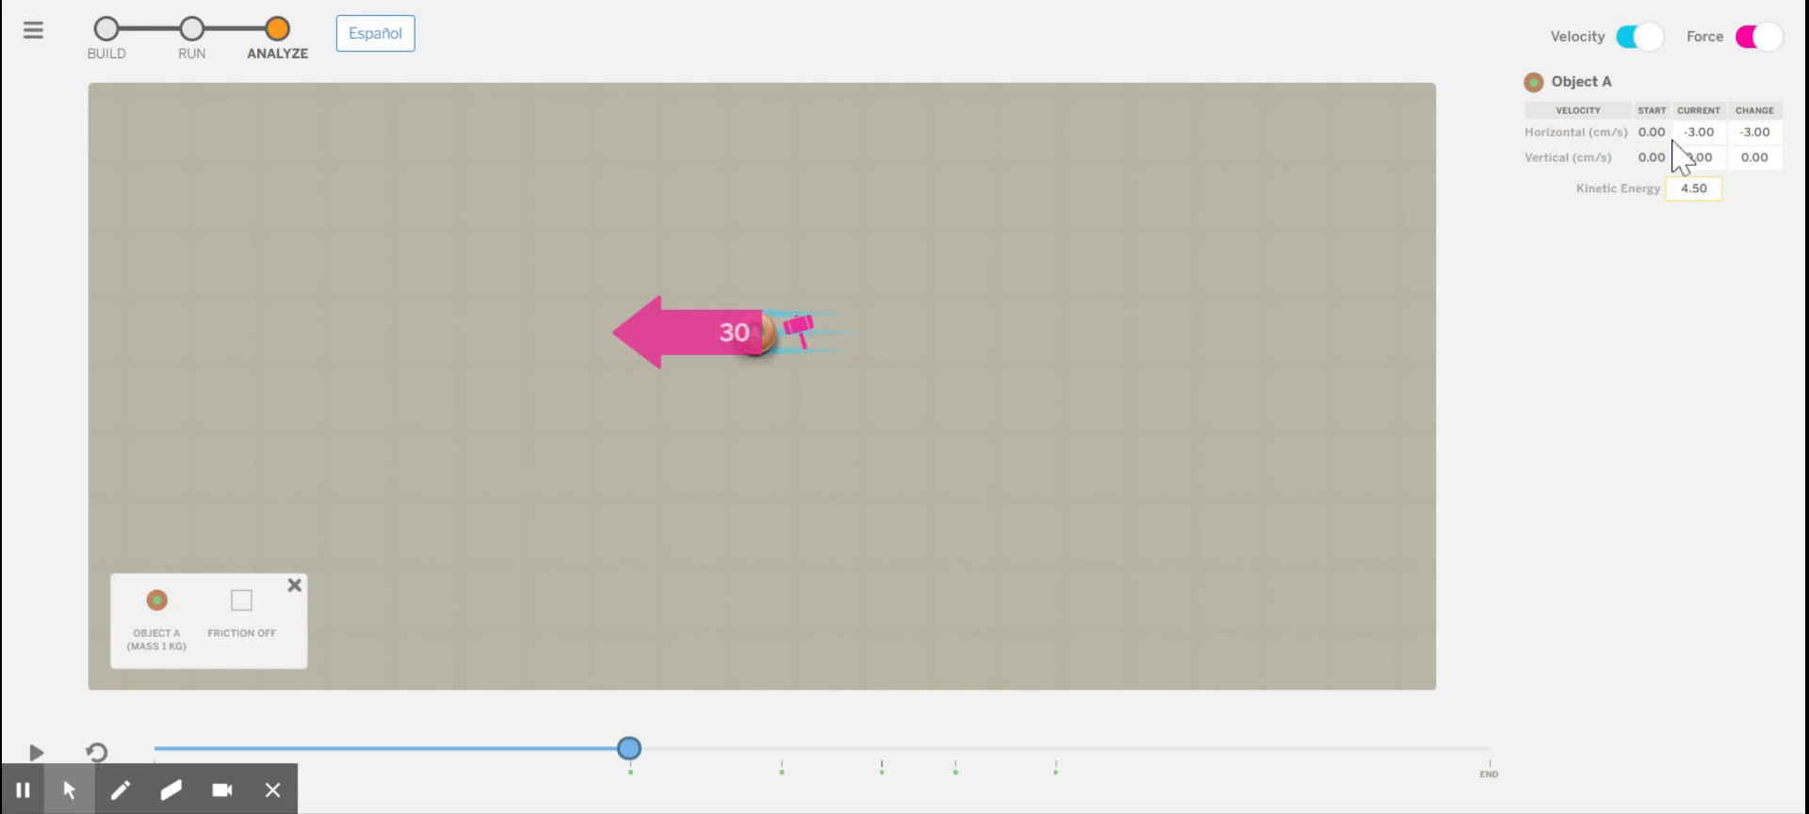
mouse_move(1611, 334)
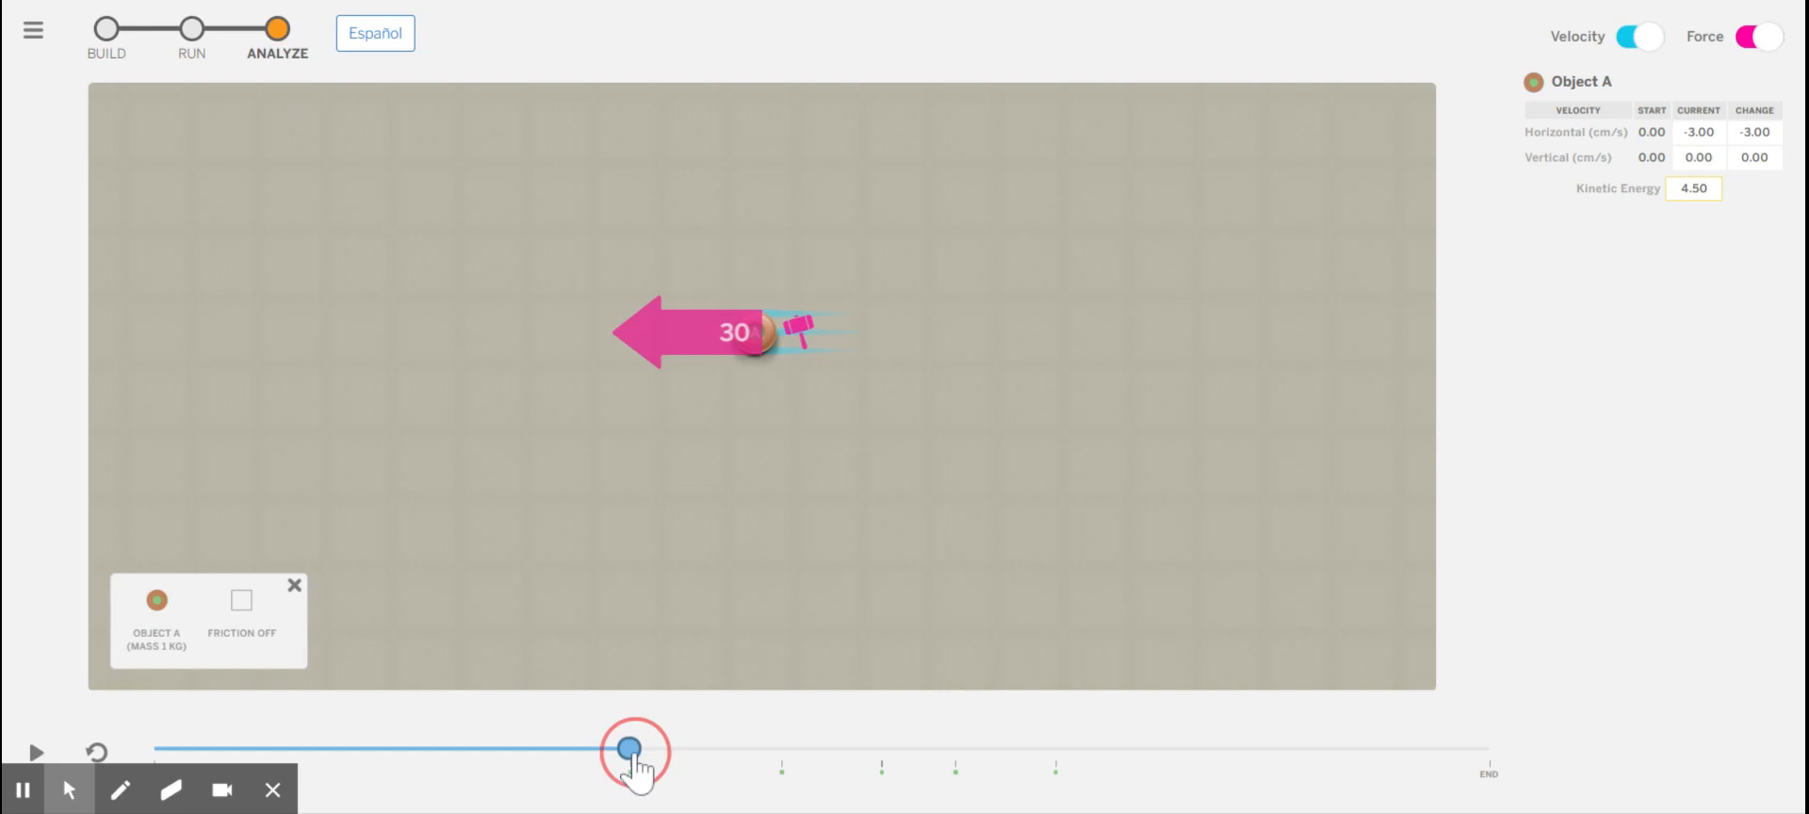
drag(633, 750, 733, 756)
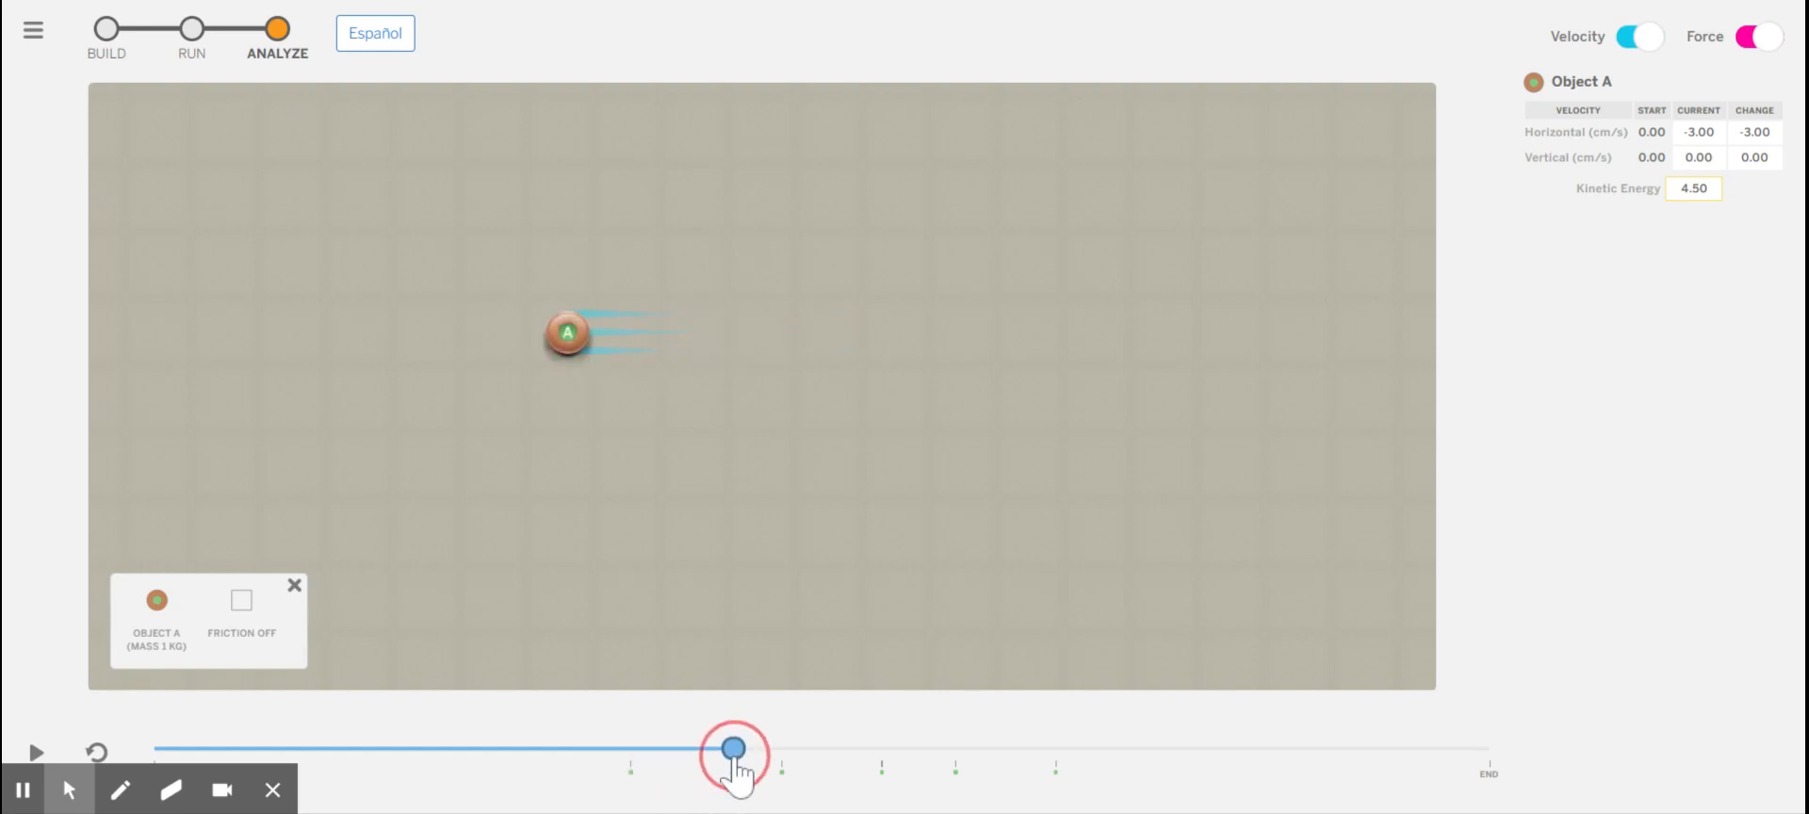
drag(733, 749, 784, 749)
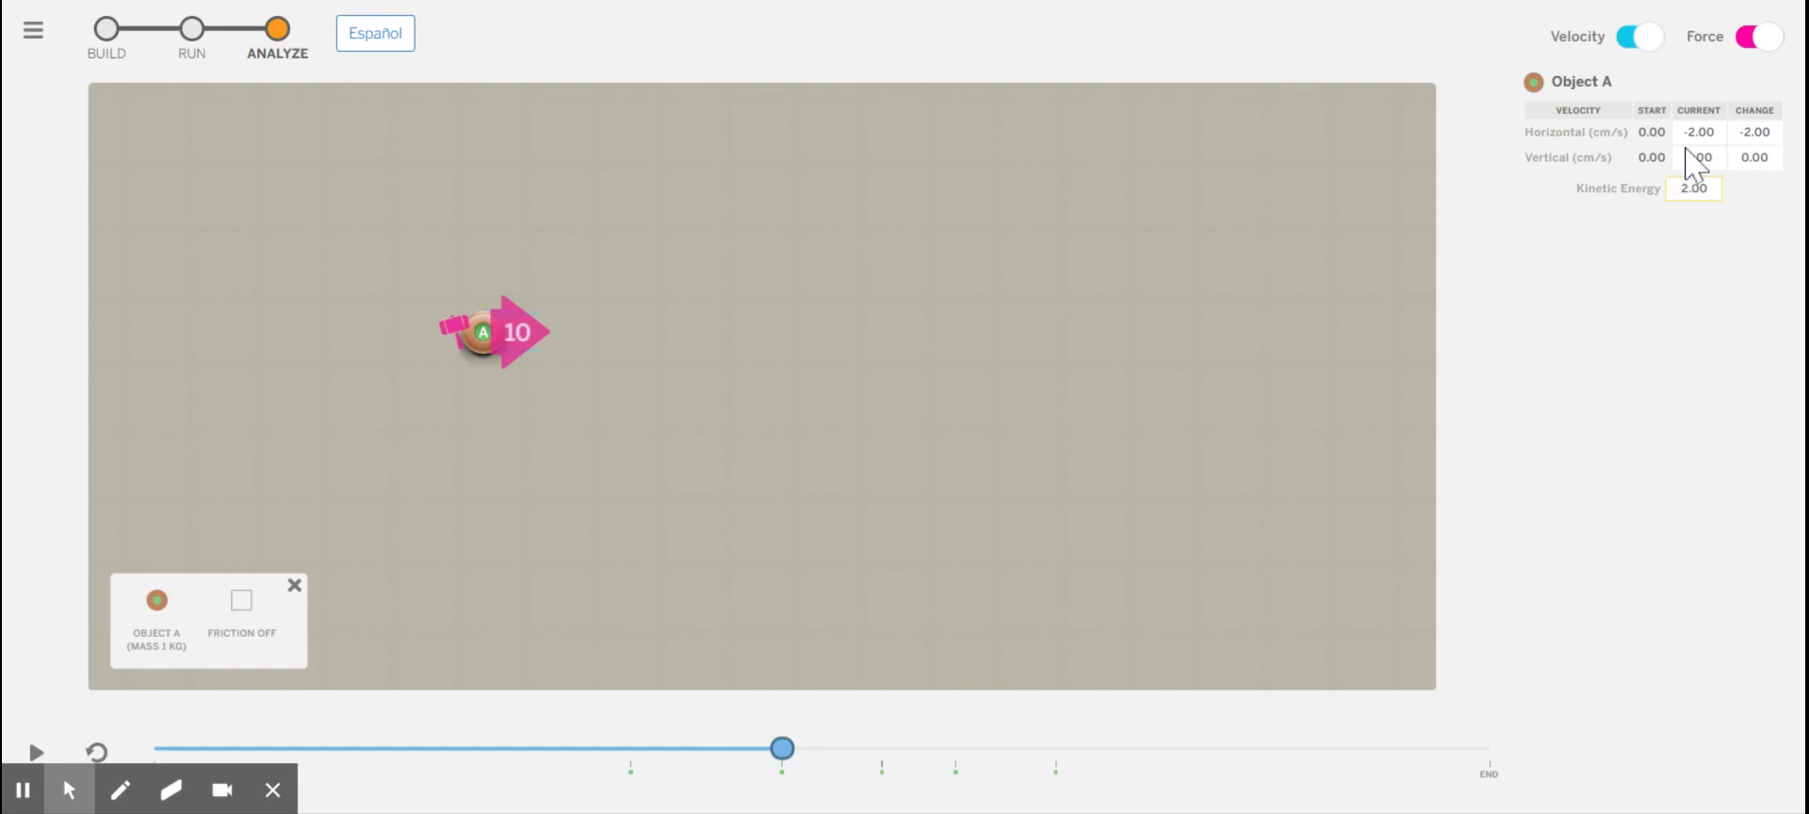
mouse_move(634, 344)
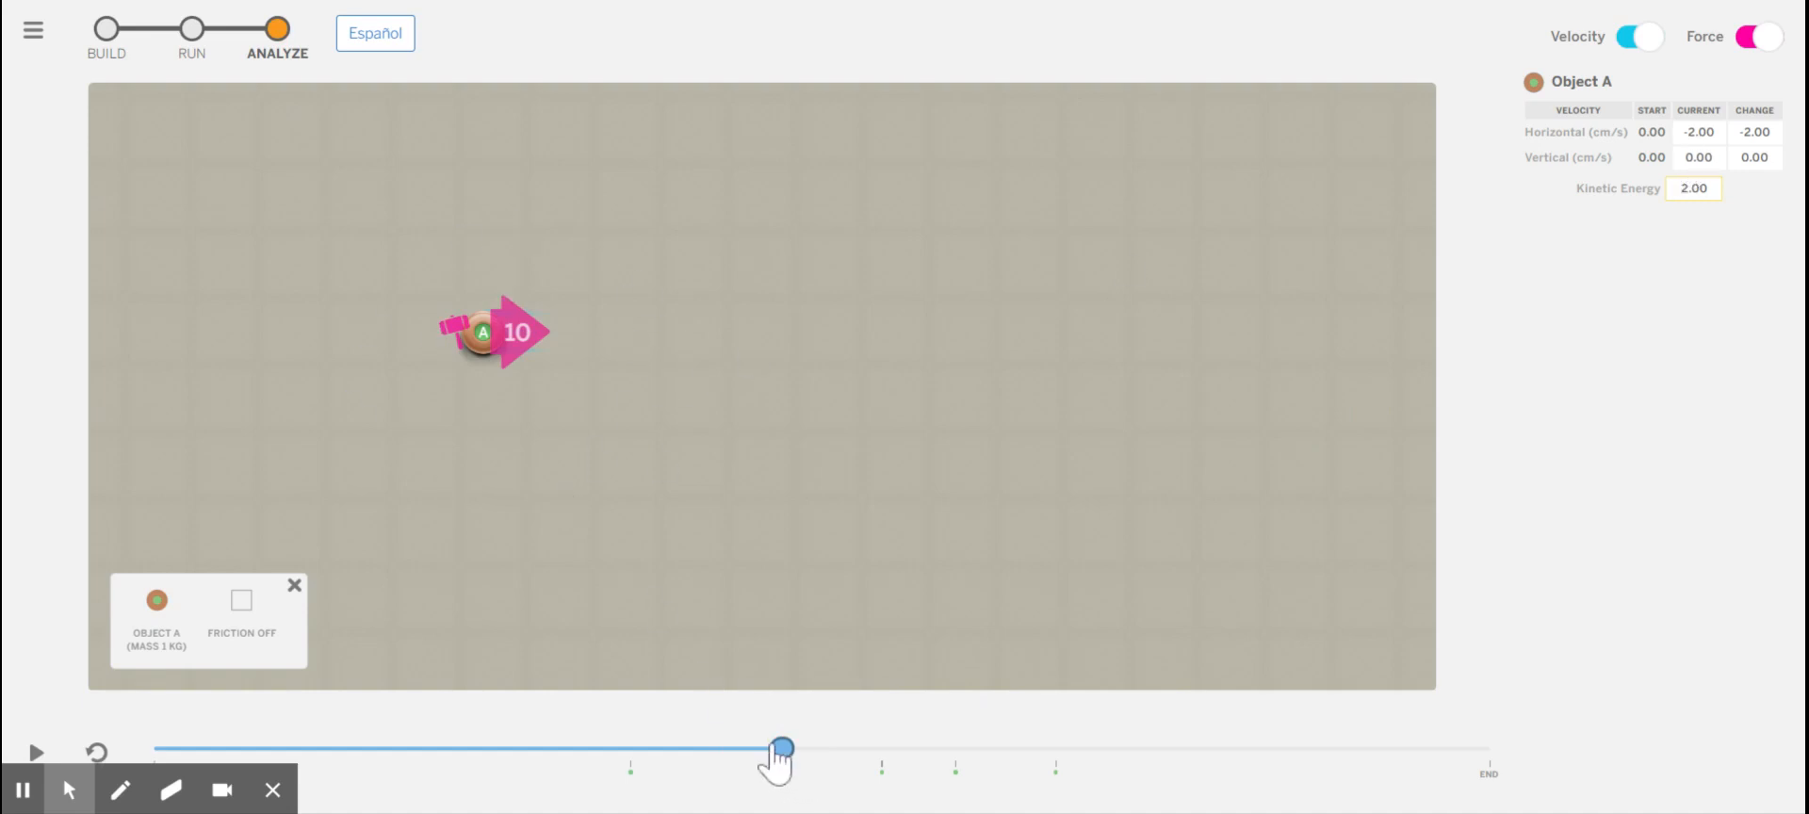
mouse_move(961, 682)
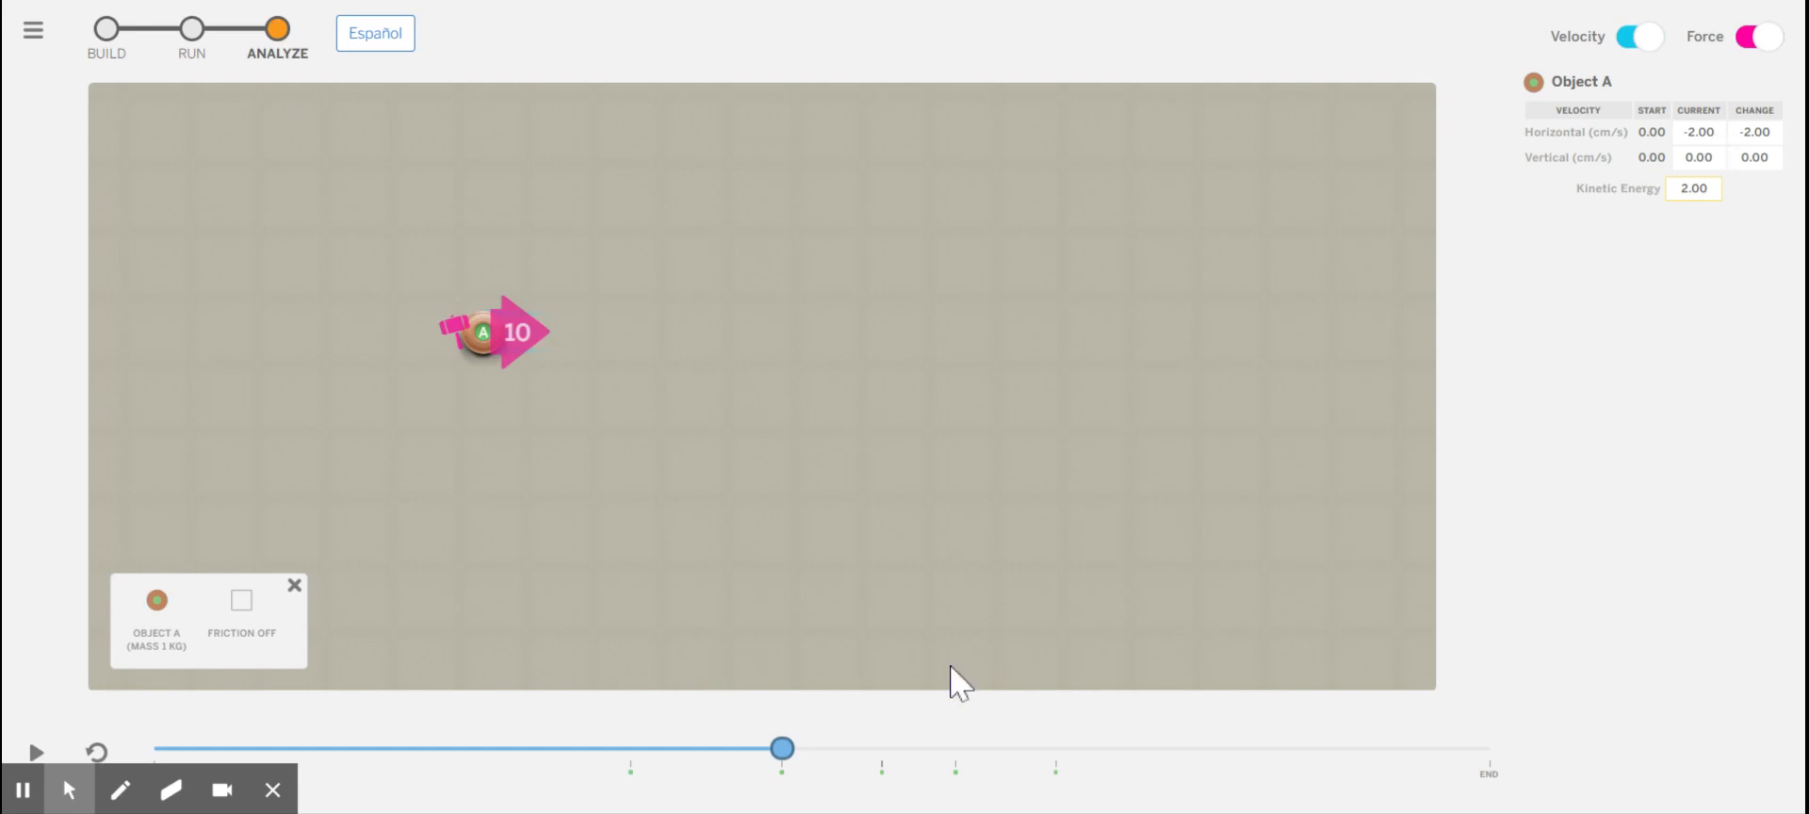
drag(781, 748, 859, 748)
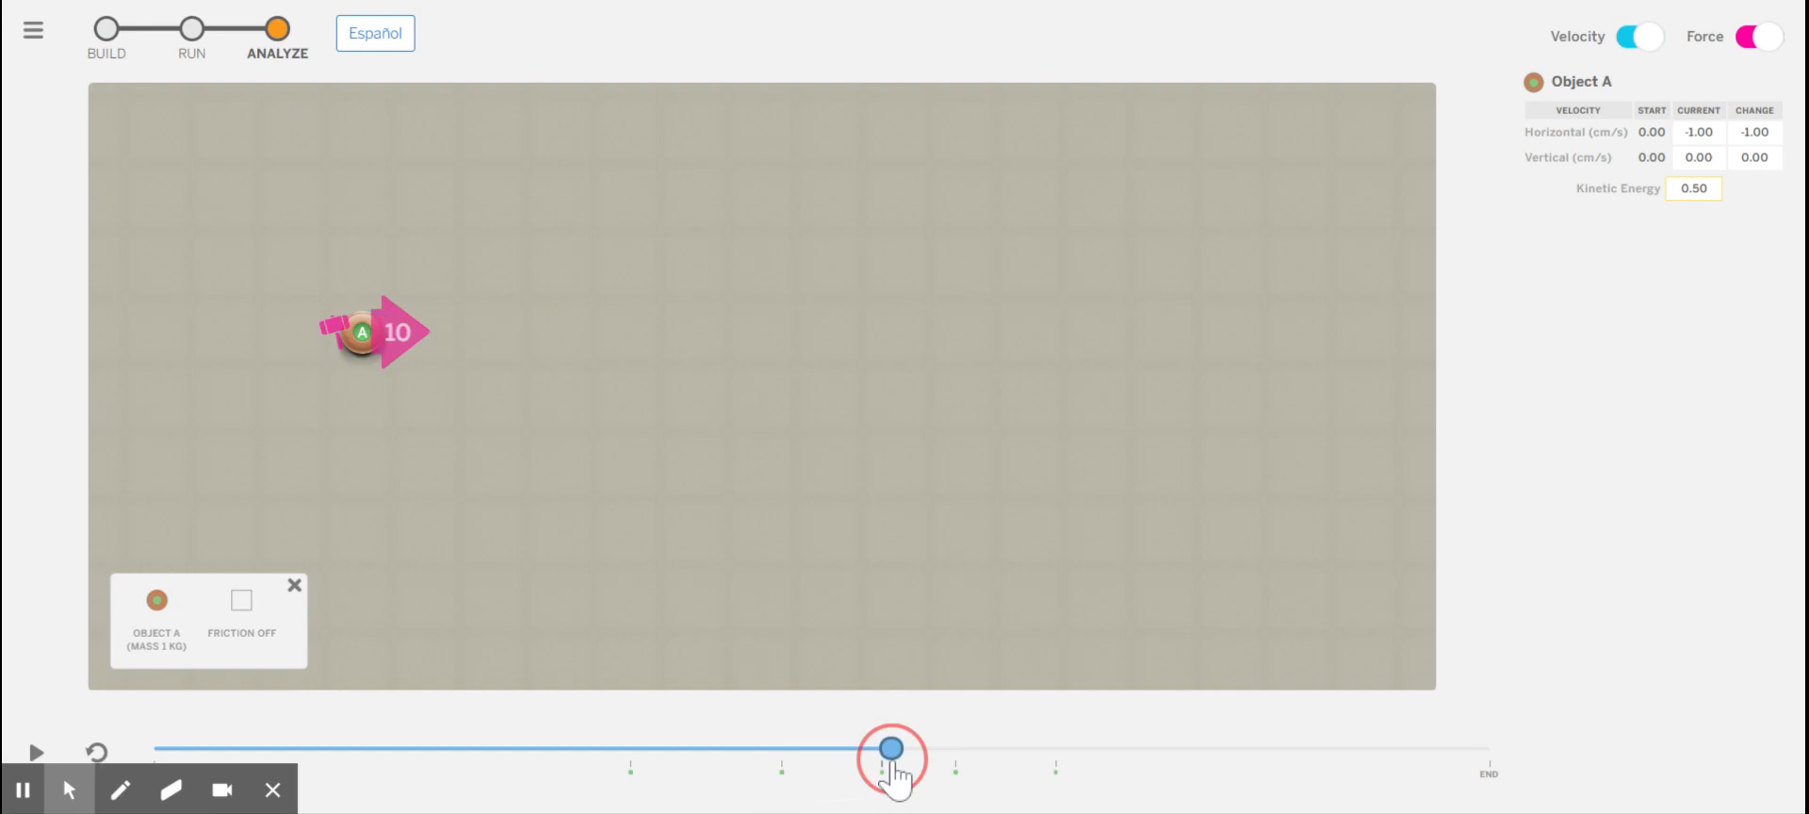
drag(893, 748, 966, 750)
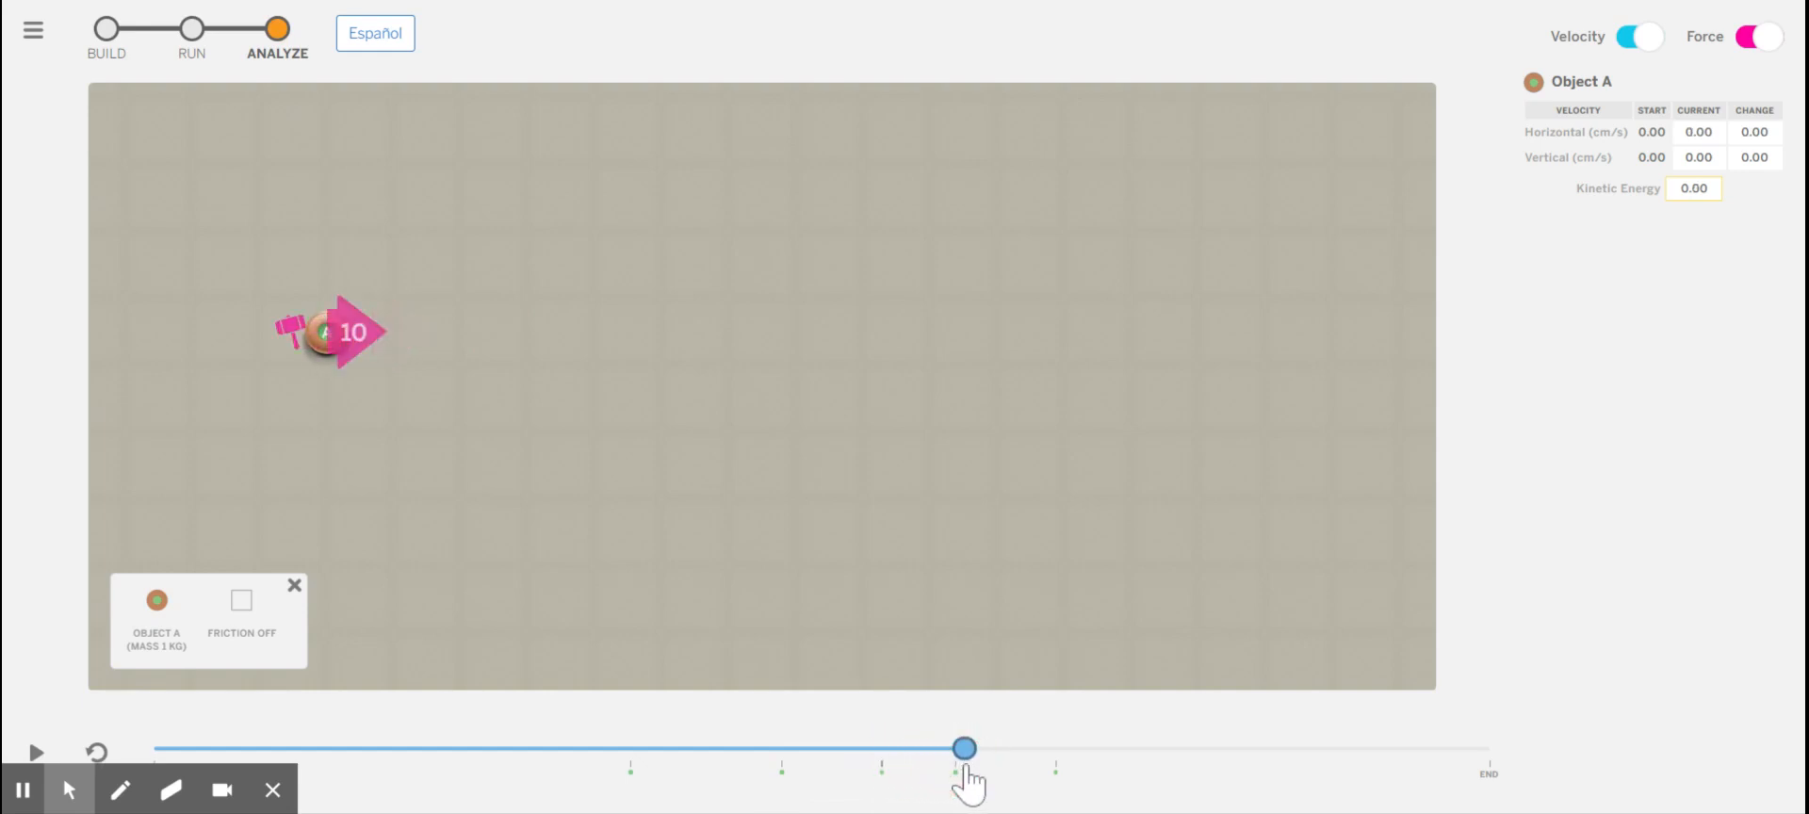
drag(965, 750, 1038, 750)
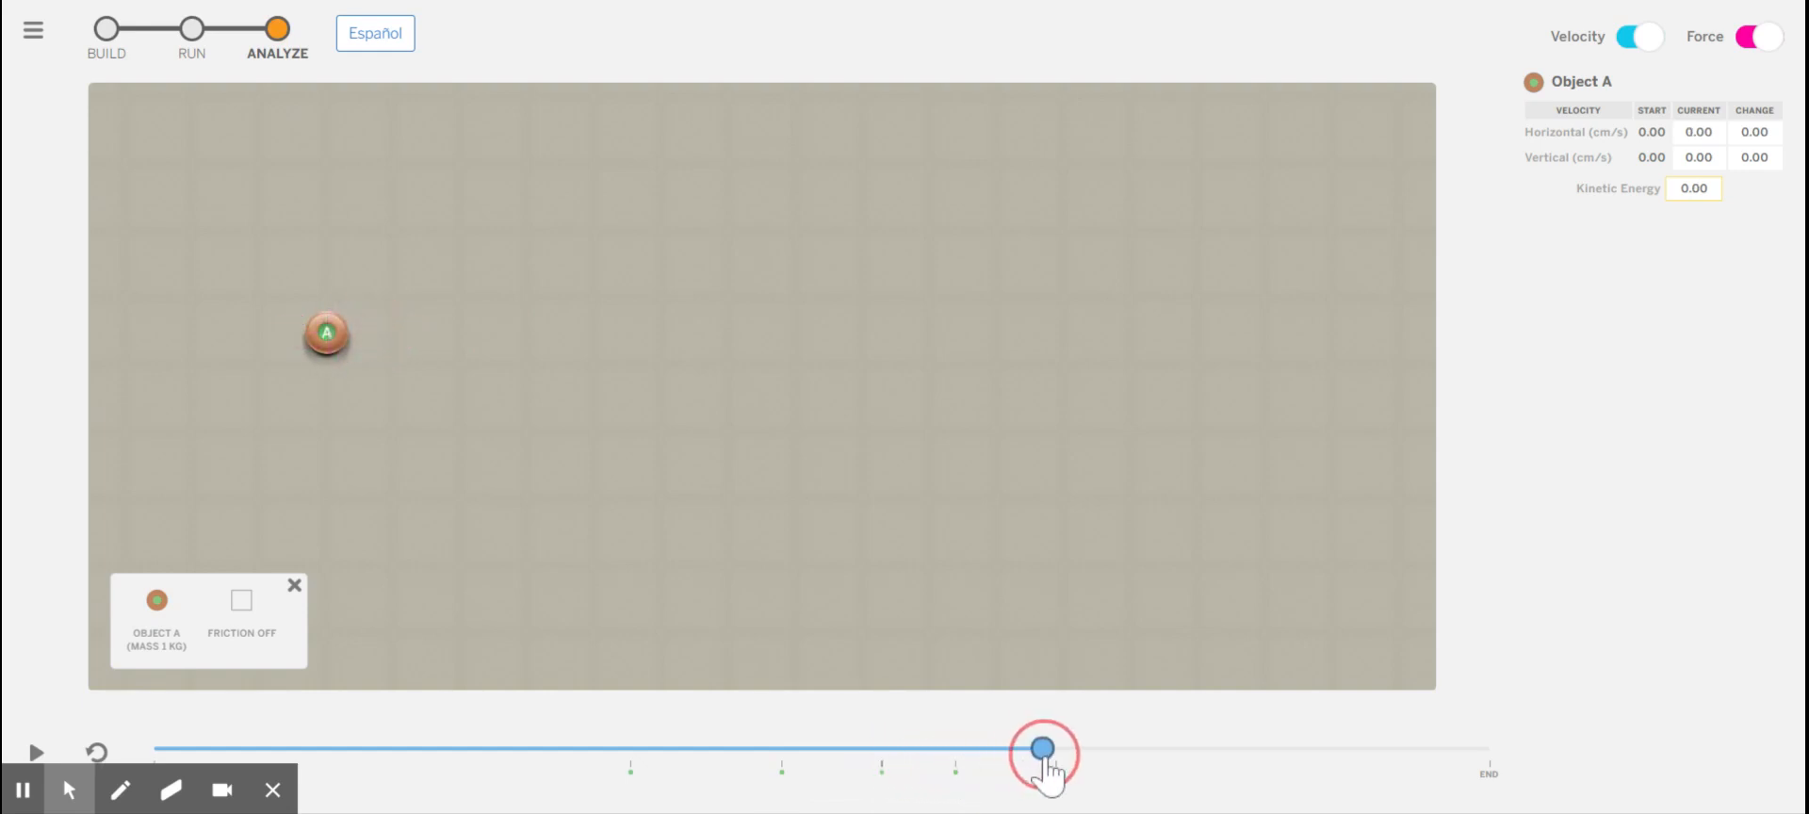
drag(1048, 751, 1124, 751)
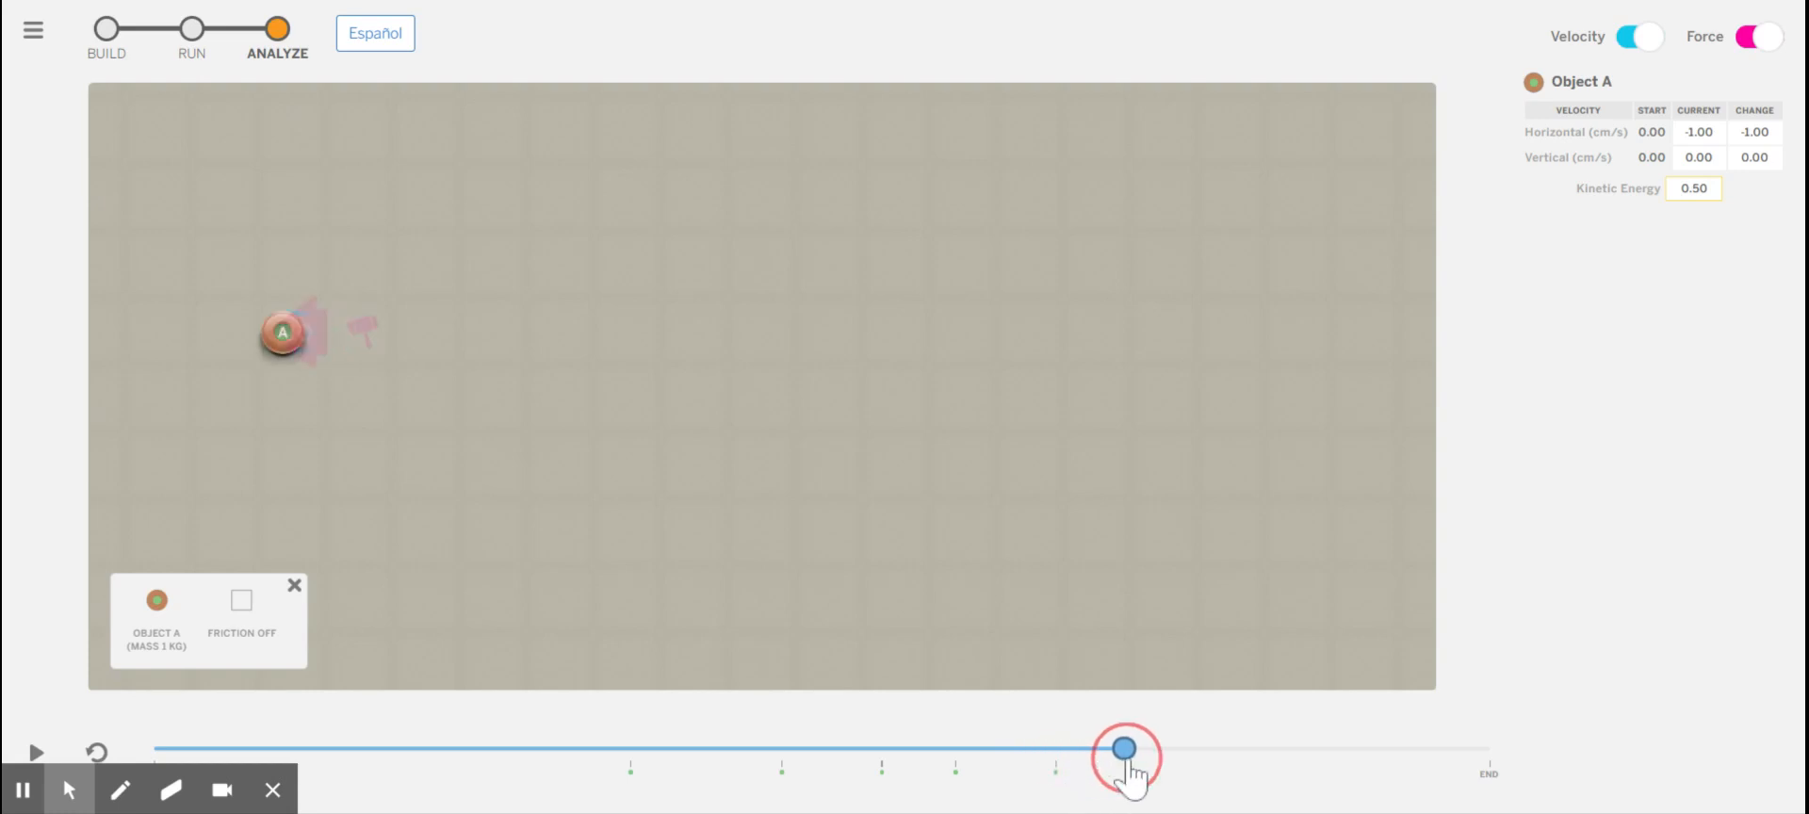
drag(1125, 748, 1335, 748)
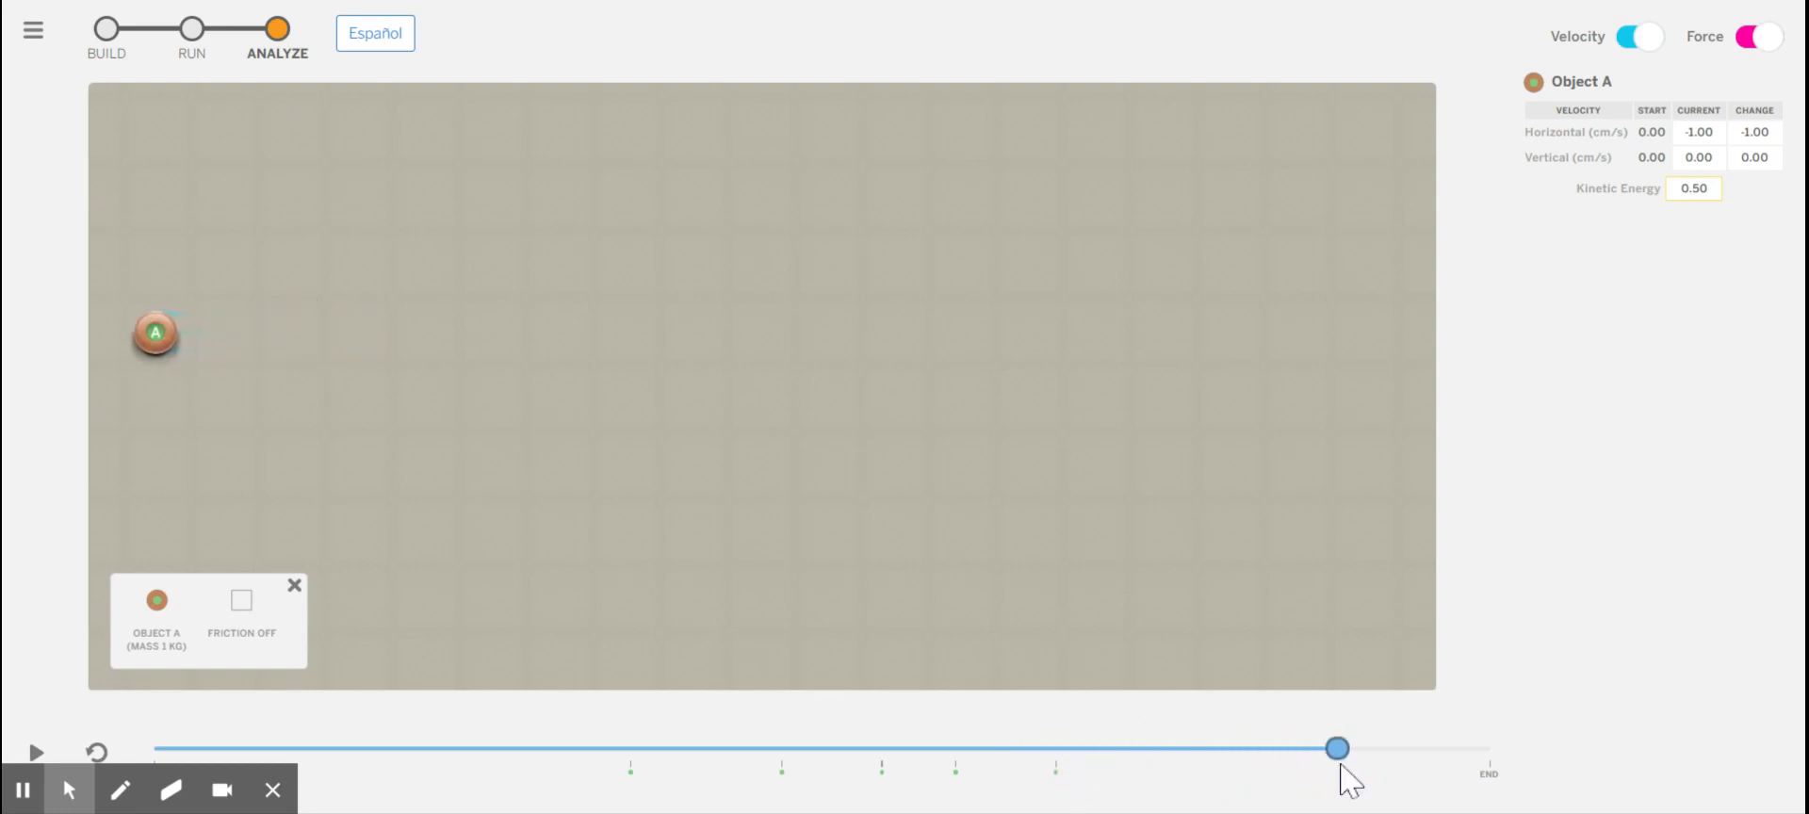
mouse_move(1590, 262)
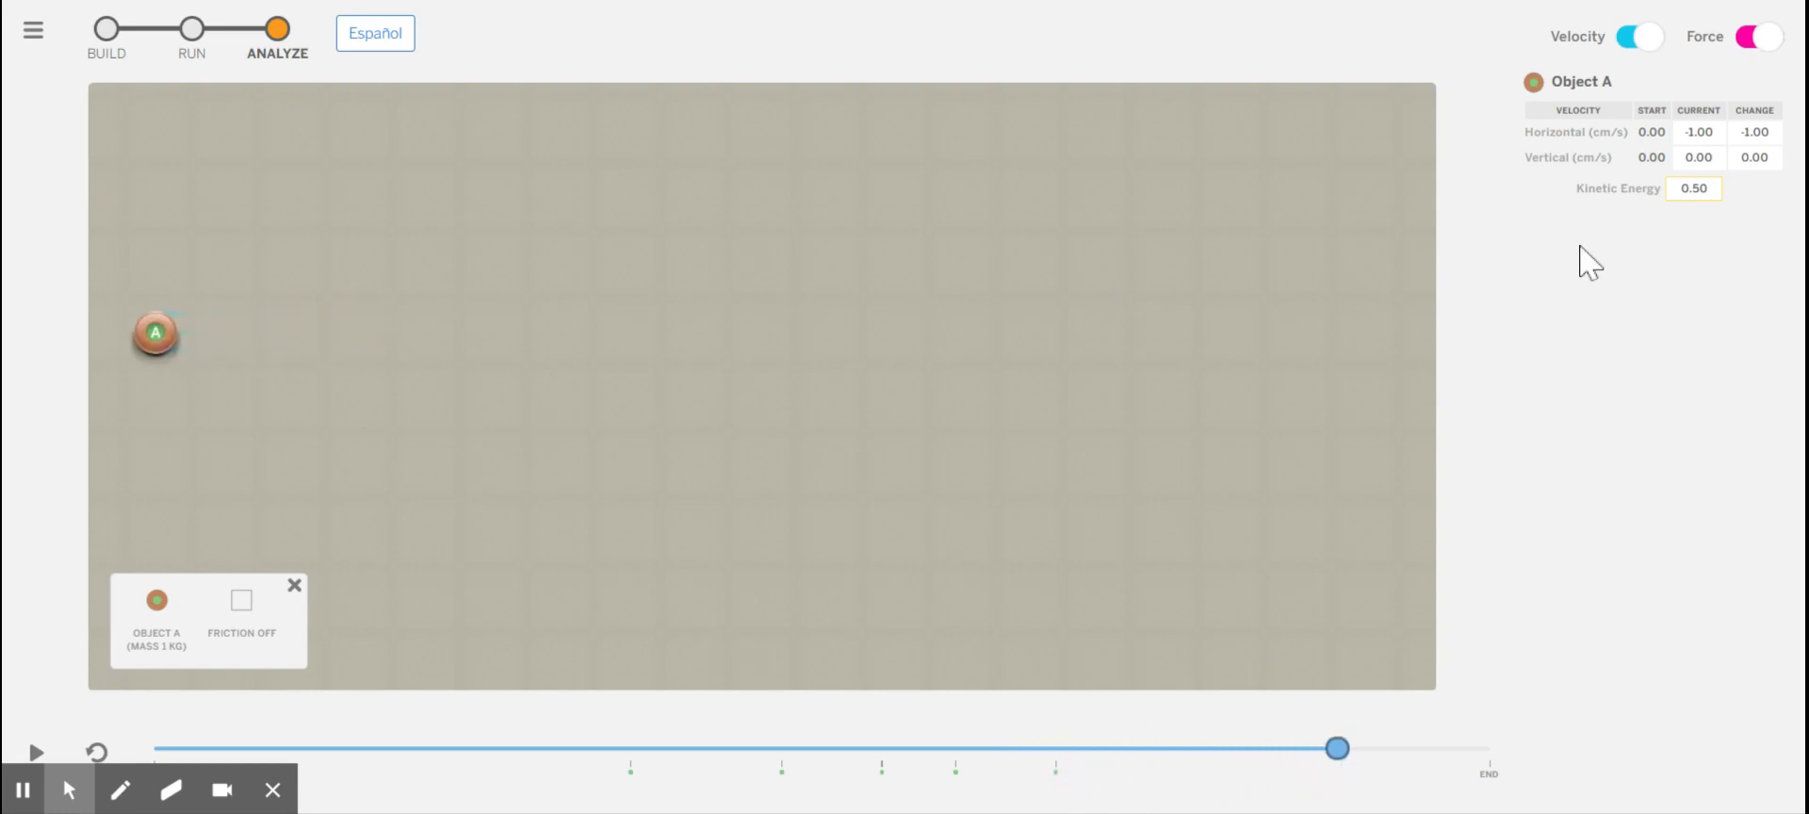
mouse_move(1791, 266)
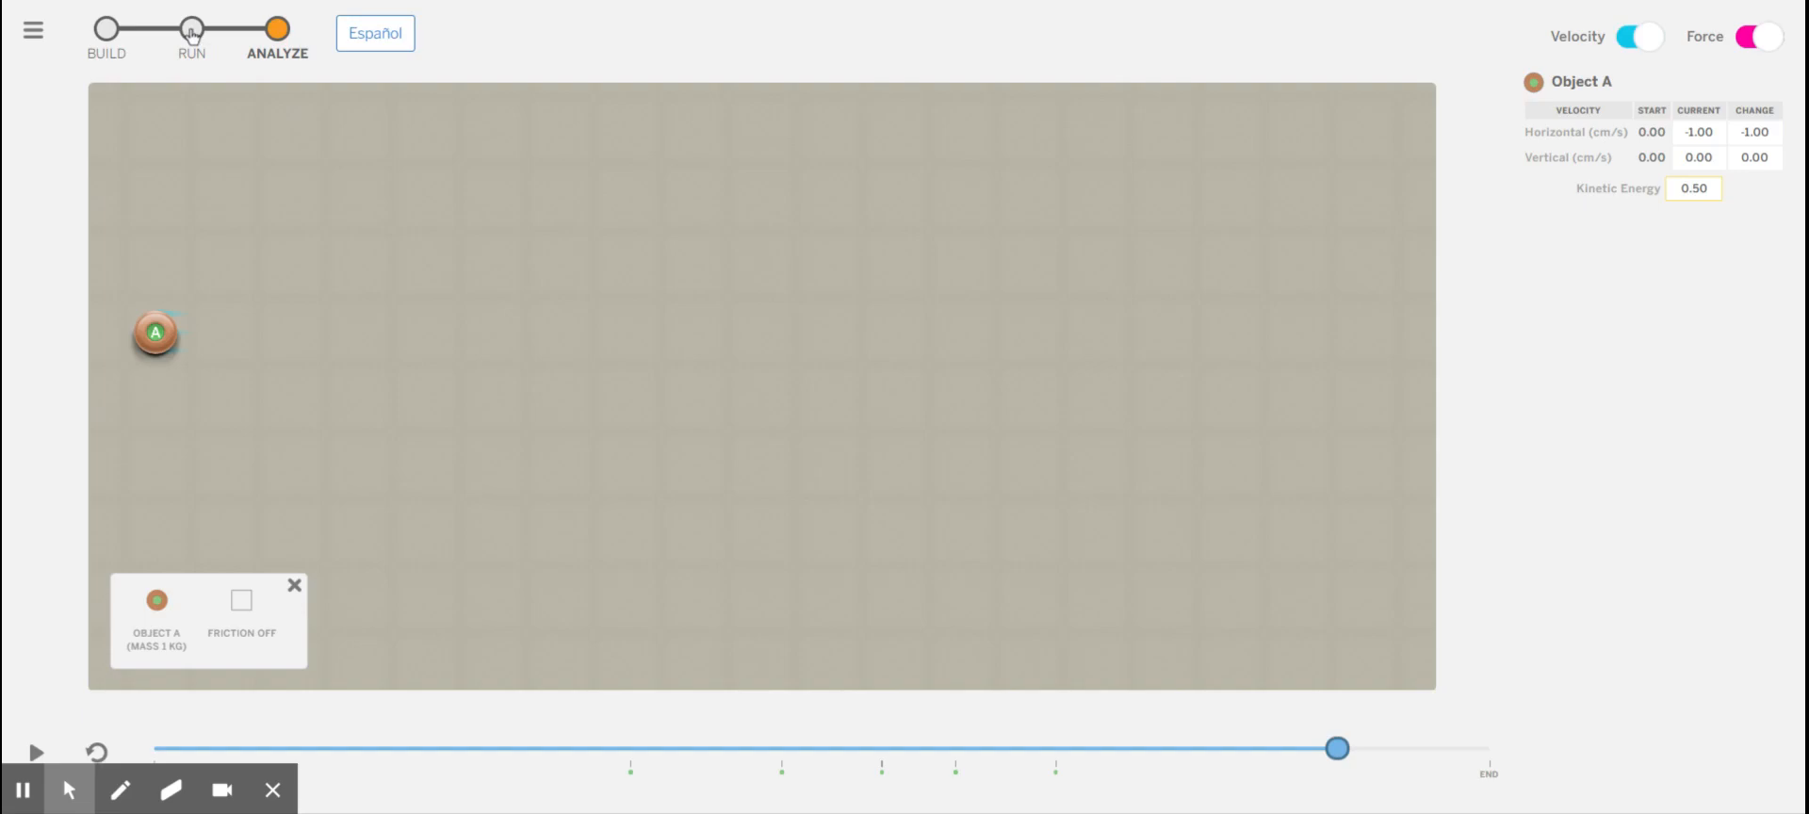
Step: Reset the run, then prepare and apply a single leftward force on puck A
click(191, 29)
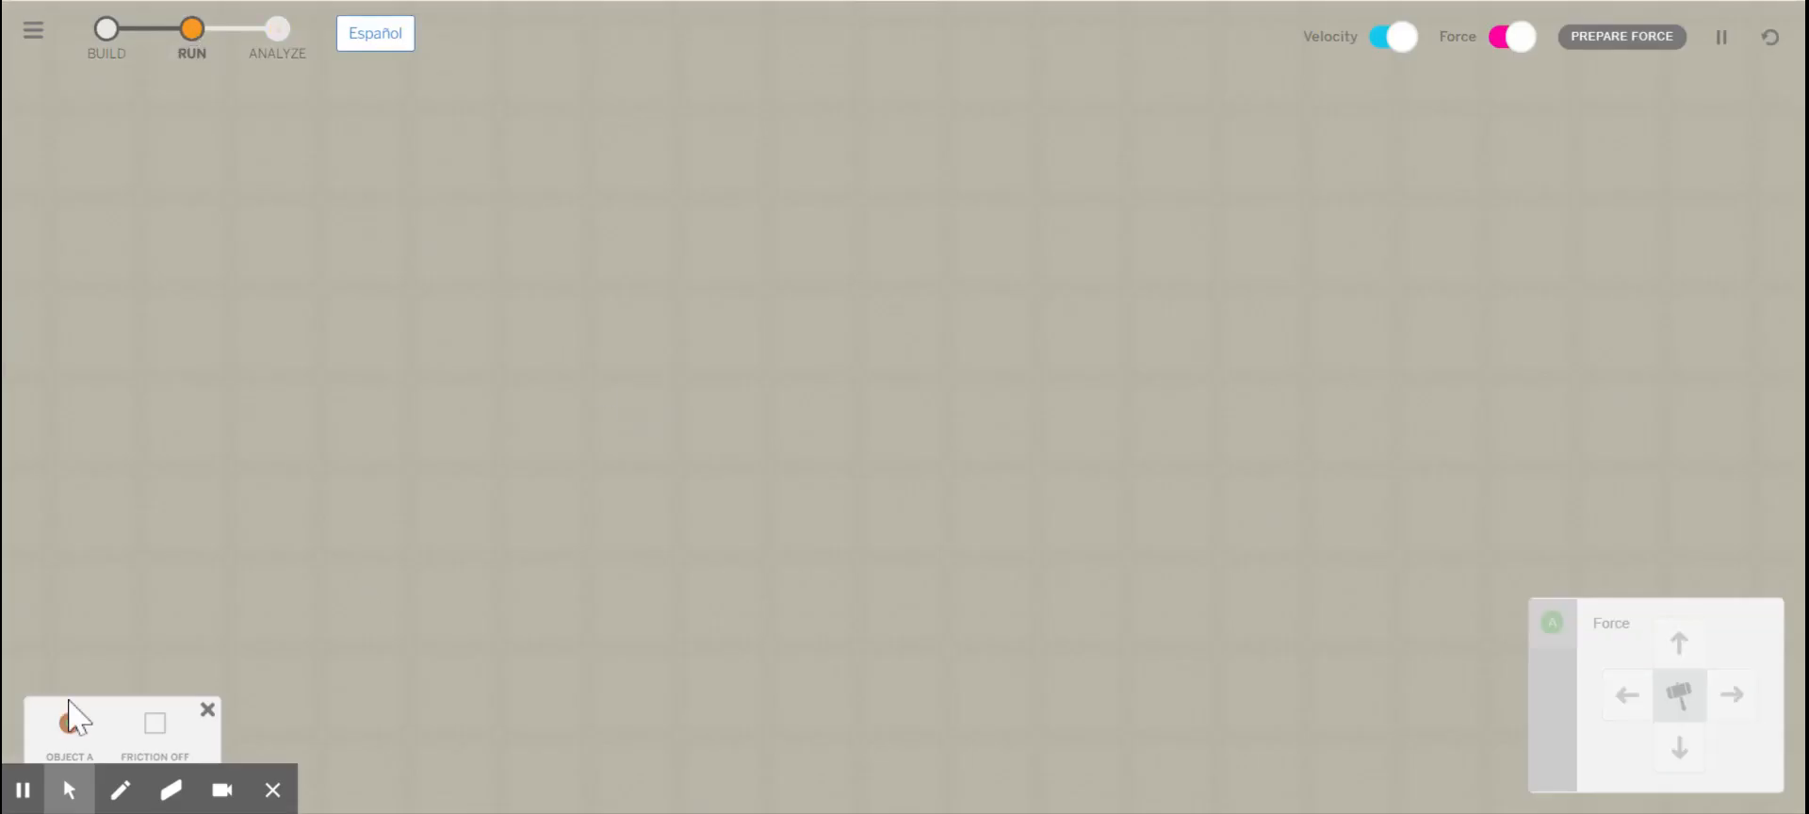
mouse_move(1769, 36)
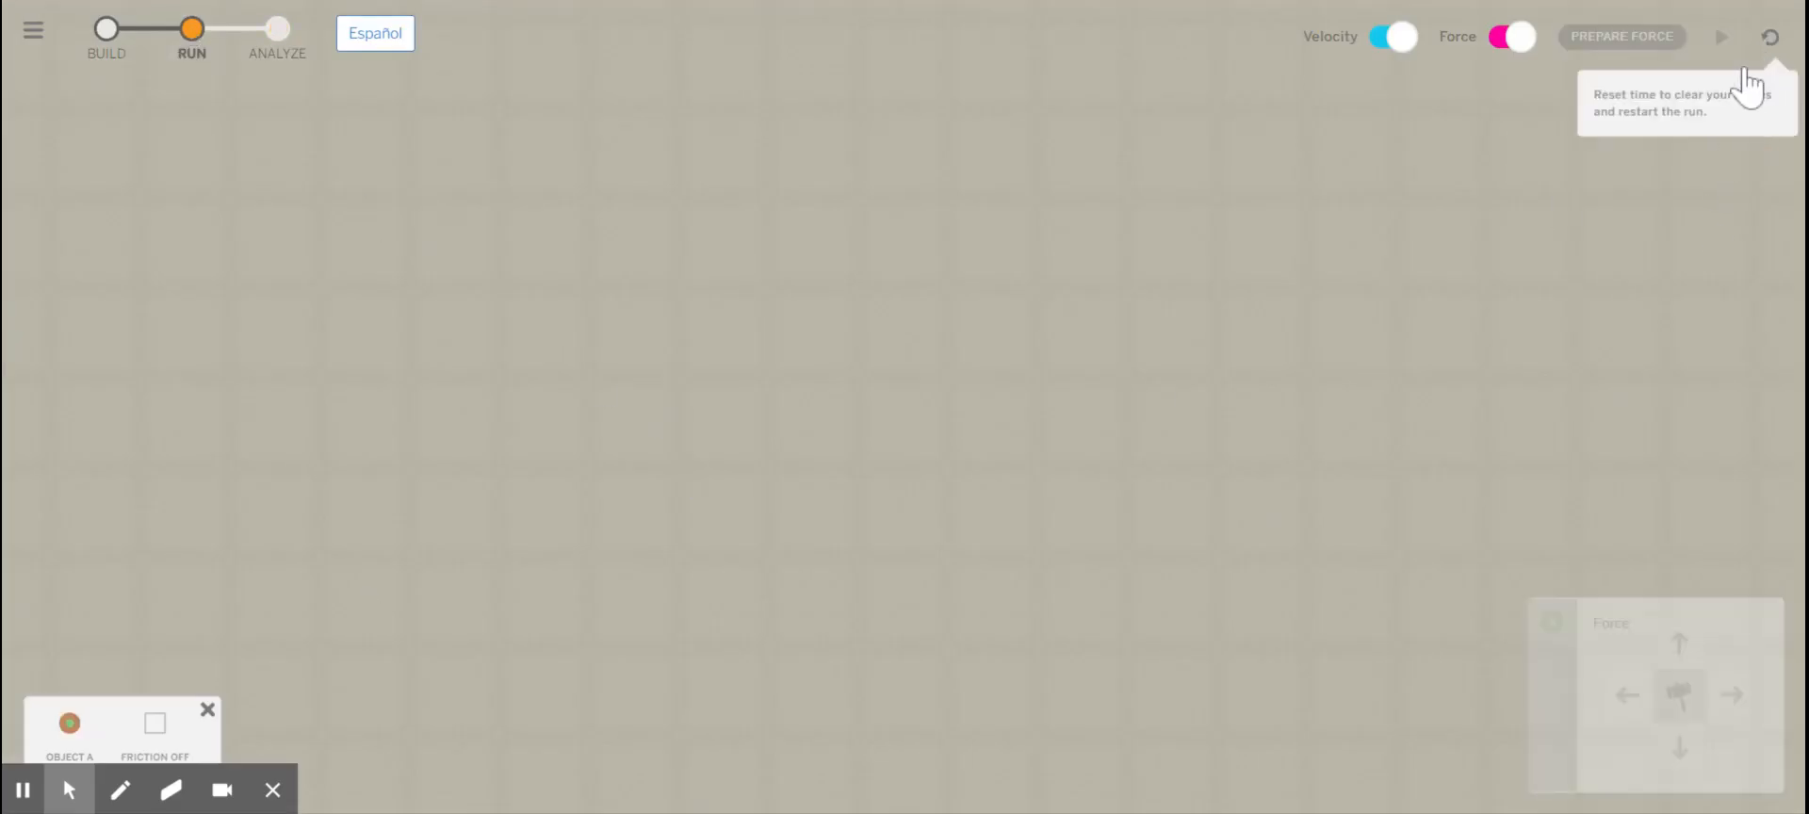
mouse_move(1769, 53)
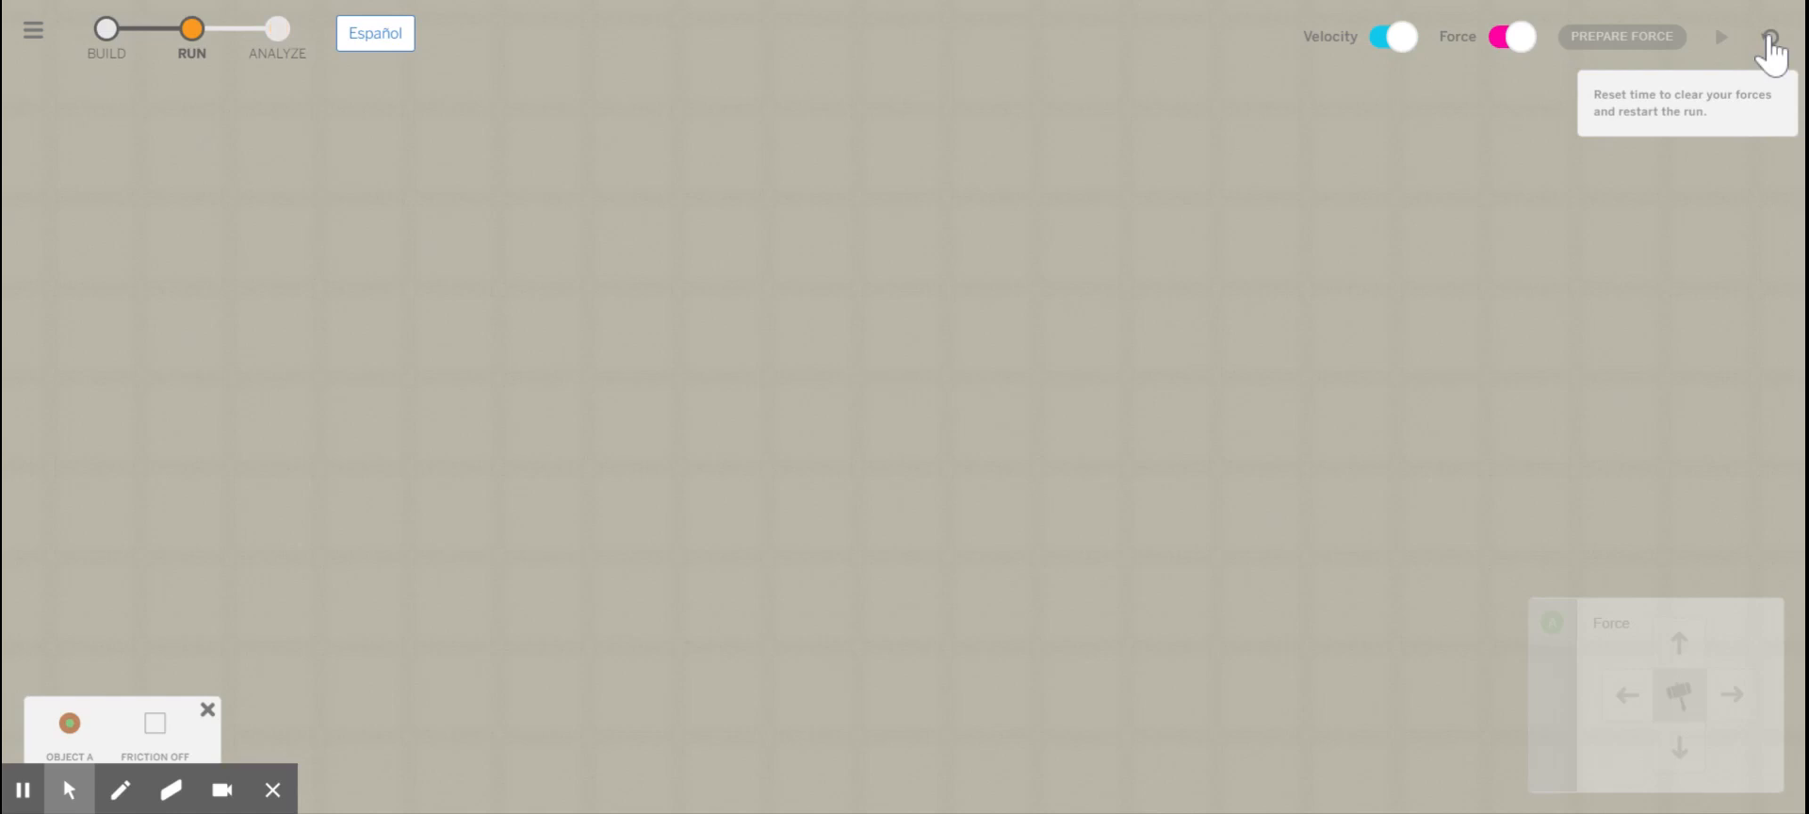
click(1771, 38)
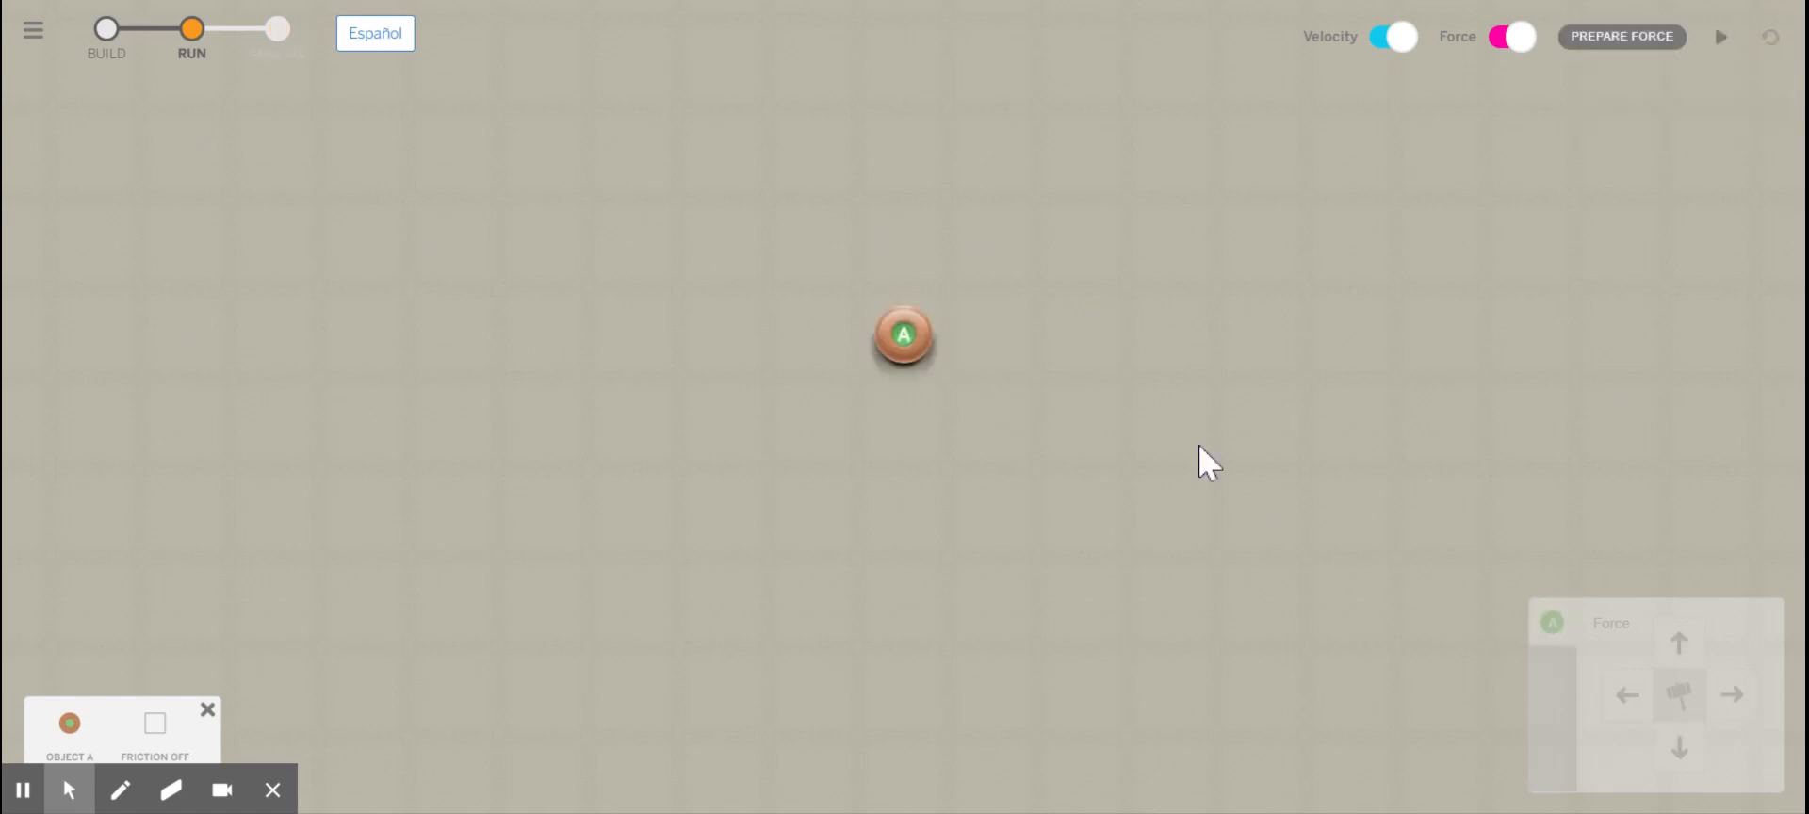
mouse_move(1621, 59)
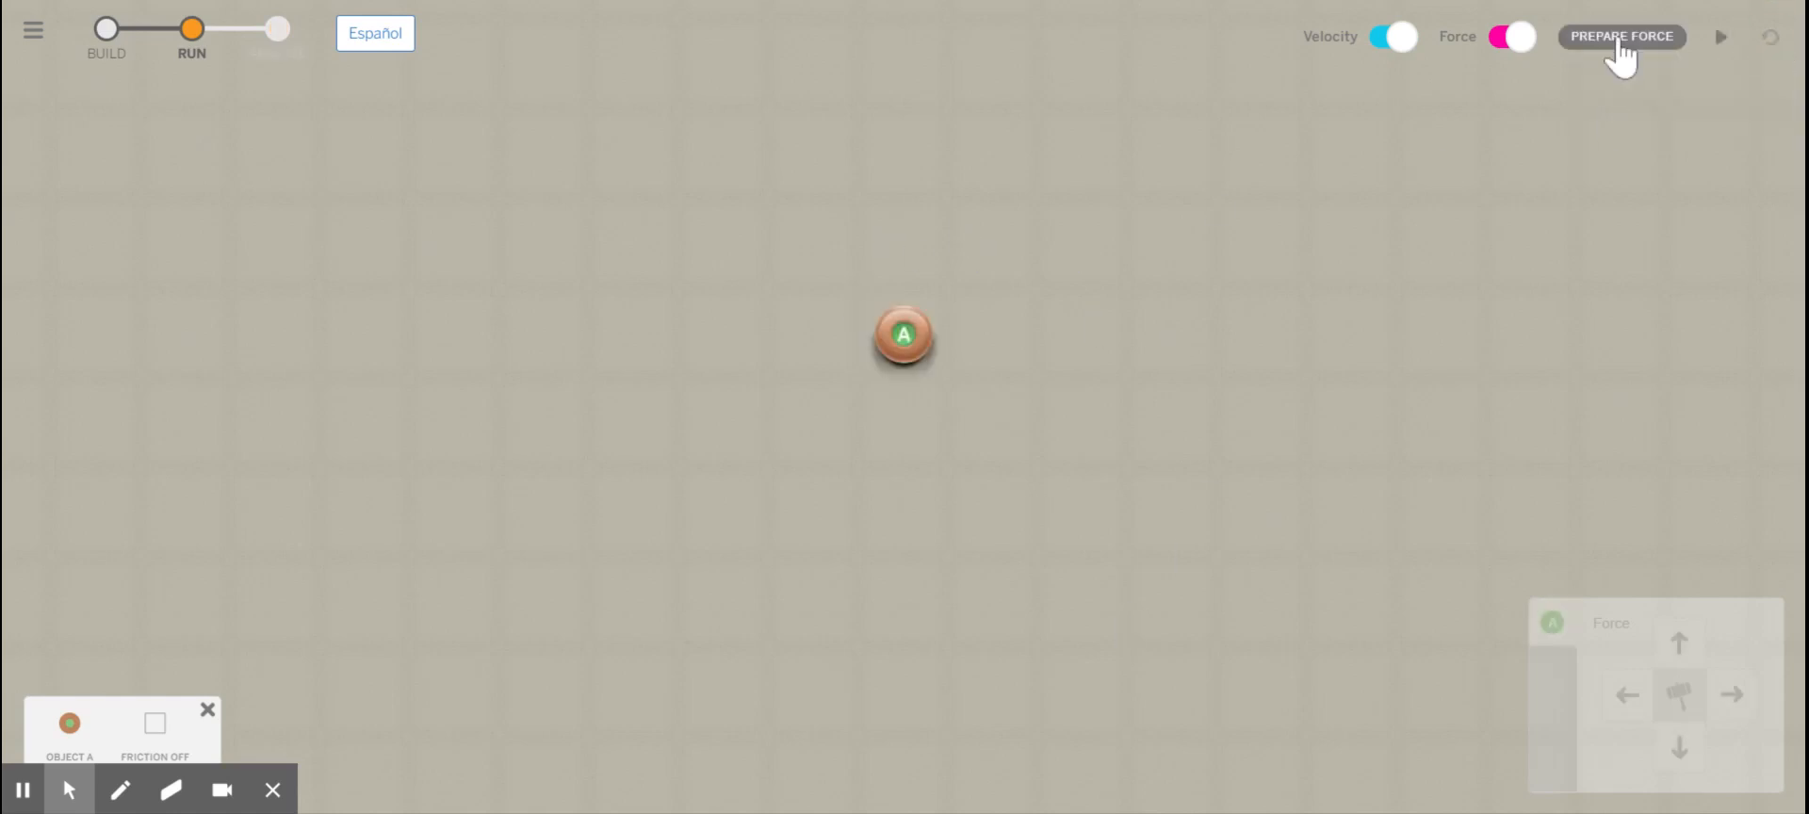
click(1620, 36)
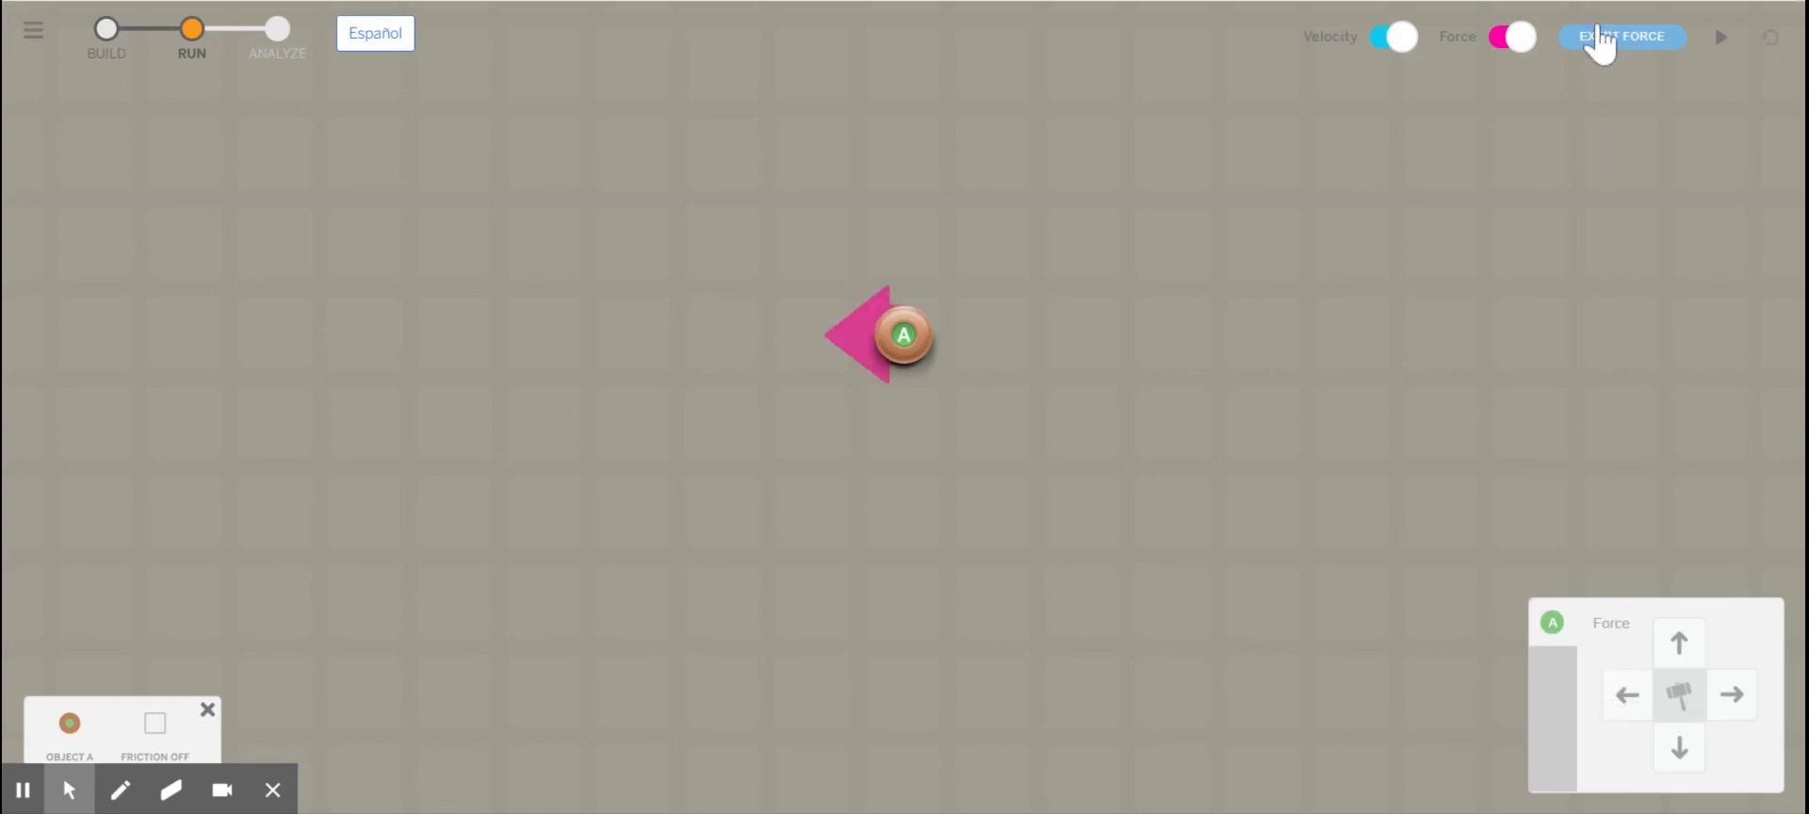
click(1621, 36)
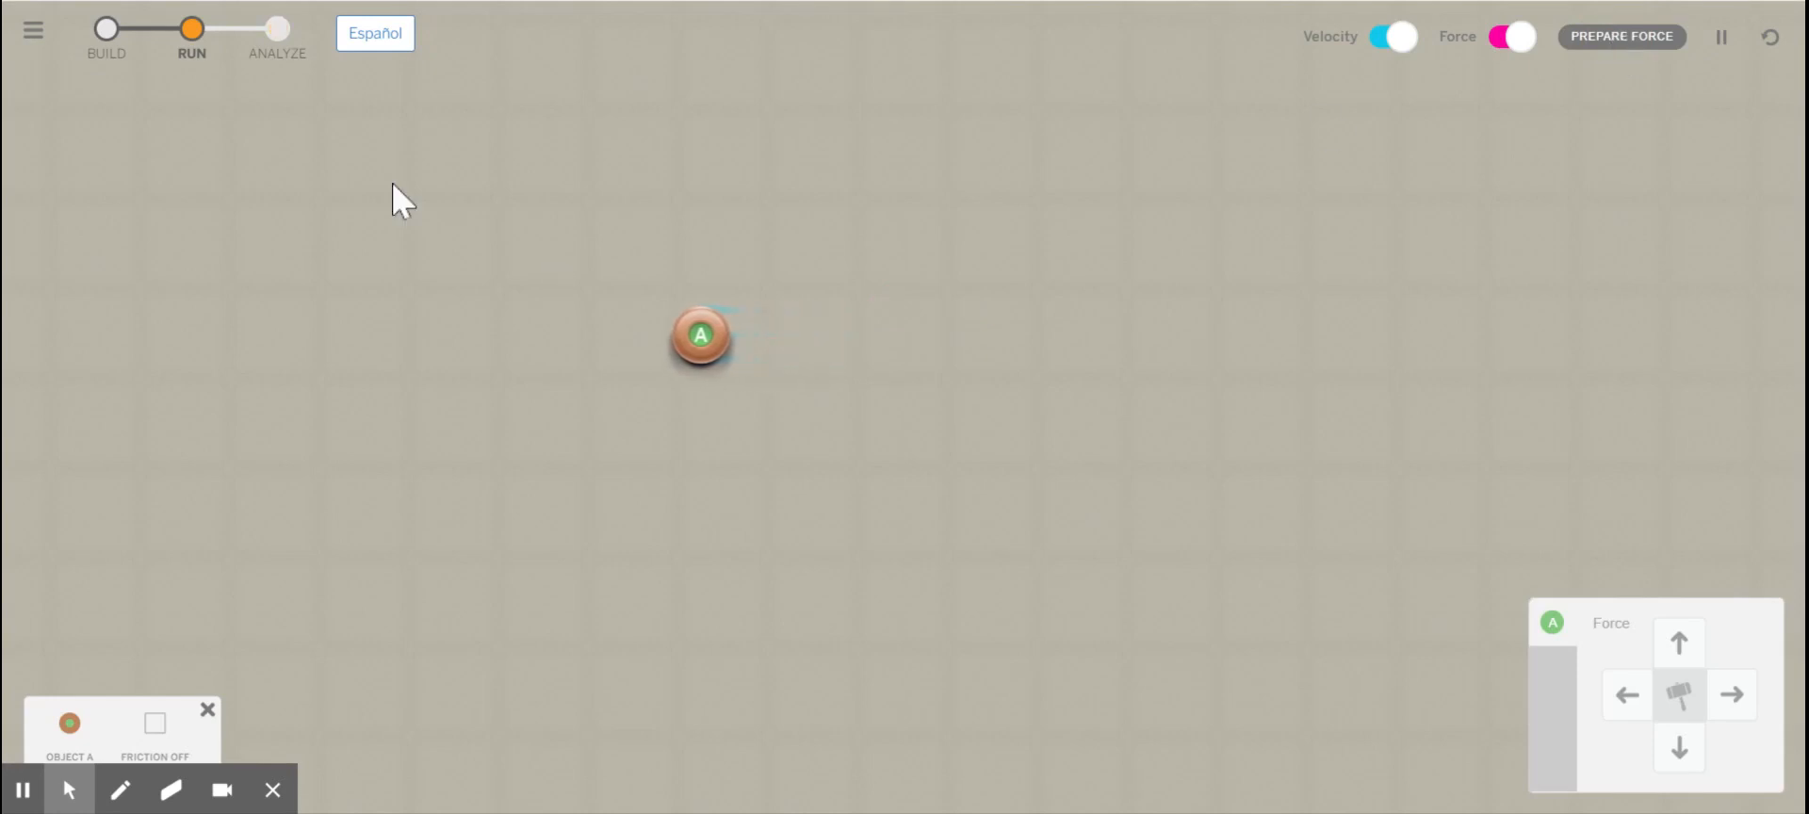
Step: Scrub the new run's replay in Analyze, ending at -1.00 cm/s and kinetic energy 0.50
click(275, 28)
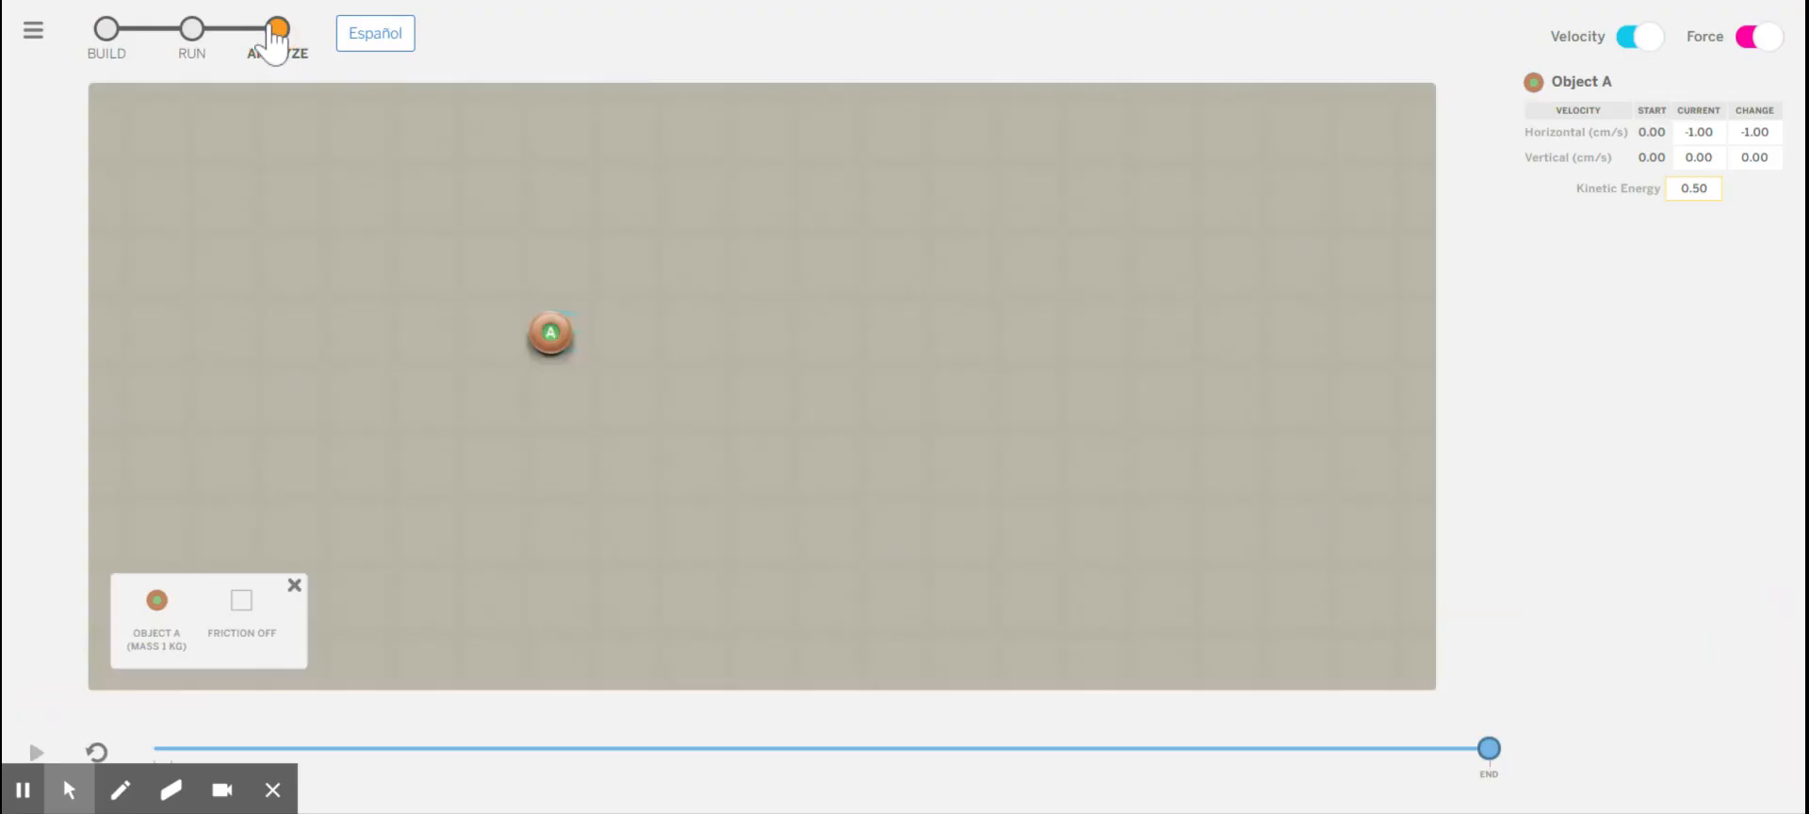
drag(1488, 750, 891, 750)
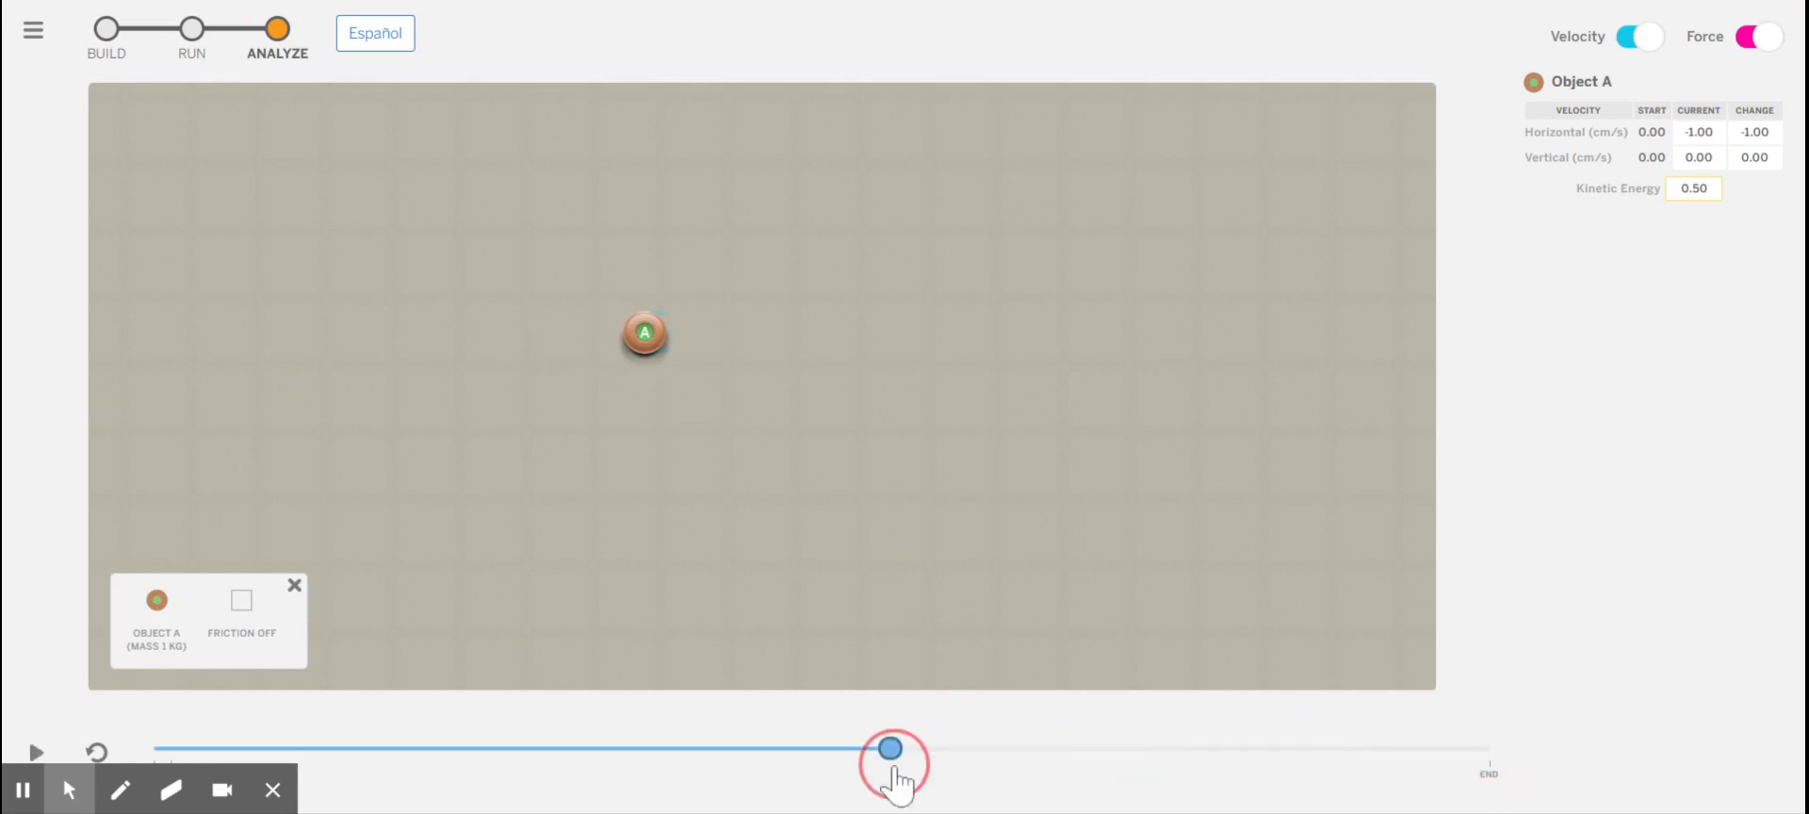
drag(887, 750, 629, 748)
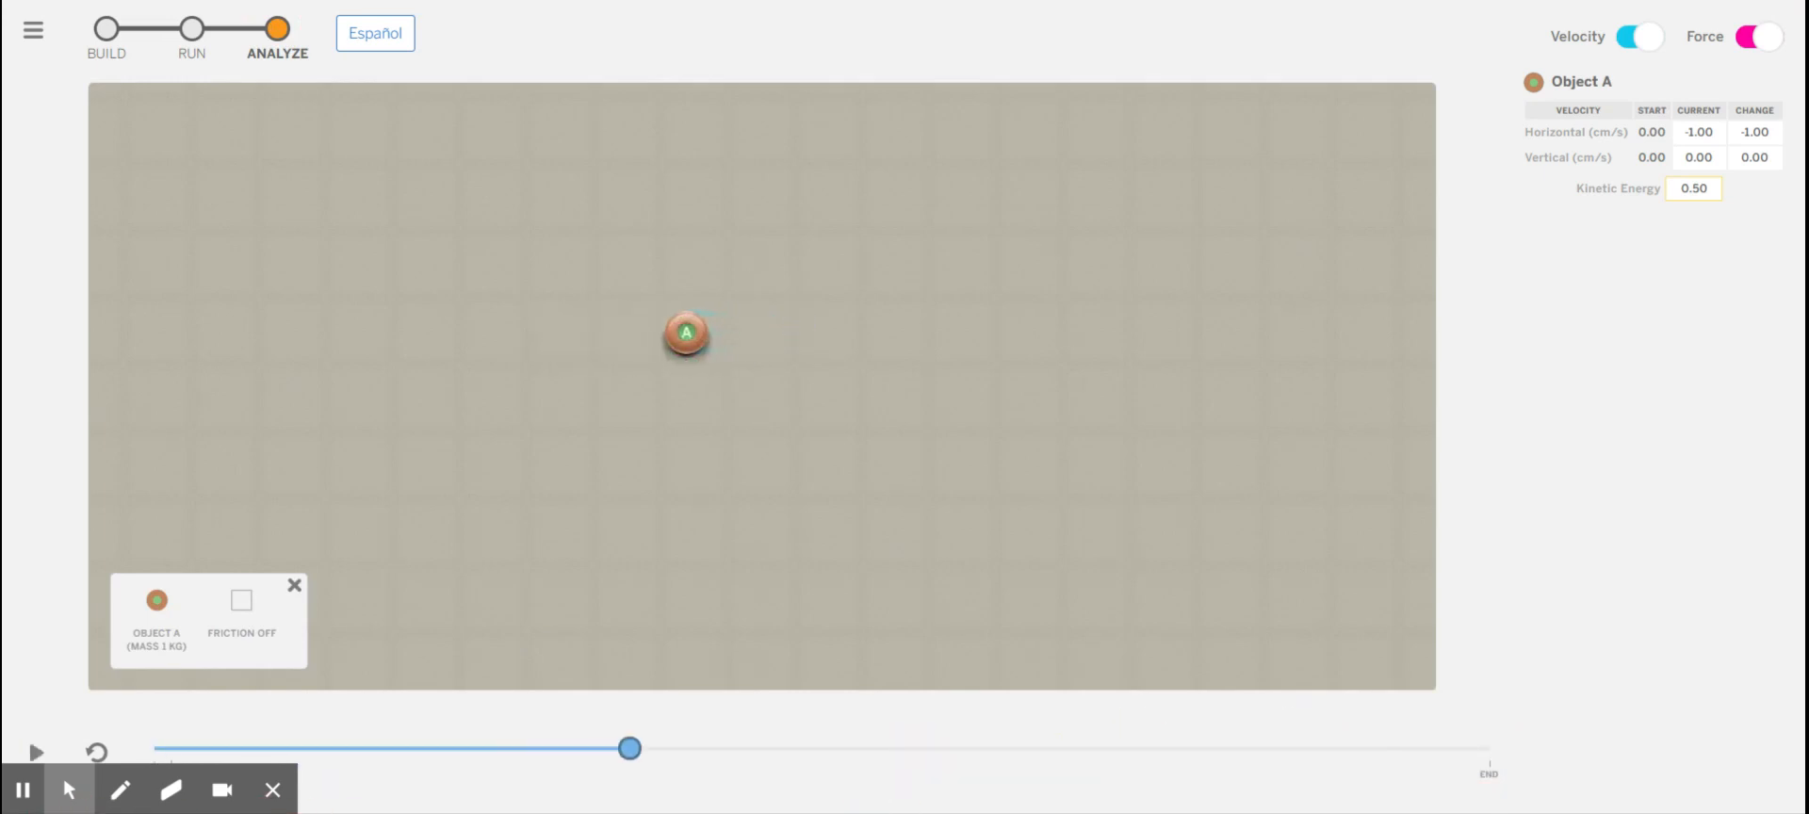
drag(627, 748, 1487, 748)
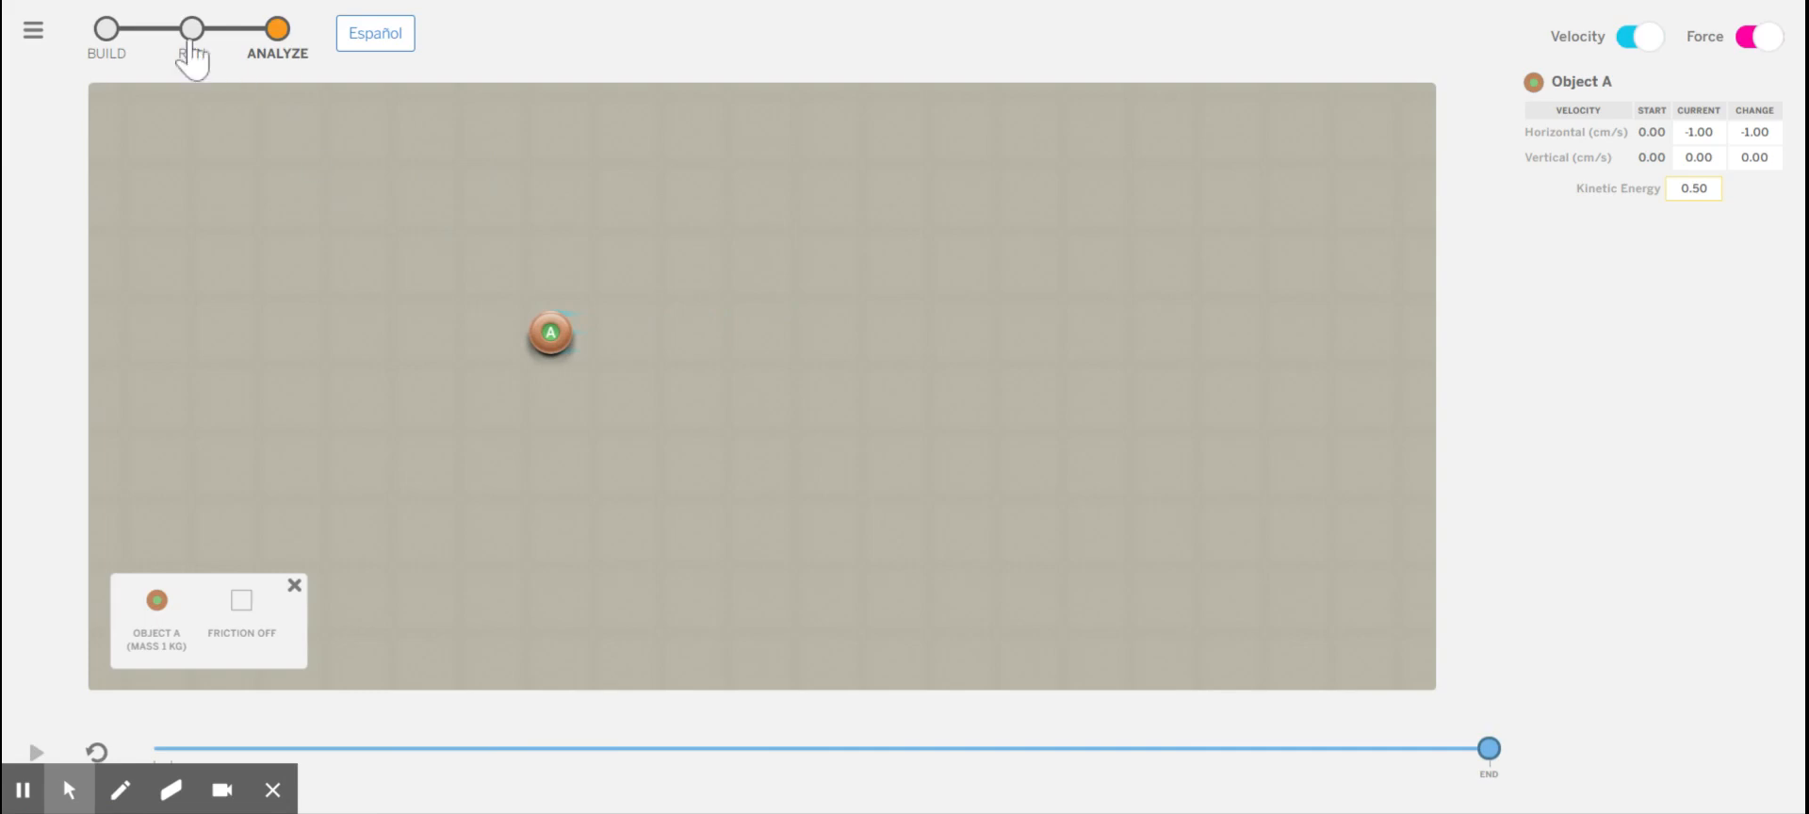
Step: Return to Run, let puck A coast rightward across the grid, then pause it
click(191, 28)
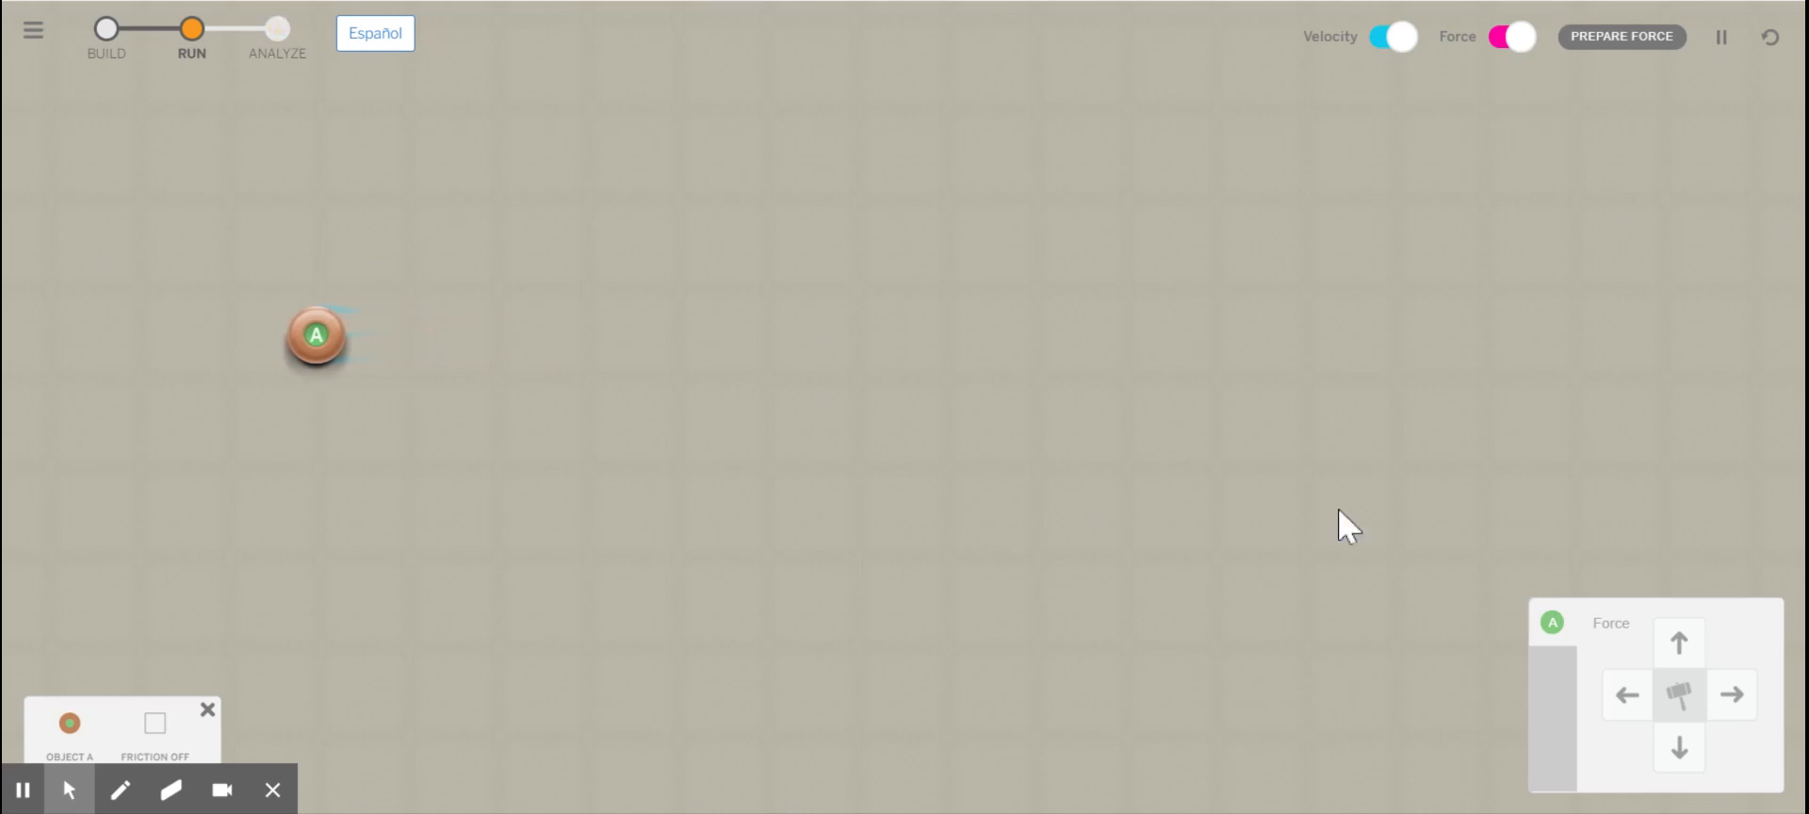
click(1727, 695)
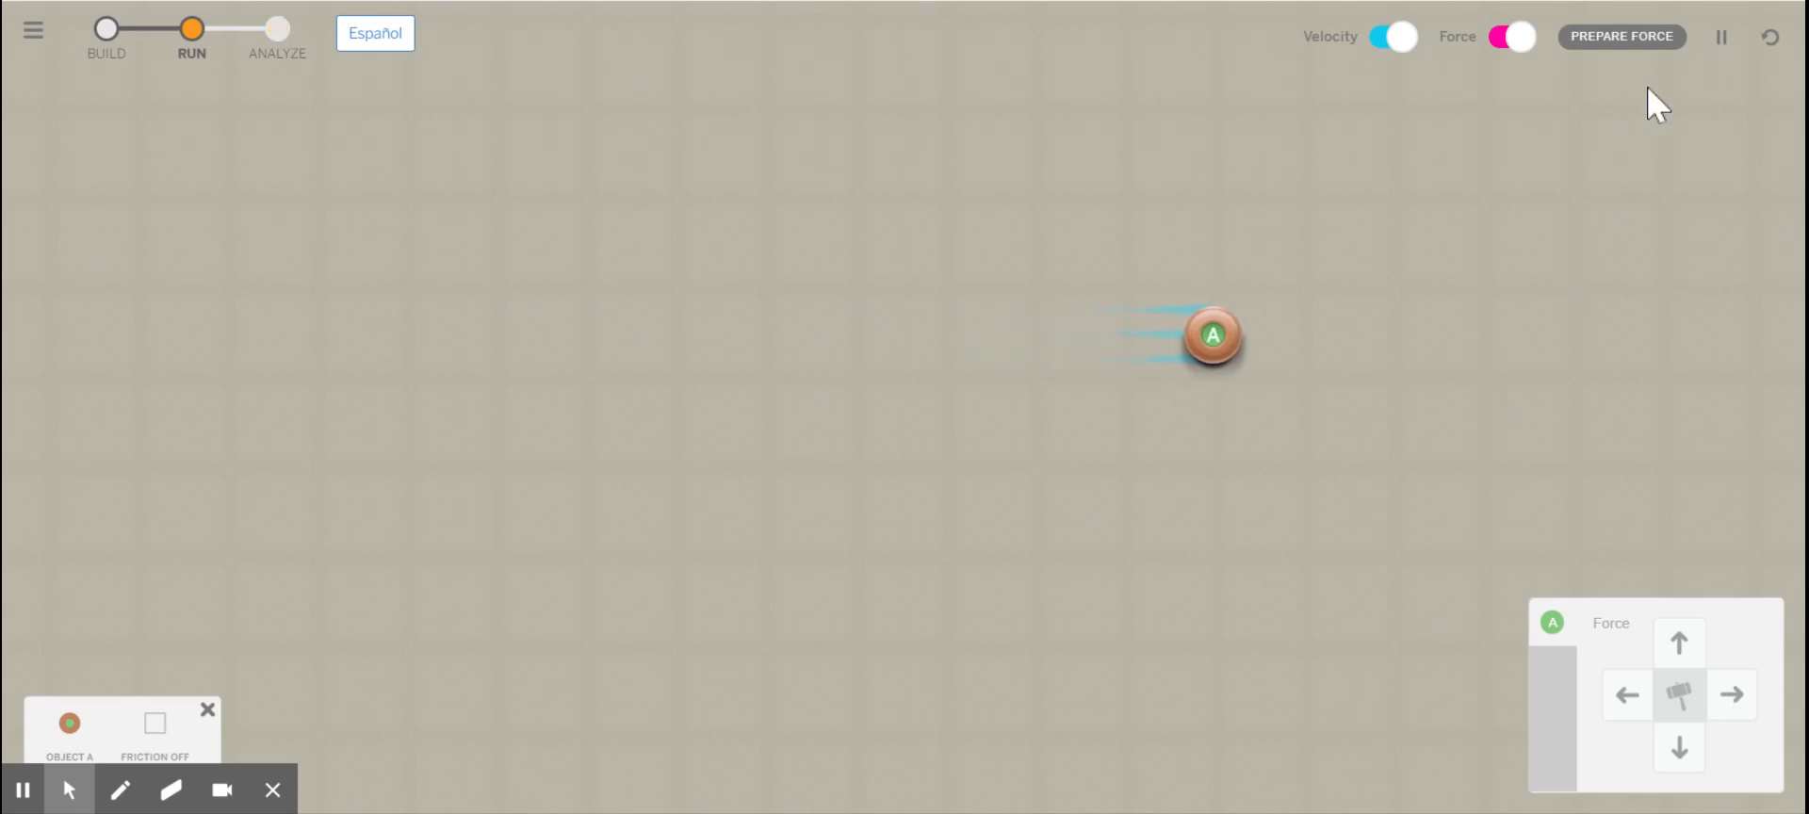
click(1720, 36)
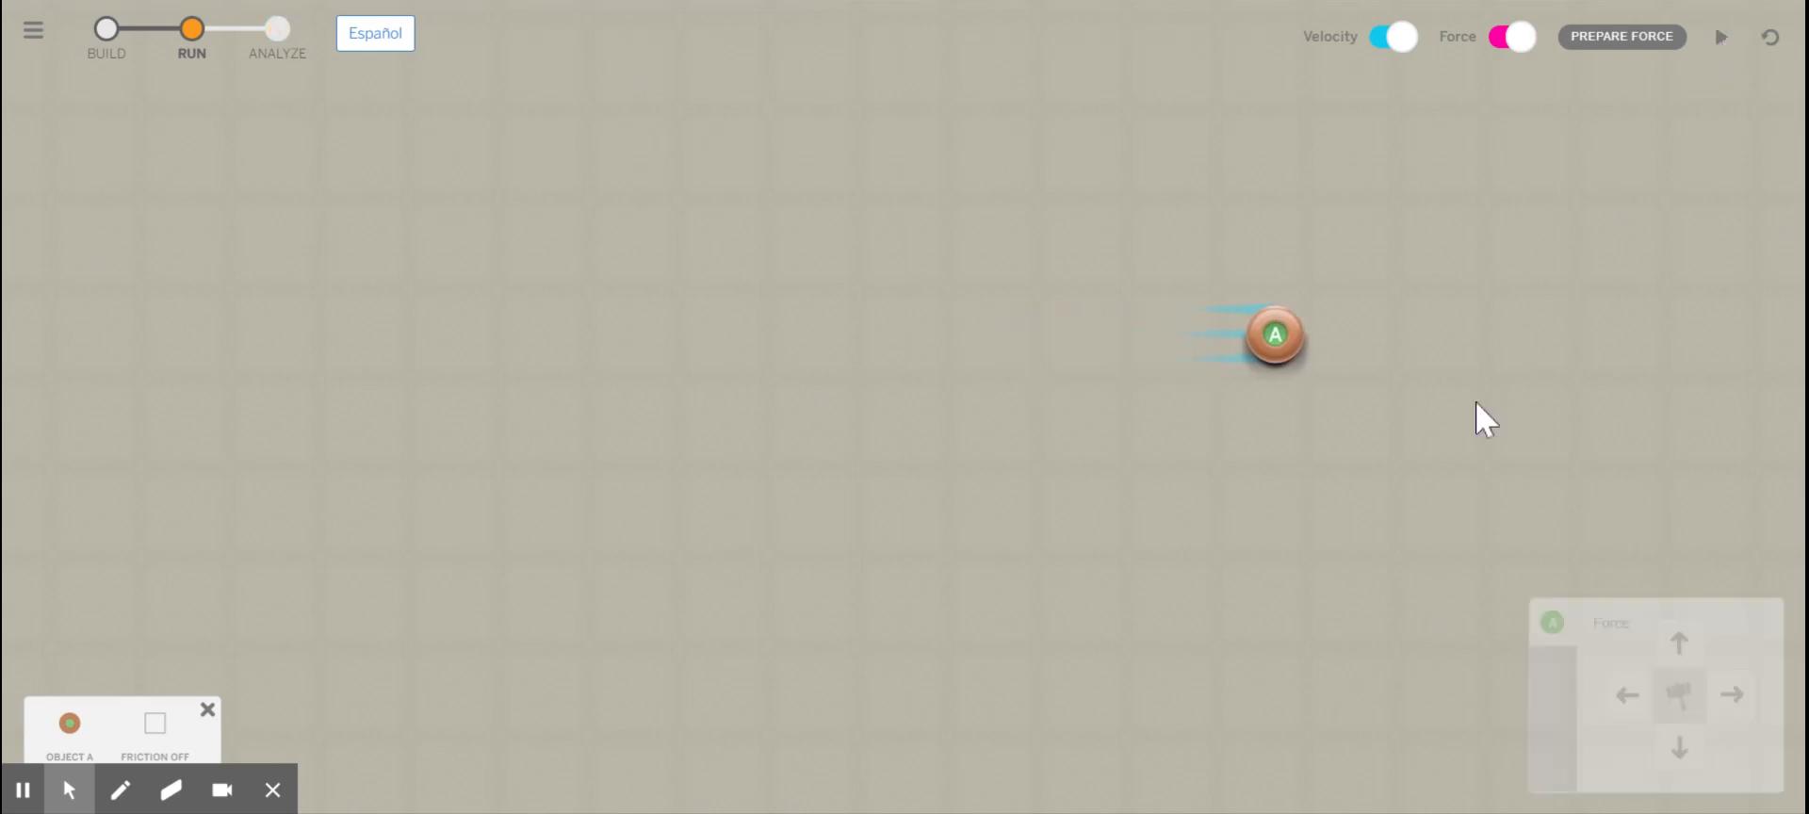
mouse_move(1305, 465)
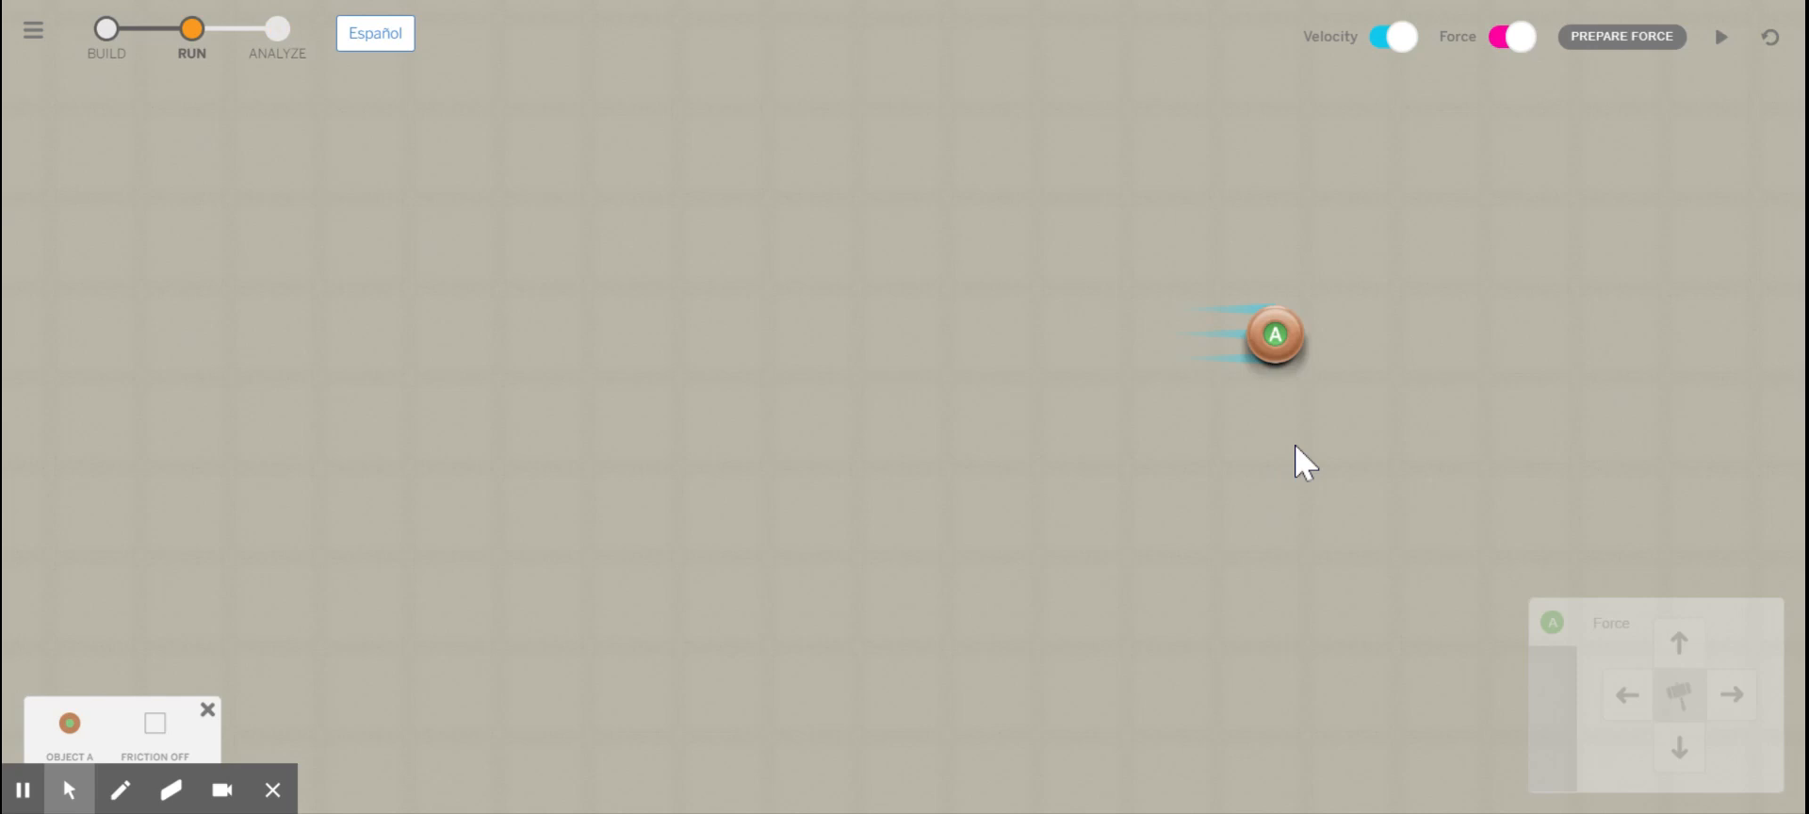
mouse_move(707, 317)
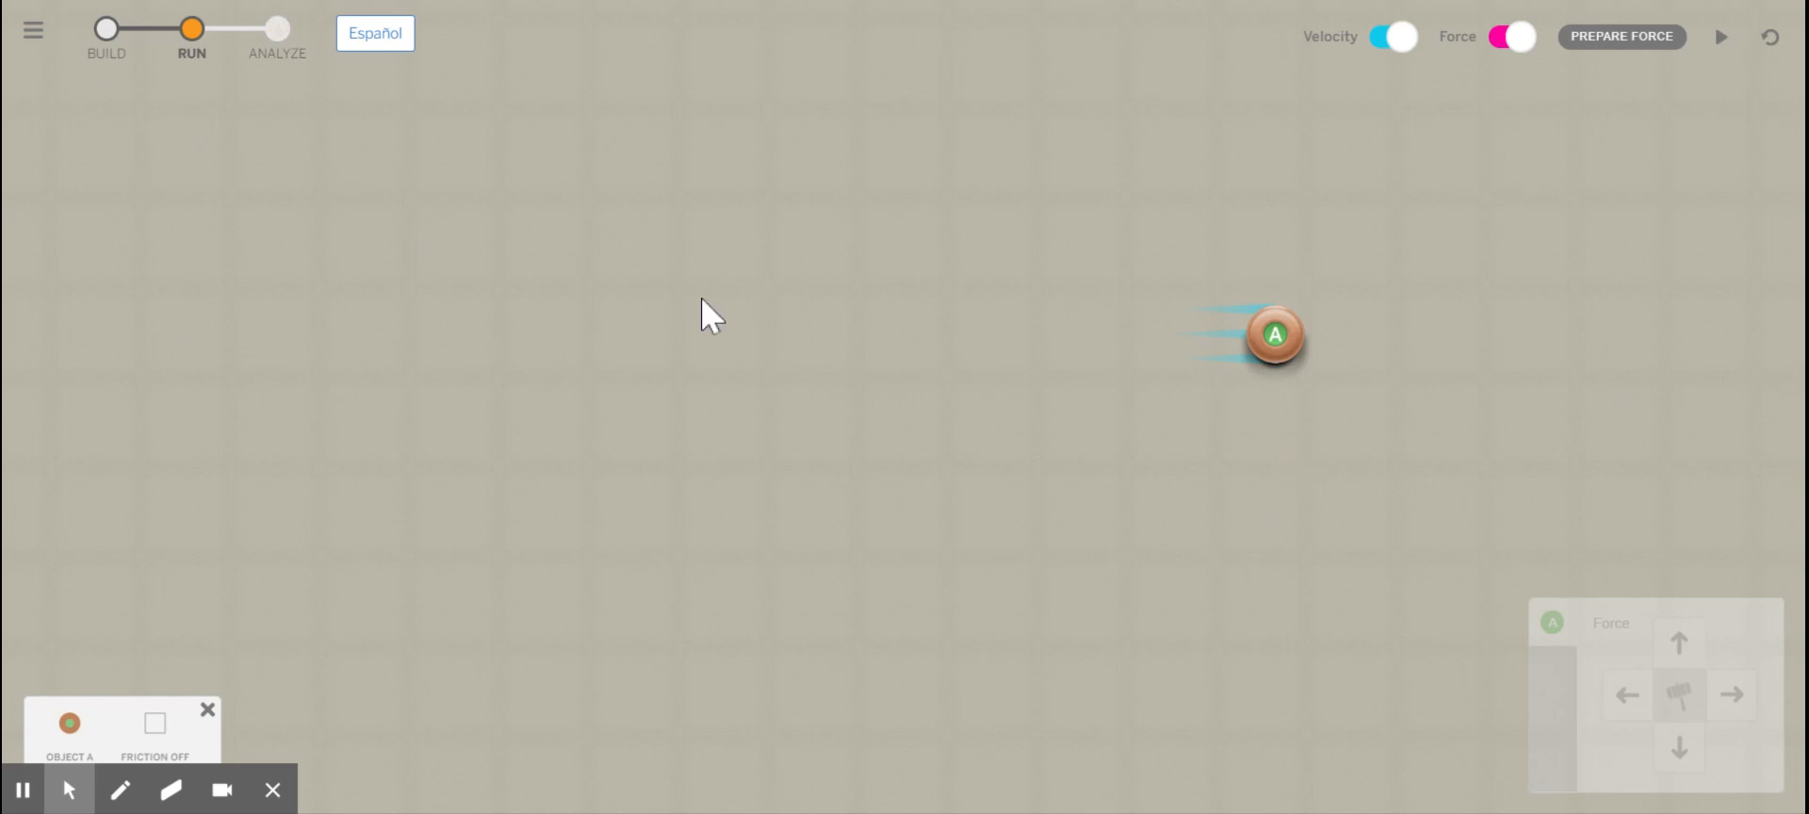
mouse_move(699, 305)
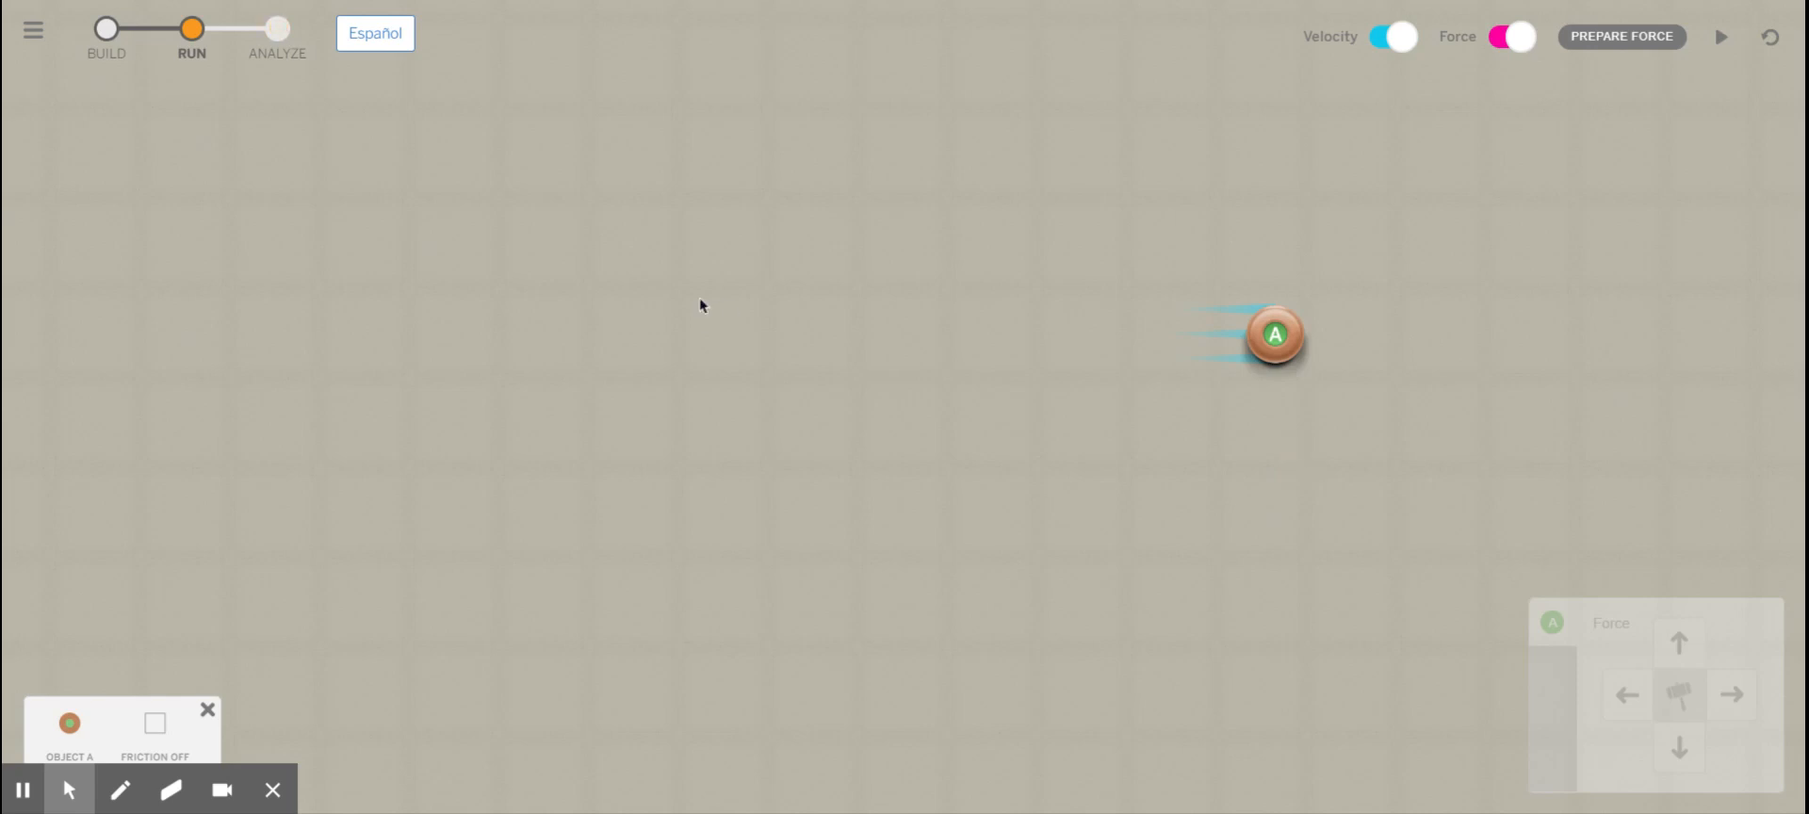
mouse_move(942, 428)
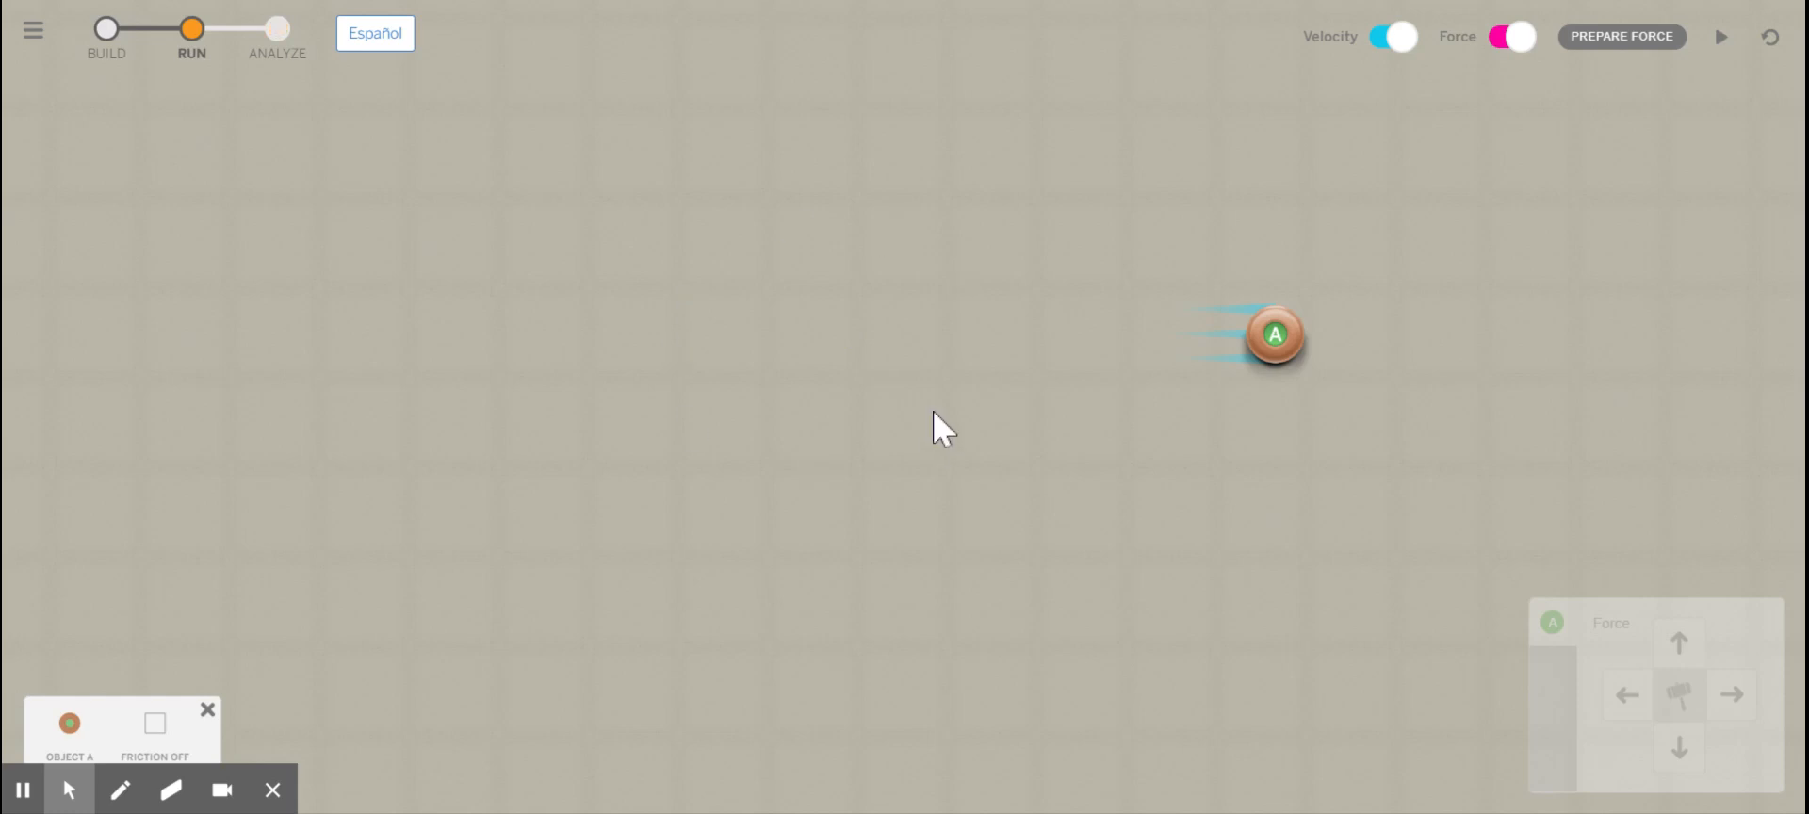
mouse_move(933, 418)
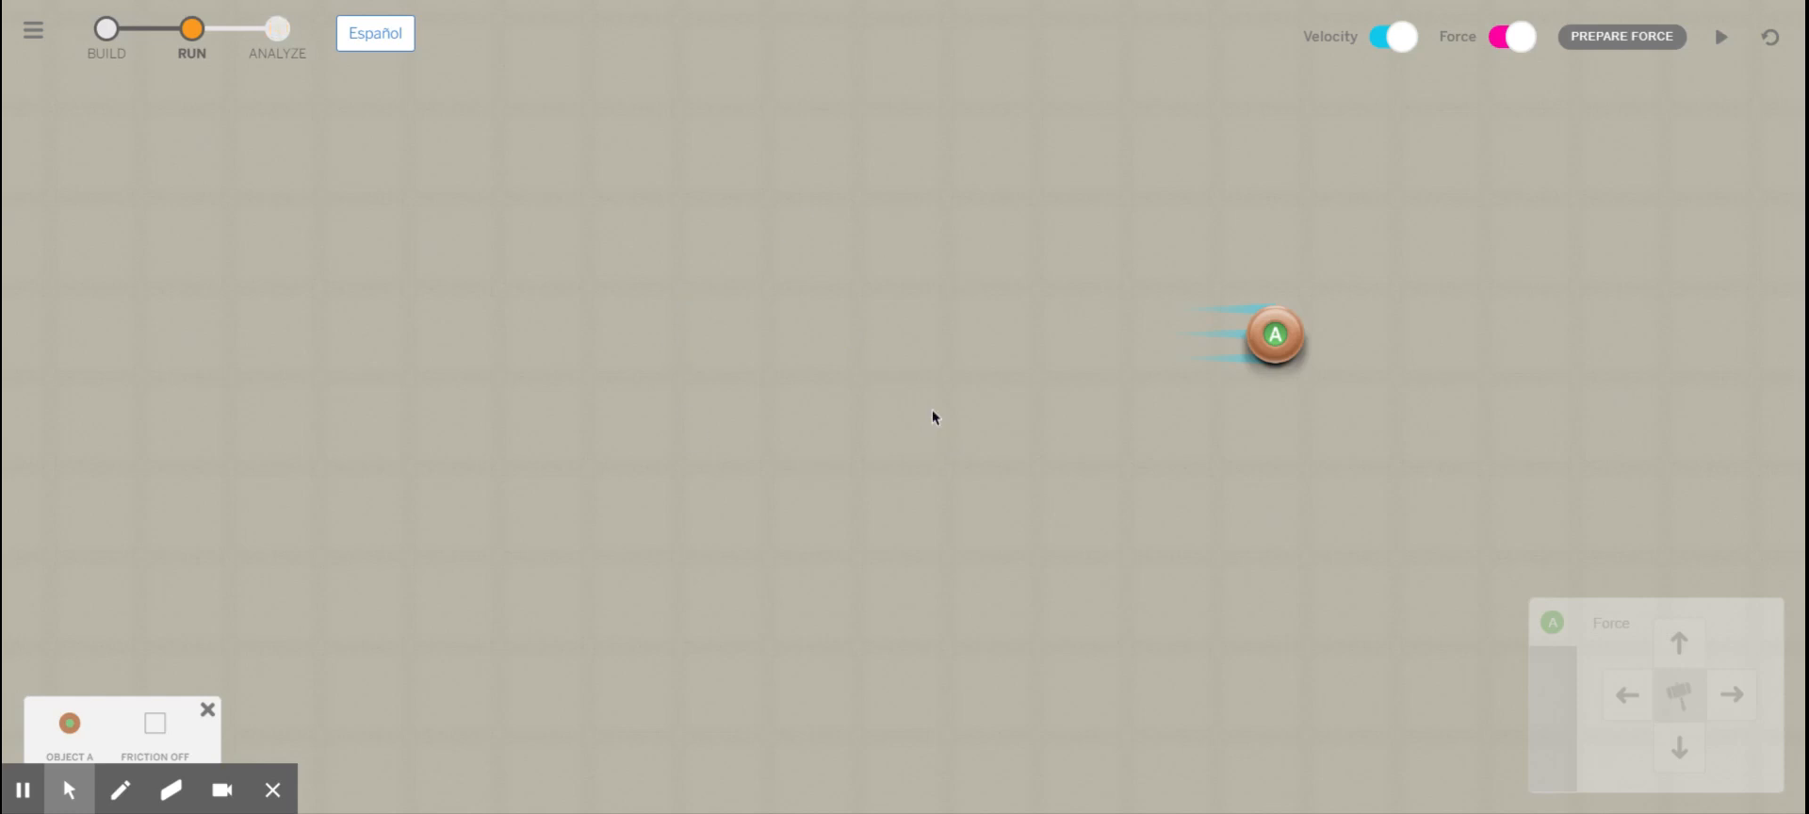